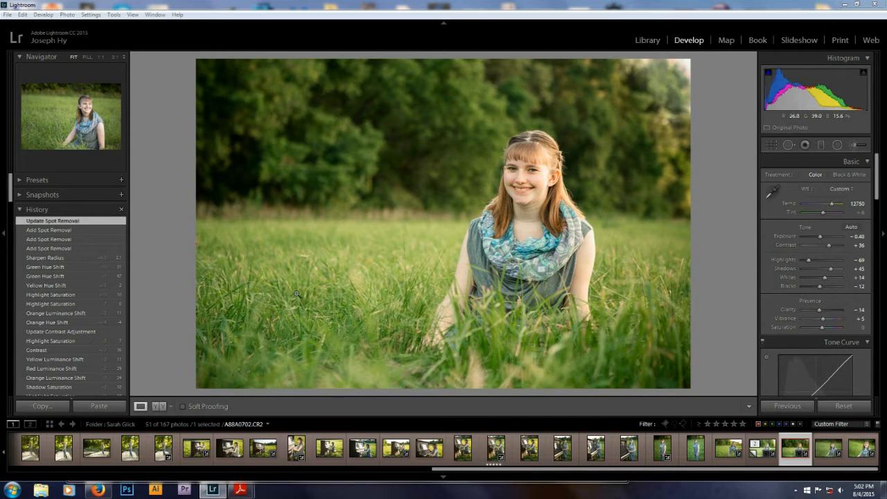
{"action": "mouse_move", "coordinate": [358, 241]}
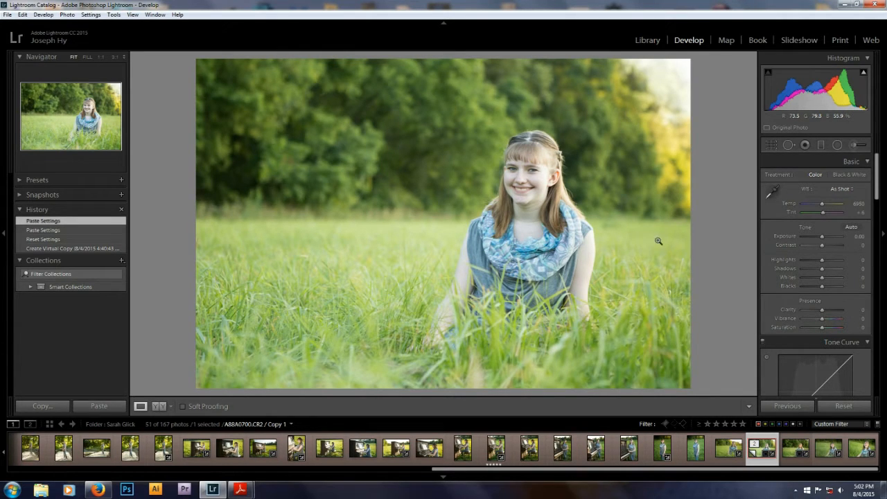
{"action": "mouse_move", "coordinate": [767, 296]}
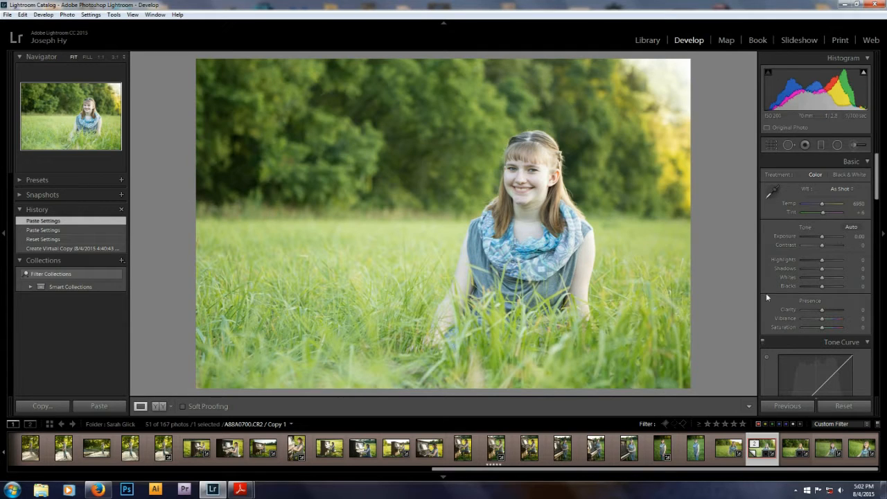
{"action": "scroll", "scroll_direction": "down", "scroll_amount": 3}
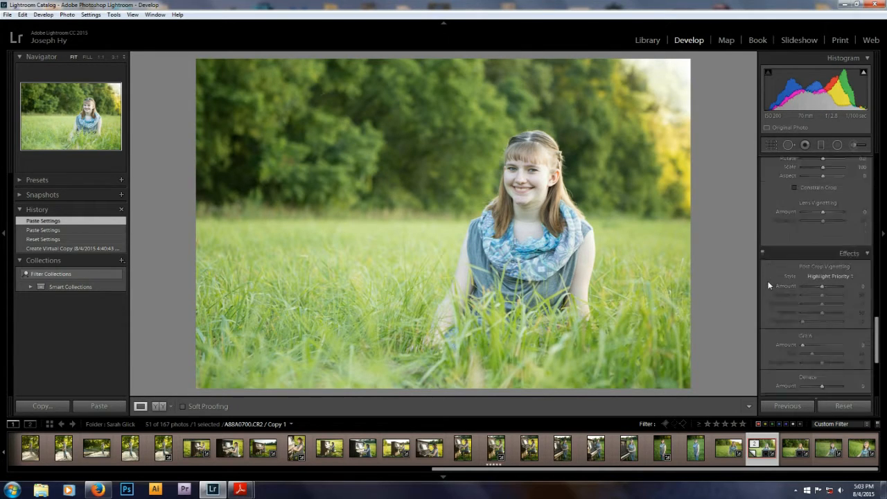
{"action": "scroll", "scroll_direction": "down", "scroll_amount": 3}
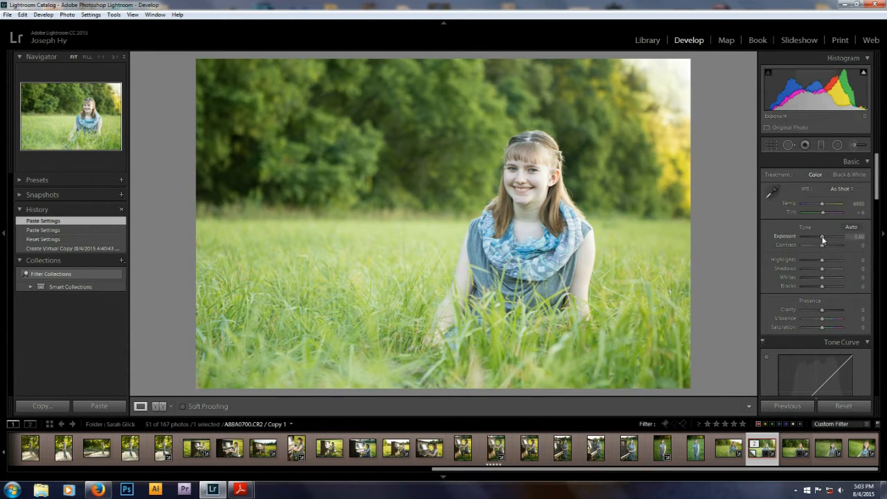
Step: Try the Exposure slider up and down, returning it near its starting level
{"action": "left_click_drag", "start_coordinate": [825, 236], "coordinate": [820, 235]}
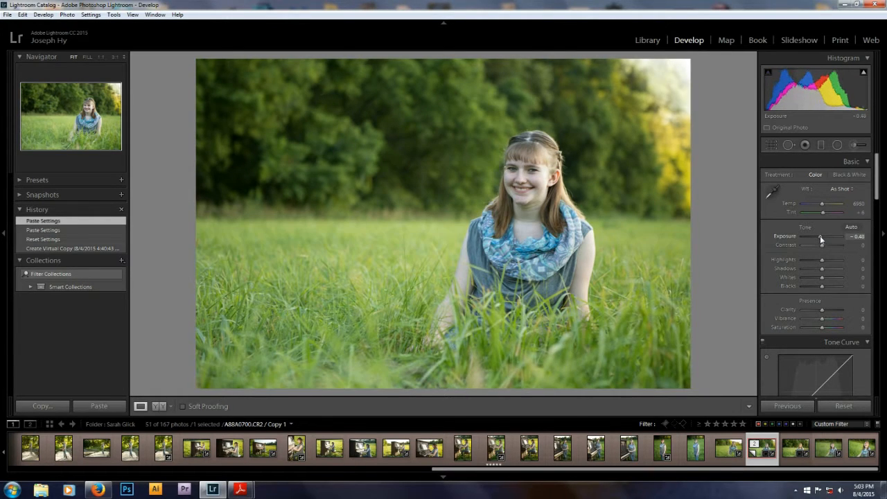
{"action": "left_click_drag", "start_coordinate": [820, 244], "coordinate": [828, 243]}
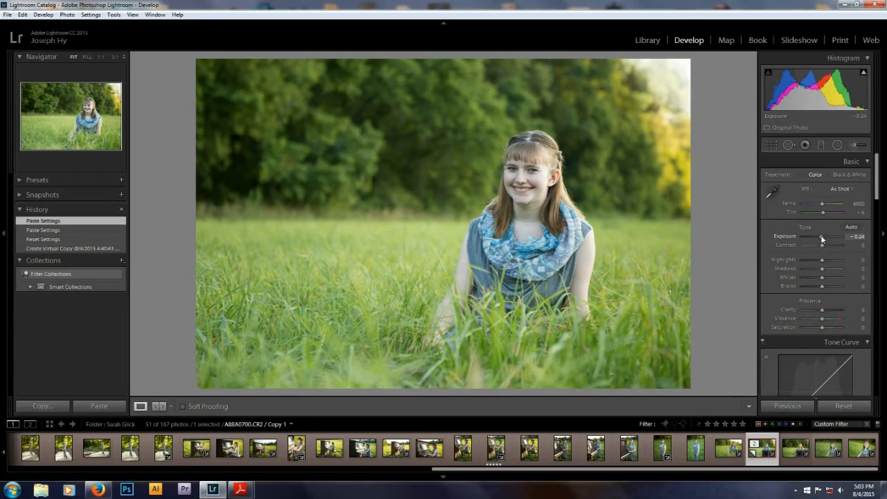
{"action": "left_click_drag", "start_coordinate": [820, 235], "coordinate": [812, 236]}
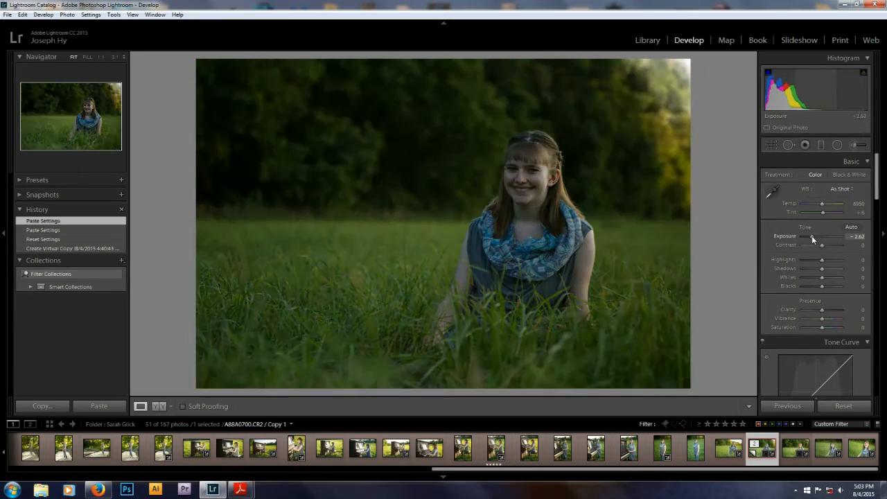
{"action": "left_click_drag", "start_coordinate": [811, 235], "coordinate": [831, 236]}
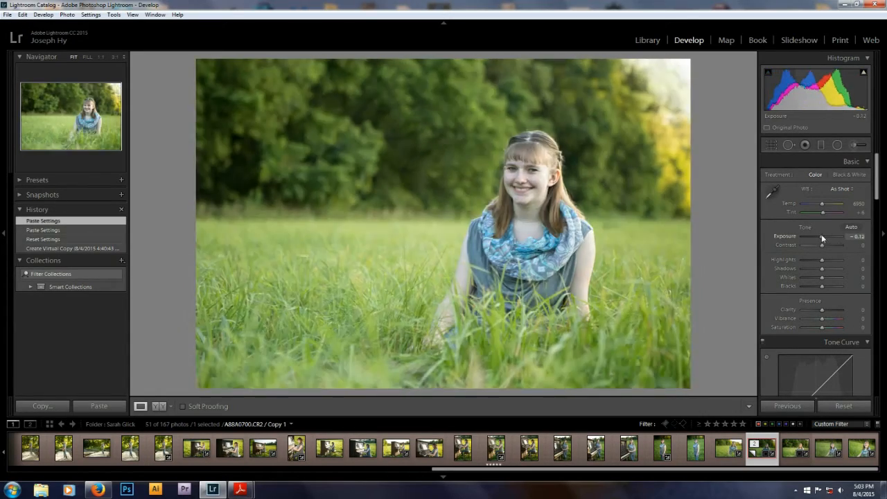
{"action": "left_click_drag", "start_coordinate": [822, 236], "coordinate": [816, 235]}
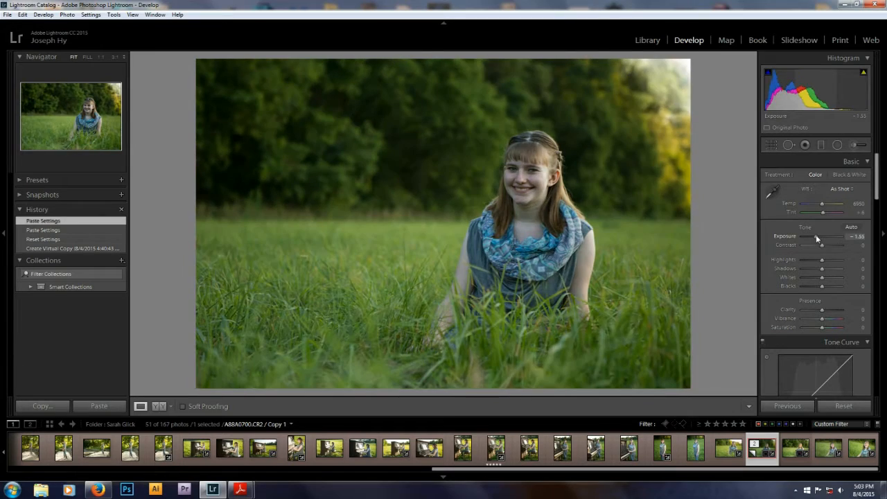
{"action": "left_click_drag", "start_coordinate": [816, 236], "coordinate": [820, 236]}
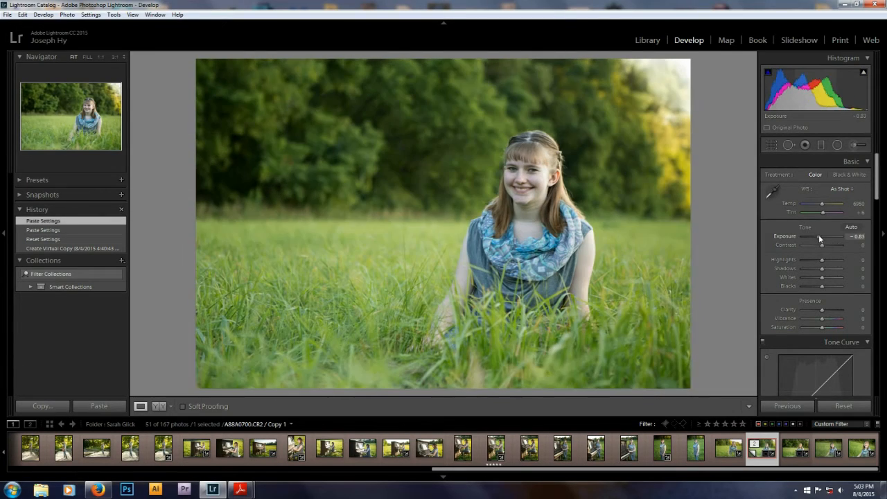
{"action": "left_click_drag", "start_coordinate": [820, 236], "coordinate": [825, 236]}
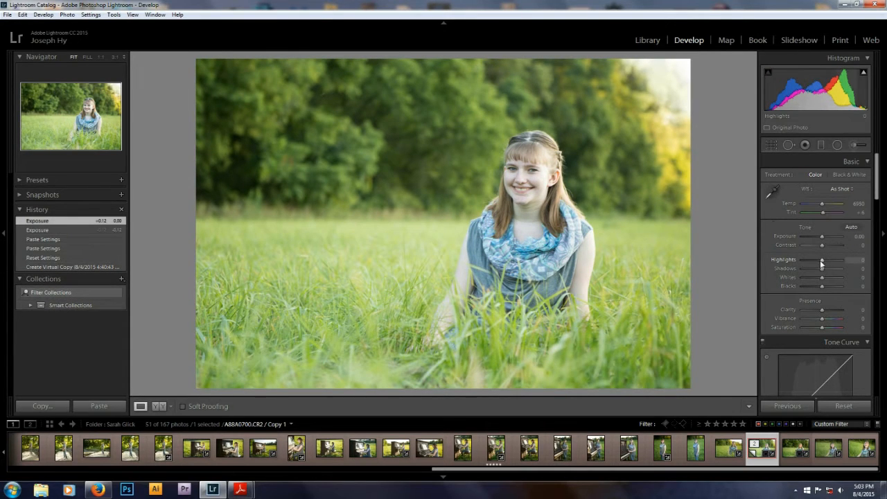
Step: Pull the Highlights down to -42 to soften the bright sky areas
{"action": "left_click_drag", "start_coordinate": [842, 259], "coordinate": [814, 259]}
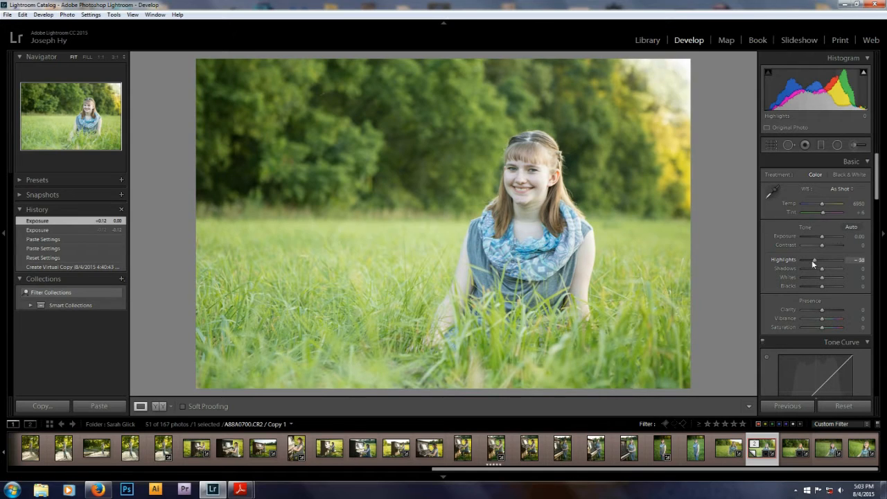
{"action": "left_click_drag", "start_coordinate": [814, 260], "coordinate": [806, 261]}
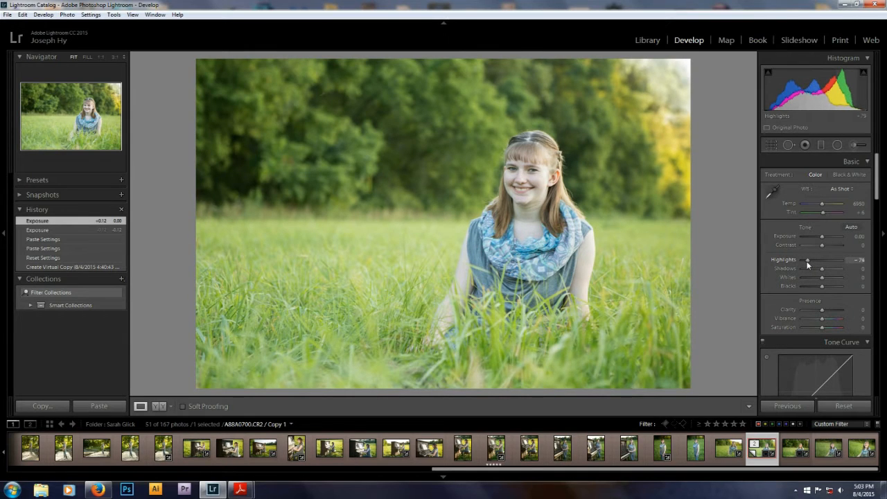
{"action": "left_click_drag", "start_coordinate": [806, 259], "coordinate": [815, 259]}
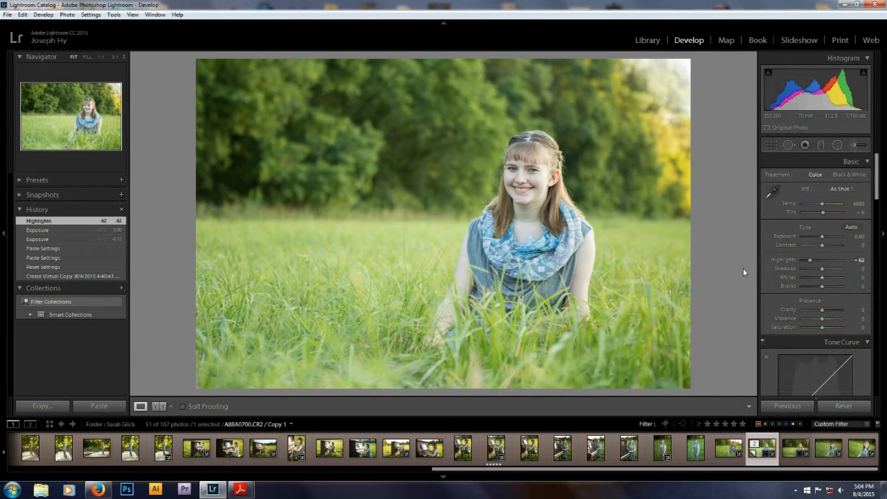
{"action": "mouse_move", "coordinate": [729, 242]}
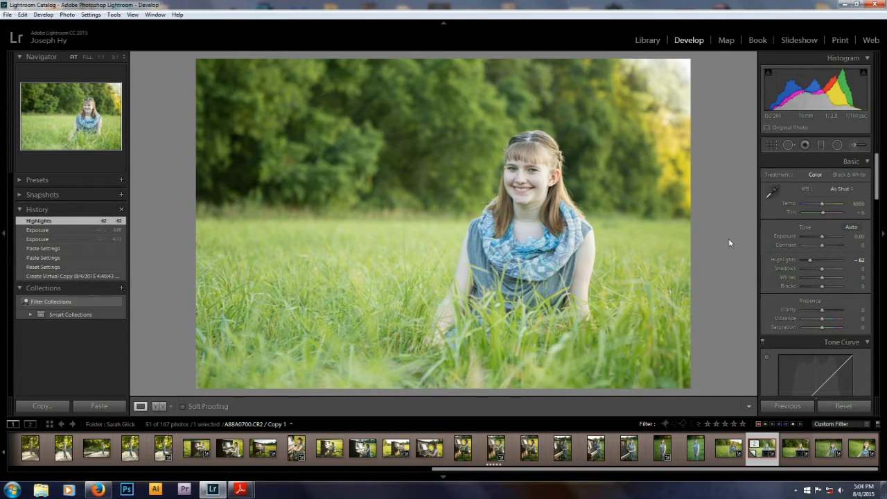
{"action": "mouse_move", "coordinate": [737, 204]}
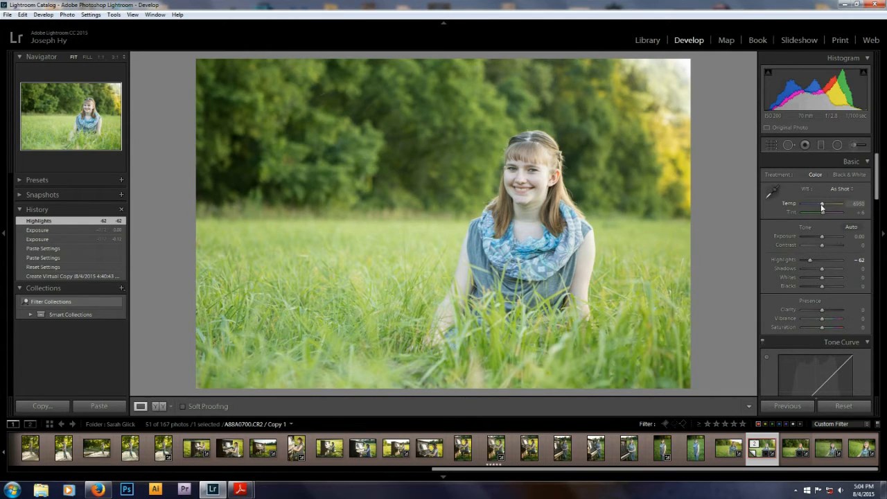
Step: Raise the Temp slider for a warmer white balance and set Tint to about +29 toward magenta
{"action": "left_click_drag", "start_coordinate": [820, 204], "coordinate": [831, 204]}
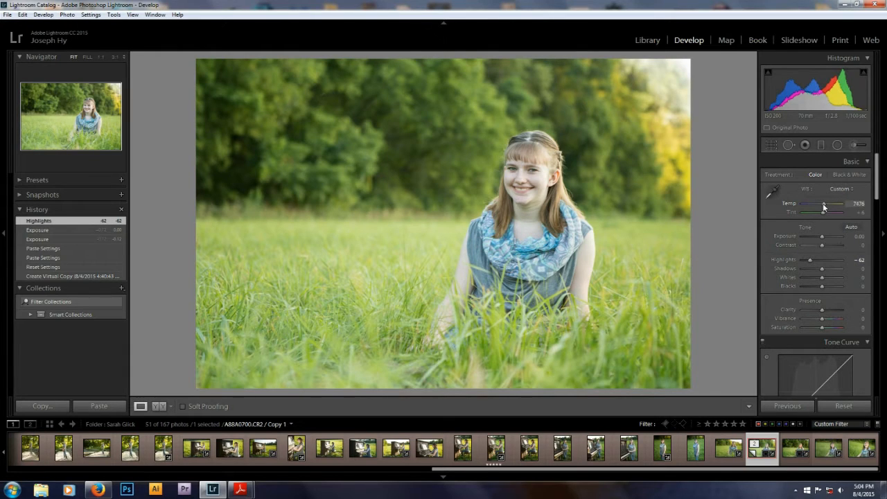
{"action": "left_click_drag", "start_coordinate": [823, 208], "coordinate": [829, 208]}
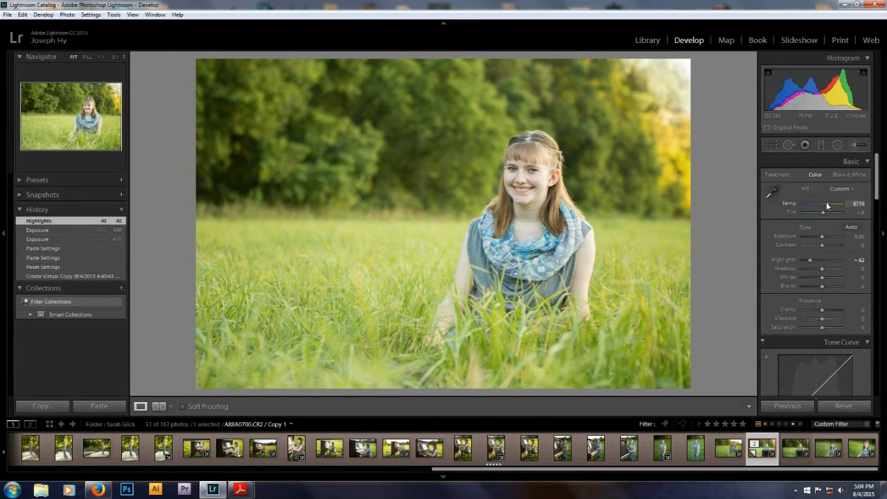
{"action": "left_click_drag", "start_coordinate": [821, 204], "coordinate": [827, 203]}
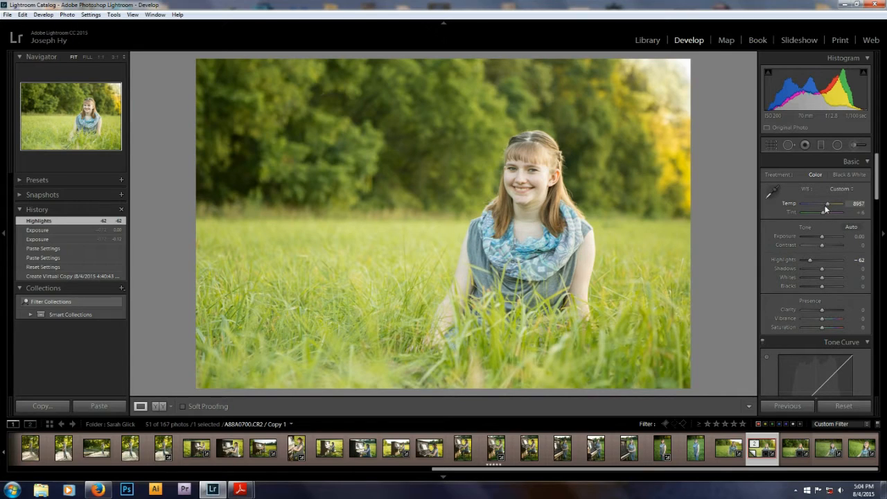
{"action": "left_click_drag", "start_coordinate": [820, 212], "coordinate": [826, 212]}
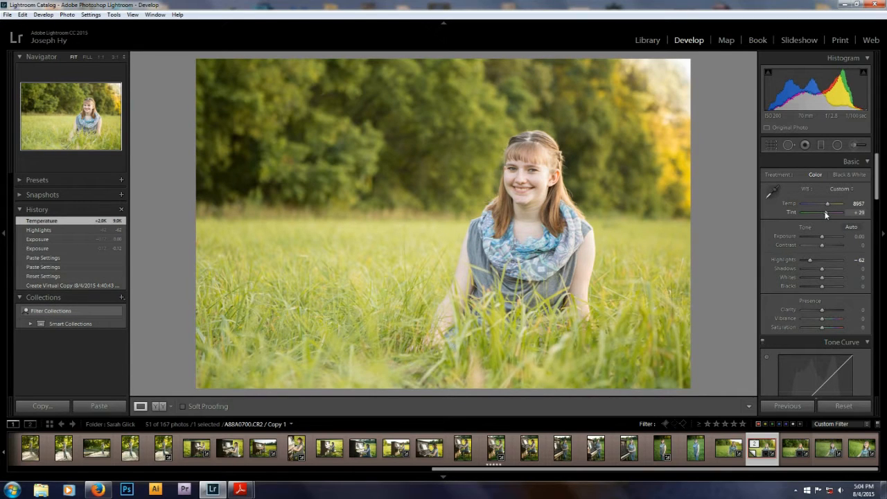
{"action": "left_click_drag", "start_coordinate": [828, 212], "coordinate": [816, 212]}
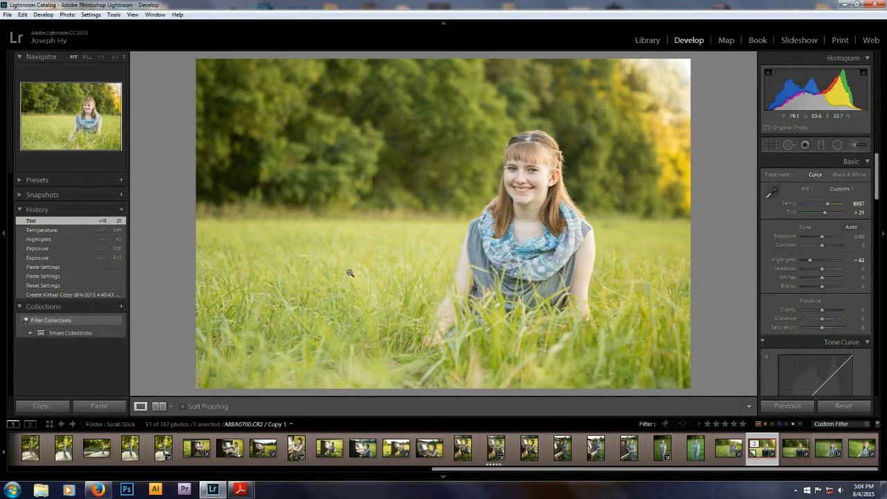
Step: In the HSL Hue tab, push the Green hue up to its maximum then ease it back down
{"action": "scroll", "scroll_direction": "down", "scroll_amount": 3}
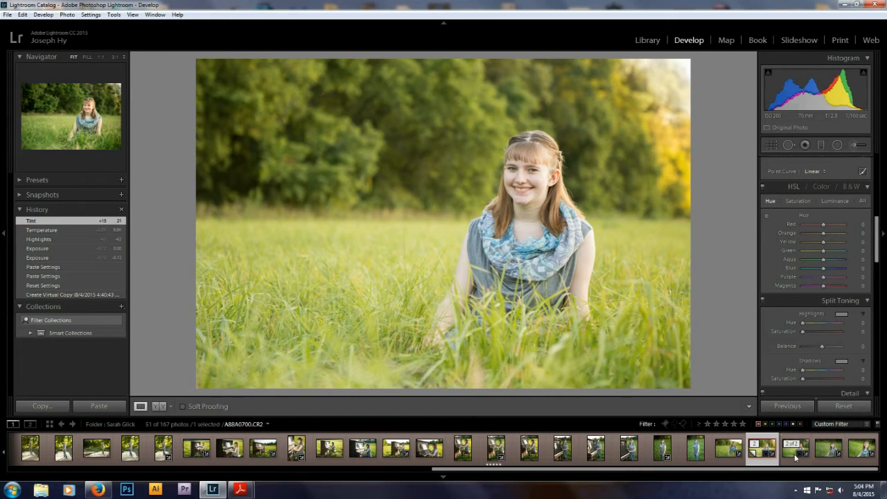
{"action": "mouse_move", "coordinate": [793, 458]}
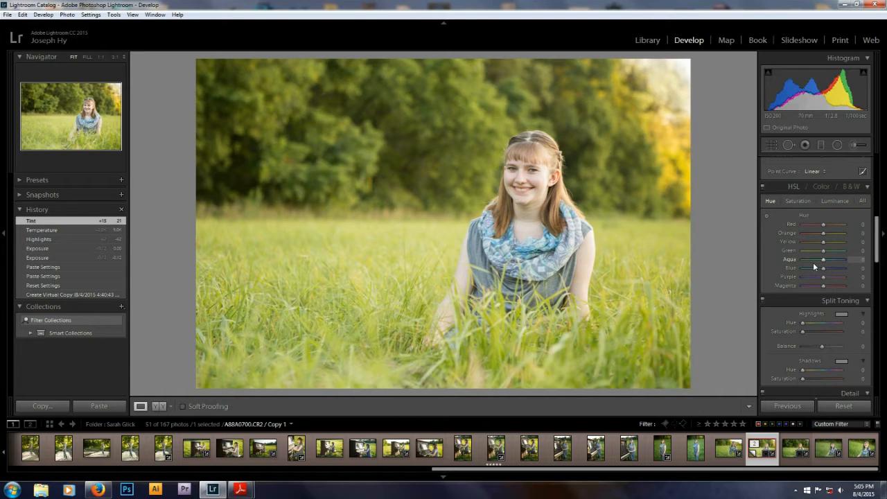
{"action": "left_click_drag", "start_coordinate": [823, 241], "coordinate": [803, 241]}
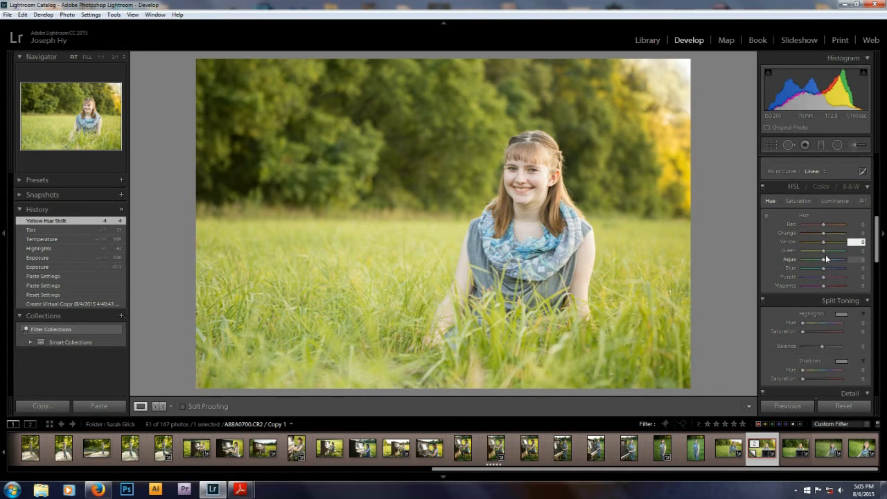
{"action": "left_click_drag", "start_coordinate": [823, 249], "coordinate": [828, 249]}
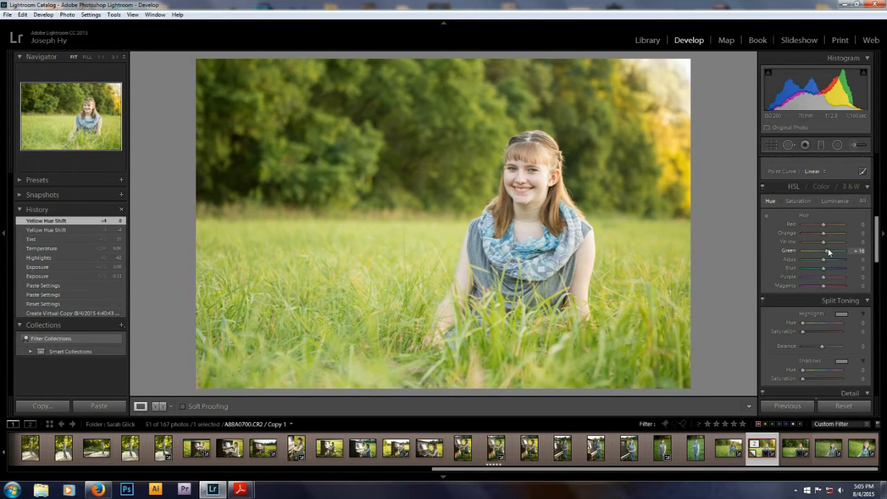
{"action": "left_click_drag", "start_coordinate": [828, 249], "coordinate": [843, 249]}
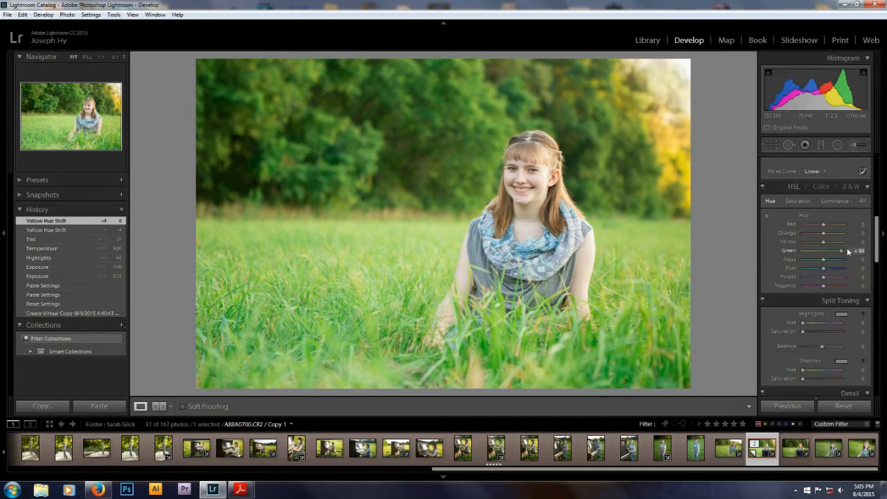
{"action": "left_click_drag", "start_coordinate": [838, 249], "coordinate": [859, 249]}
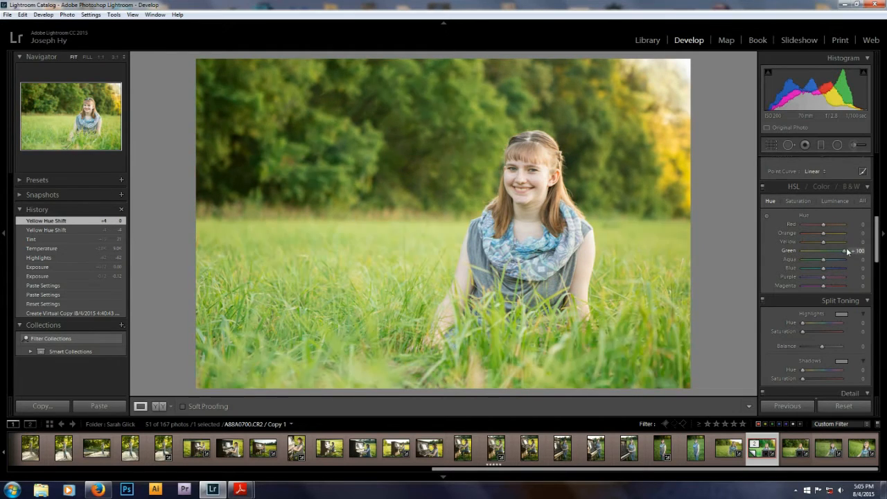
{"action": "left_click_drag", "start_coordinate": [843, 249], "coordinate": [829, 250]}
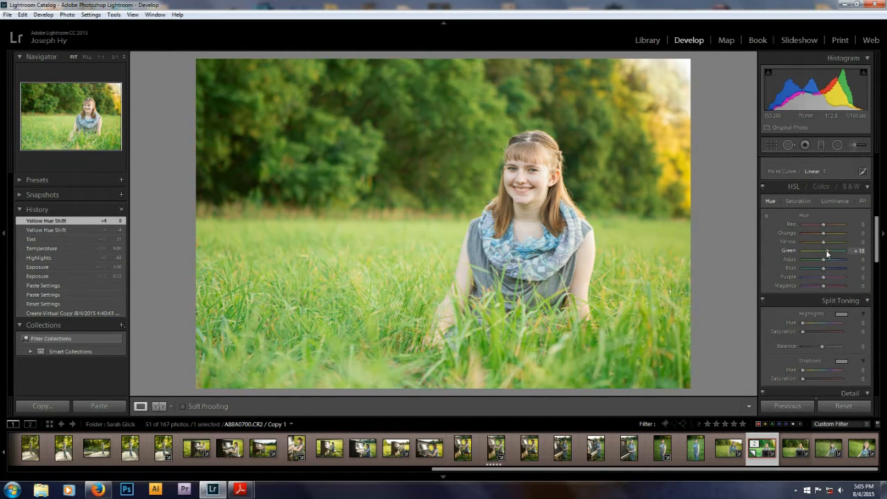
{"action": "left_click_drag", "start_coordinate": [823, 250], "coordinate": [830, 249]}
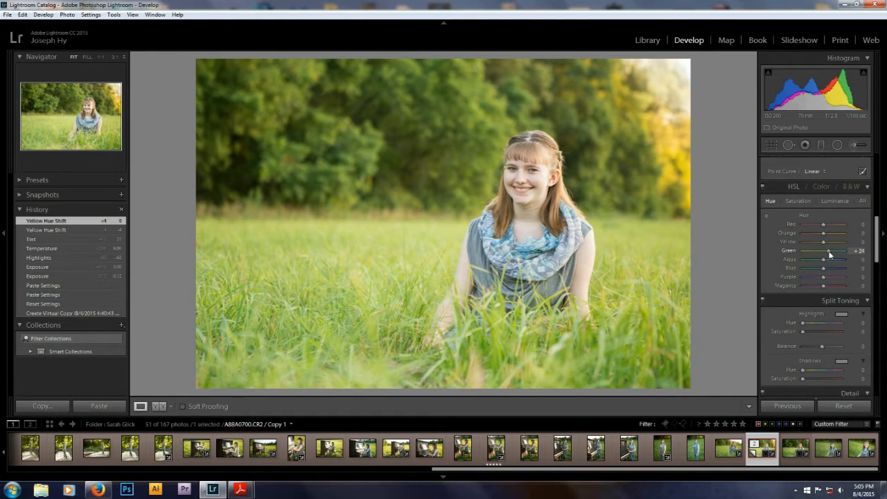
Step: Shift the Yellow and Green hues toward warmer, more golden grass tones
{"action": "left_click_drag", "start_coordinate": [829, 249], "coordinate": [832, 250]}
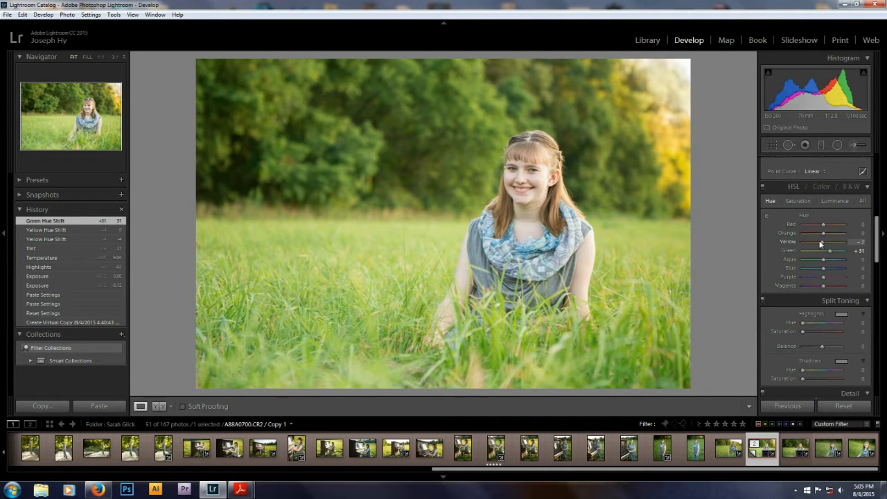
{"action": "left_click_drag", "start_coordinate": [820, 241], "coordinate": [844, 241]}
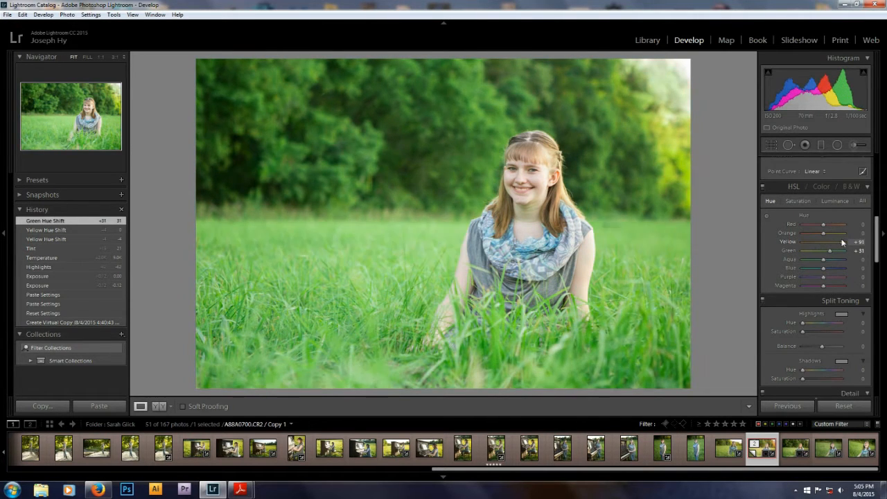
{"action": "left_click_drag", "start_coordinate": [823, 242], "coordinate": [831, 241]}
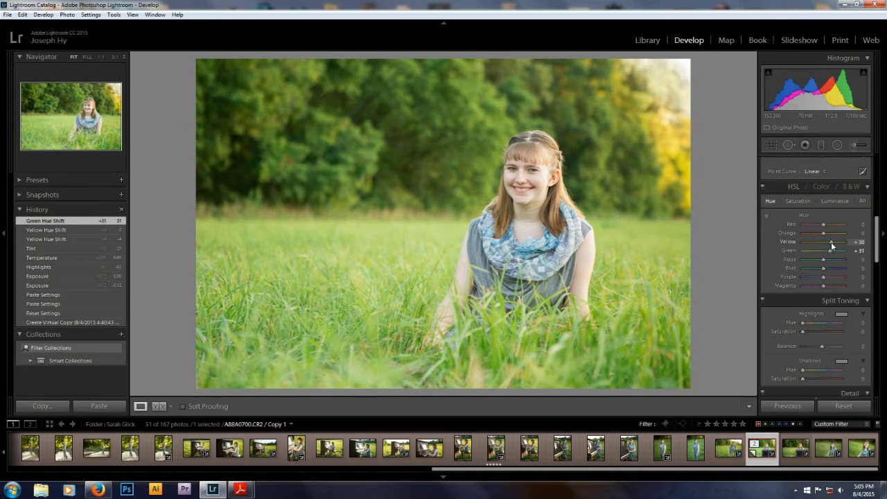
{"action": "left_click_drag", "start_coordinate": [831, 242], "coordinate": [821, 243]}
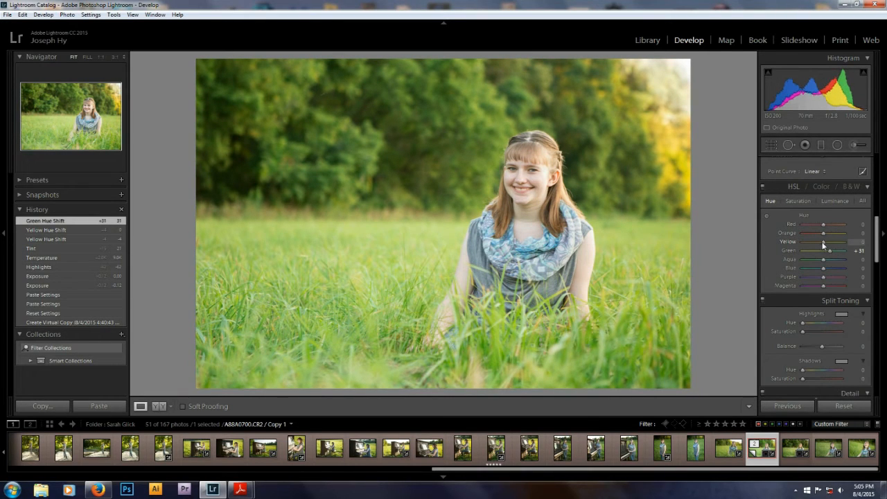
{"action": "left_click_drag", "start_coordinate": [824, 241], "coordinate": [811, 241]}
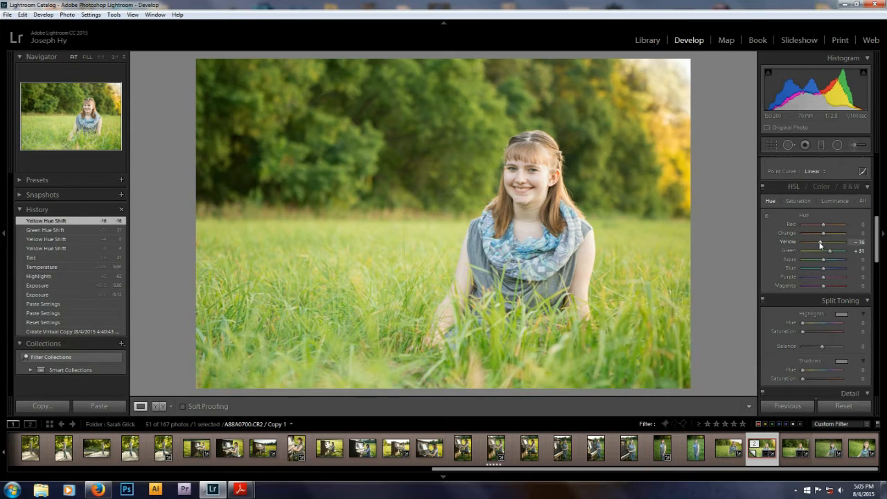
Step: In the HSL Luminance tab, brighten the yellow and green tones of the grass
{"action": "left_click", "coordinate": [834, 201]}
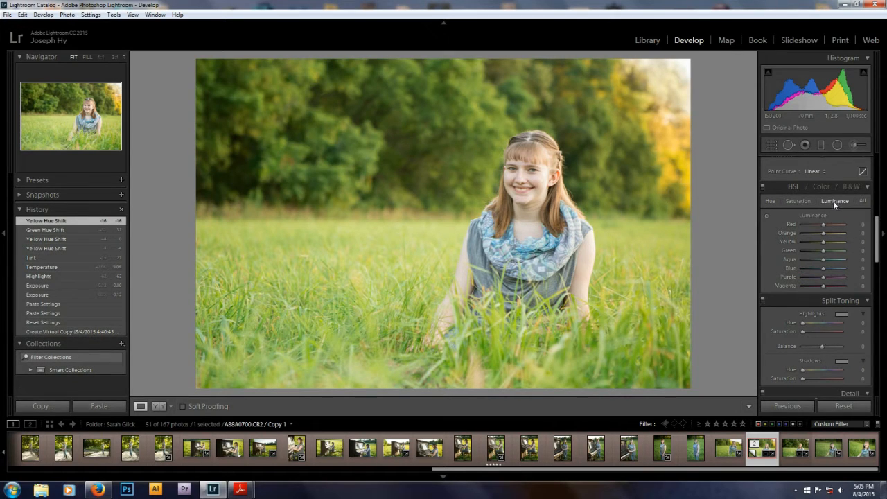
{"action": "mouse_move", "coordinate": [826, 259]}
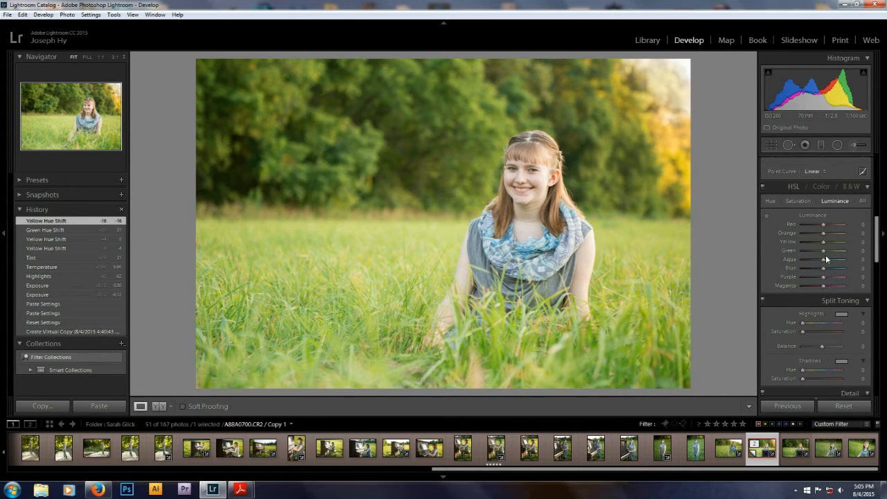
{"action": "left_click", "coordinate": [771, 201]}
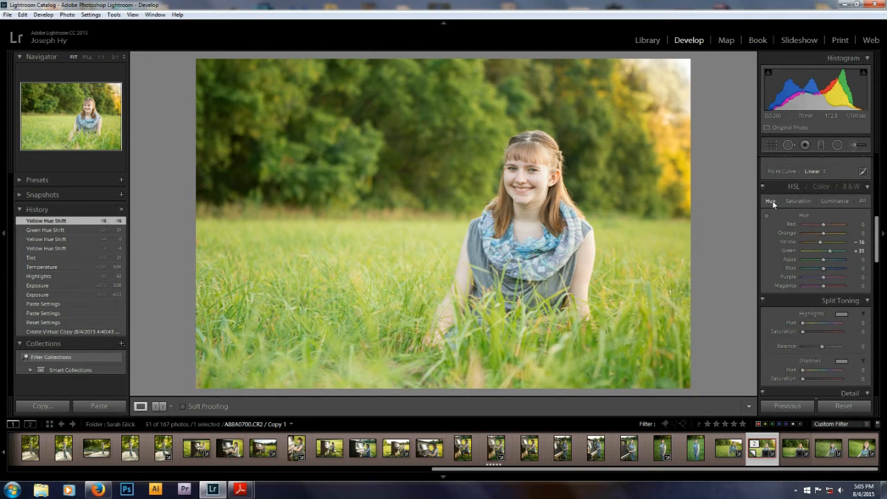
{"action": "left_click", "coordinate": [834, 201]}
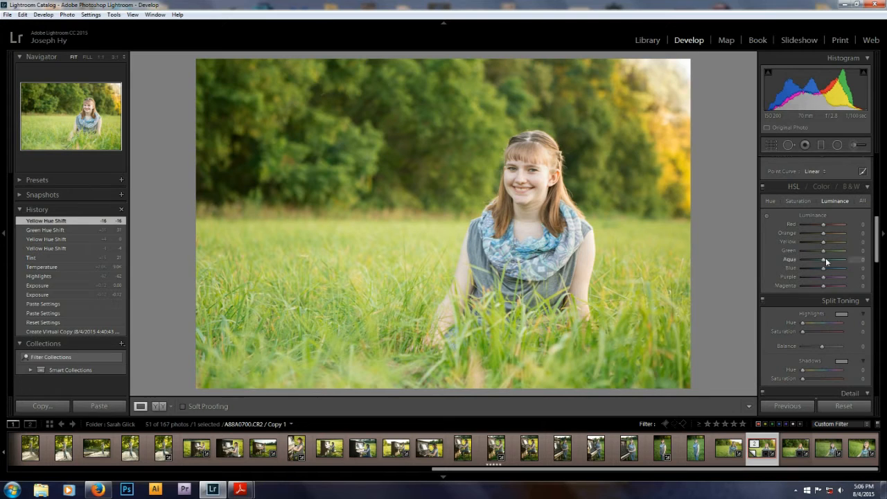
{"action": "mouse_move", "coordinate": [823, 247]}
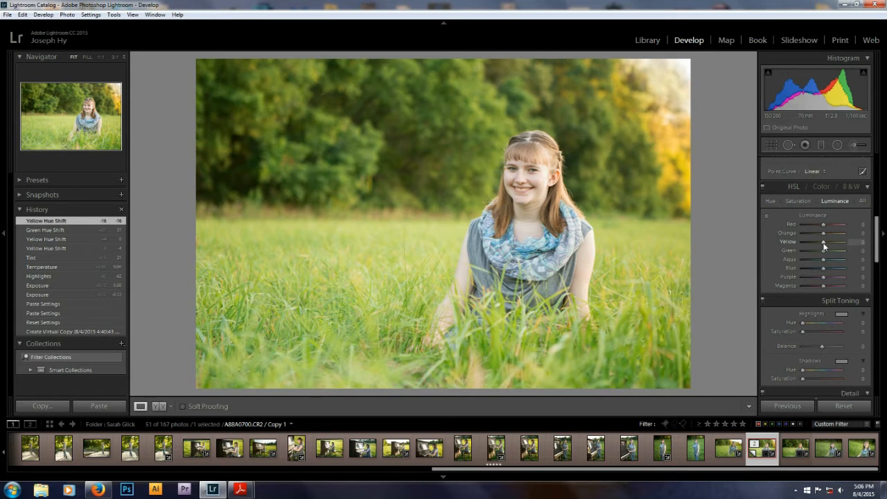
{"action": "left_click_drag", "start_coordinate": [822, 241], "coordinate": [814, 241]}
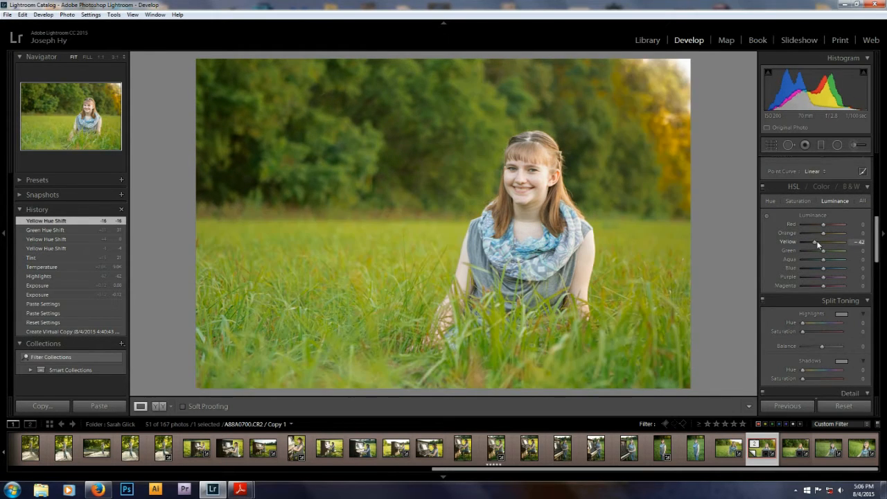
{"action": "left_click_drag", "start_coordinate": [815, 241], "coordinate": [812, 241]}
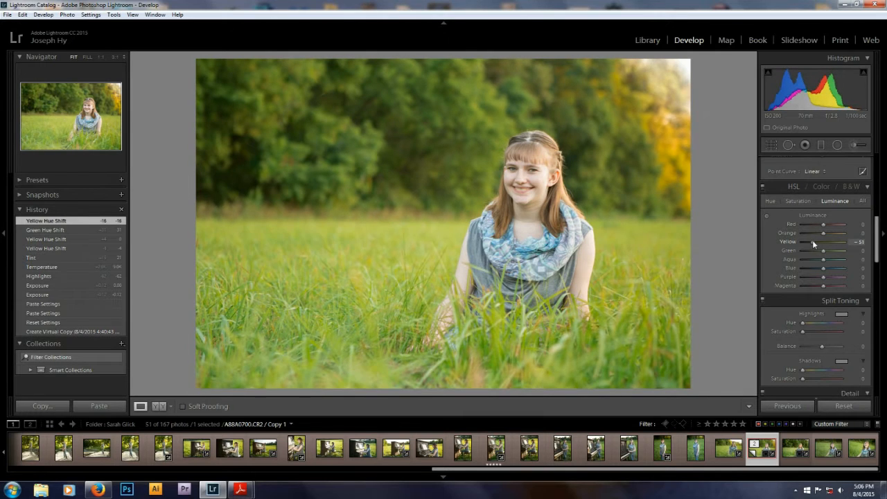
{"action": "left_click_drag", "start_coordinate": [829, 250], "coordinate": [816, 250]}
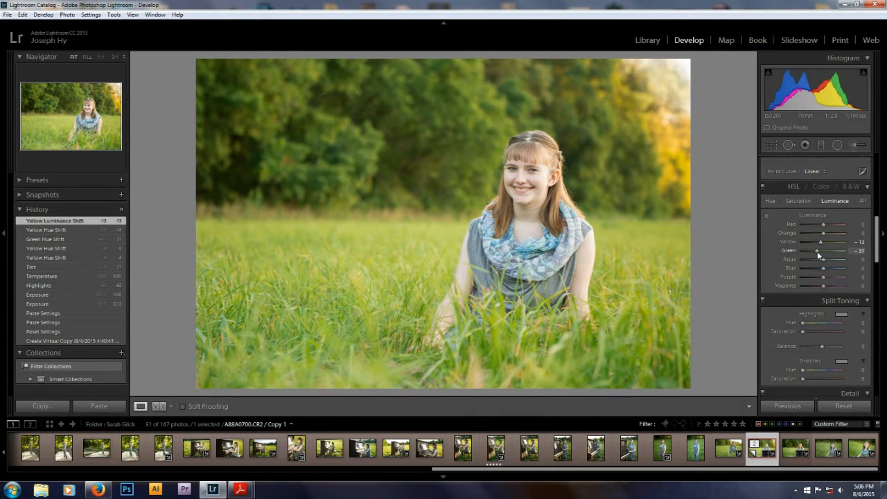
{"action": "left_click_drag", "start_coordinate": [817, 249], "coordinate": [816, 250]}
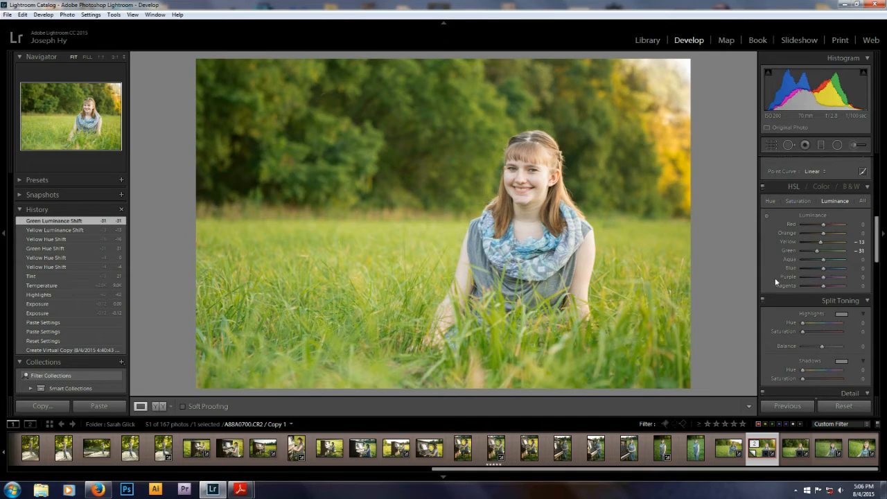
Step: Raise the red and orange luminance to lighten the skin tones
{"action": "left_click_drag", "start_coordinate": [838, 225], "coordinate": [818, 224]}
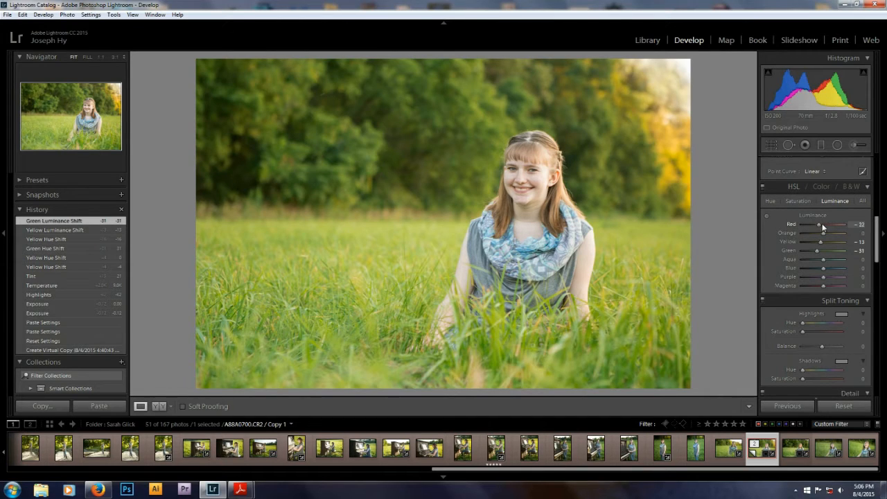
{"action": "left_click_drag", "start_coordinate": [824, 225], "coordinate": [838, 224]}
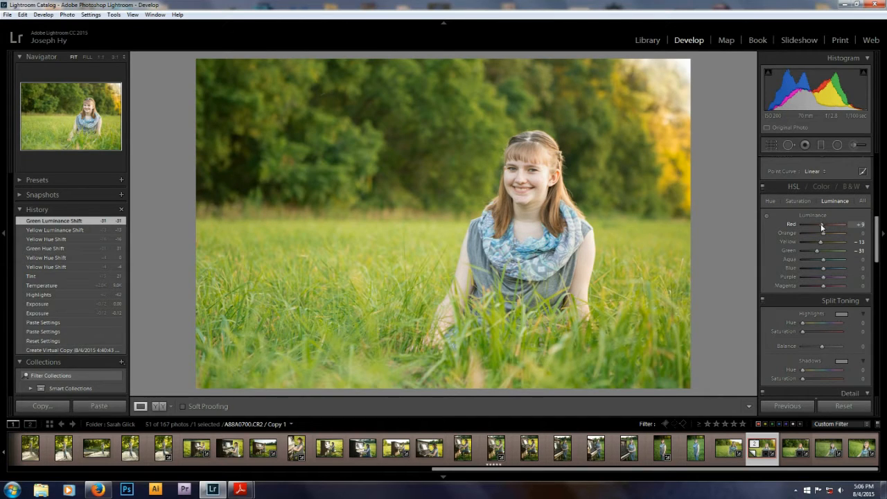
{"action": "left_click_drag", "start_coordinate": [834, 224], "coordinate": [843, 225]}
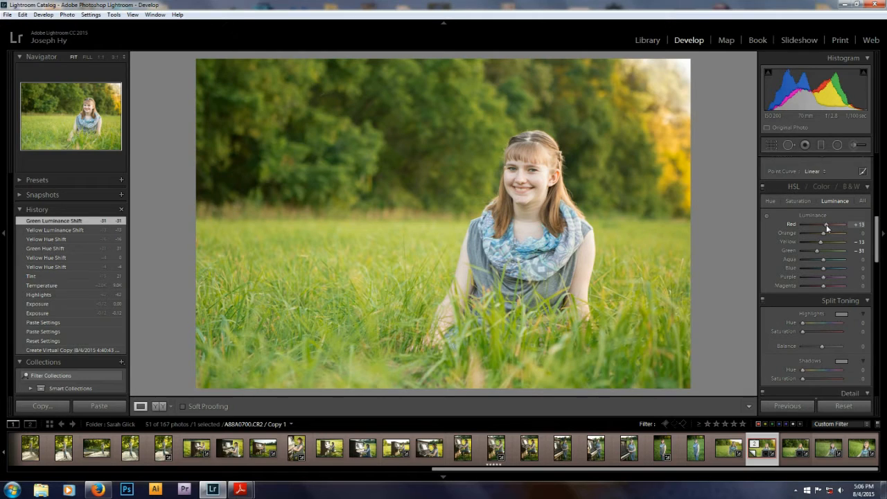
{"action": "left_click_drag", "start_coordinate": [817, 224], "coordinate": [825, 224]}
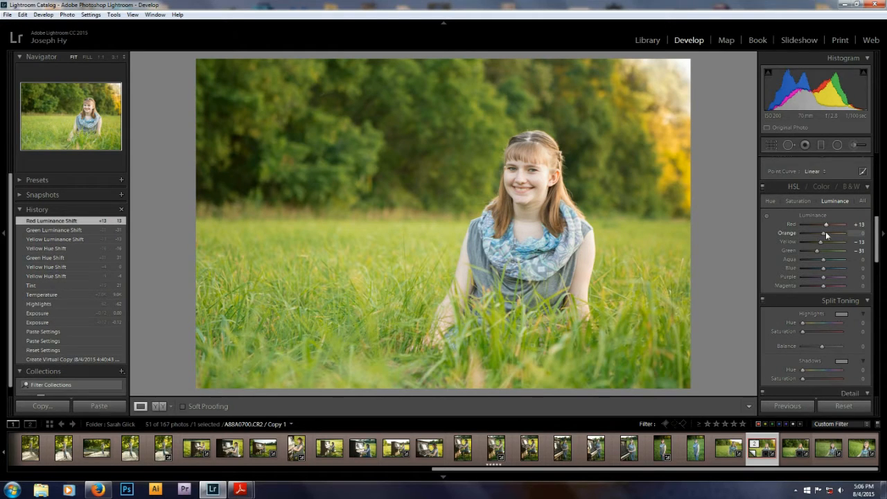
{"action": "left_click_drag", "start_coordinate": [820, 233], "coordinate": [845, 233]}
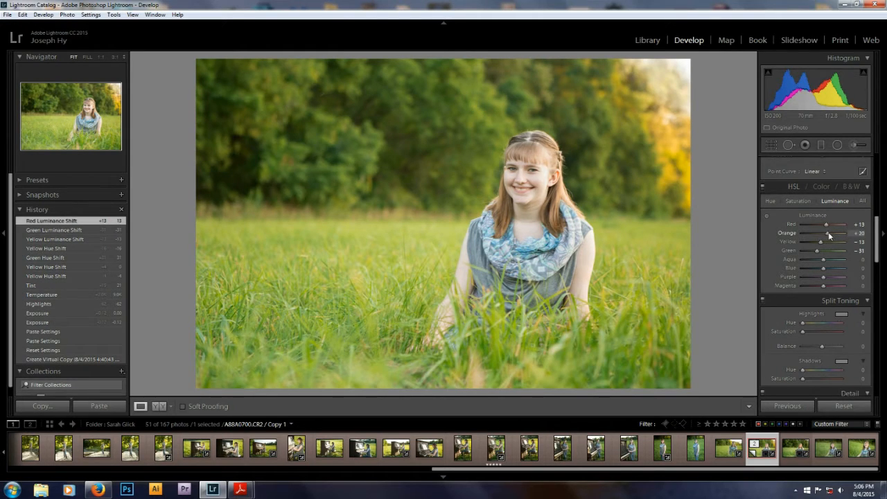
{"action": "left_click_drag", "start_coordinate": [820, 233], "coordinate": [834, 233]}
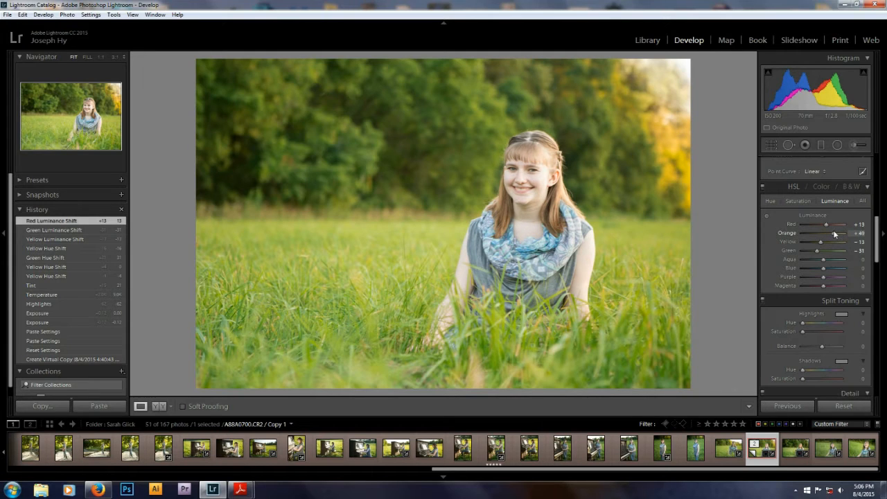
{"action": "left_click_drag", "start_coordinate": [834, 233], "coordinate": [820, 233]}
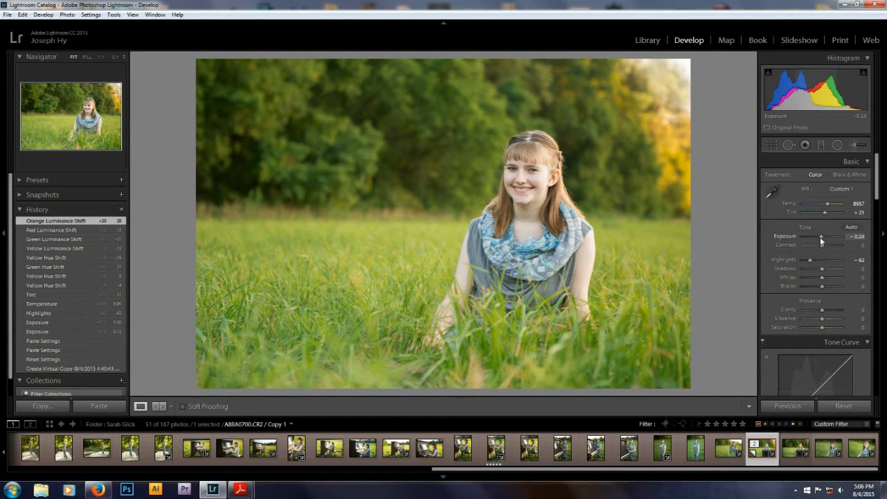
Step: Lower Exposure slightly and drag the manual Vignetting Amount left for strong dark edges
{"action": "left_click_drag", "start_coordinate": [820, 236], "coordinate": [816, 235]}
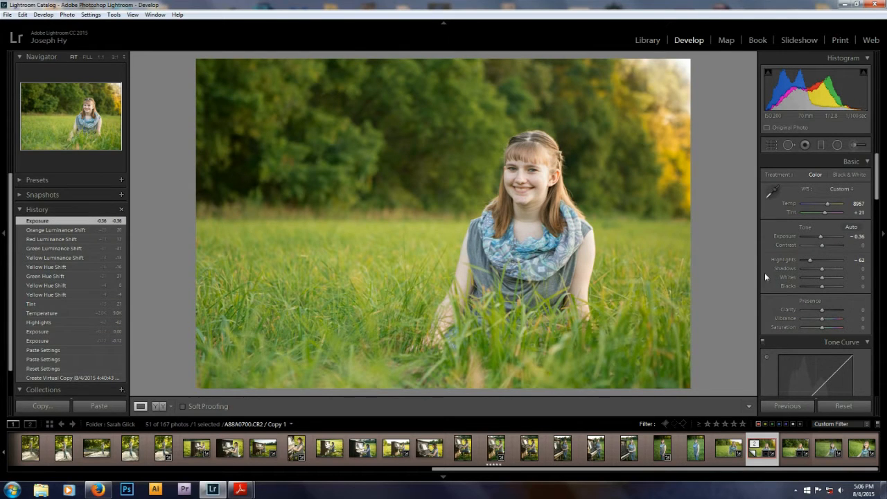
{"action": "left_click", "coordinate": [848, 160]}
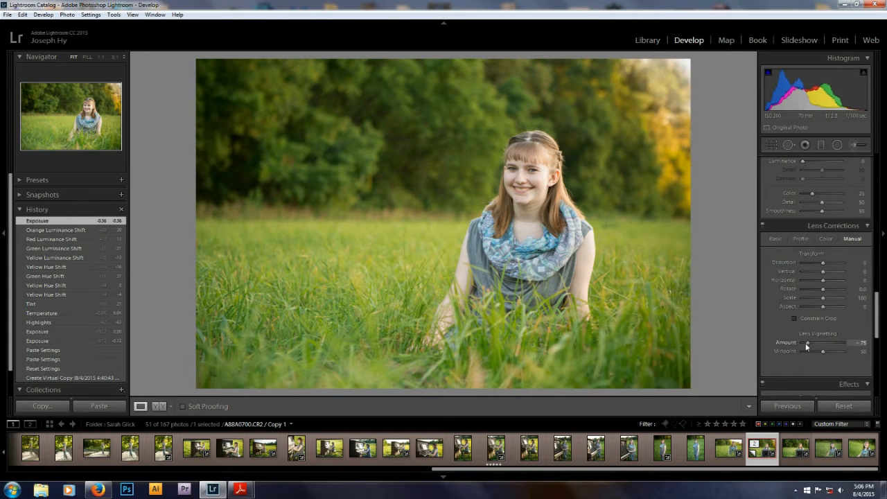
{"action": "left_click_drag", "start_coordinate": [820, 342], "coordinate": [800, 342]}
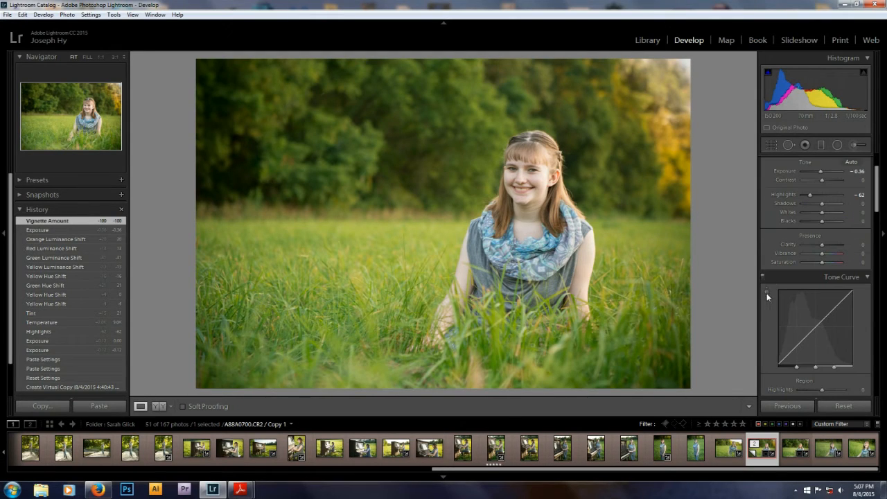
Step: Raise the Vibrance slider so the grass and foliage colours look richer
{"action": "left_click_drag", "start_coordinate": [843, 253], "coordinate": [848, 254]}
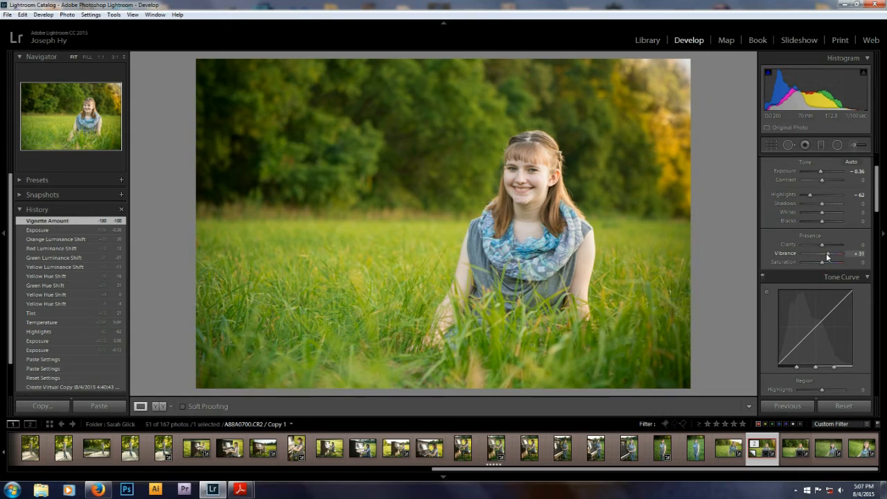
{"action": "left_click_drag", "start_coordinate": [840, 253], "coordinate": [825, 253]}
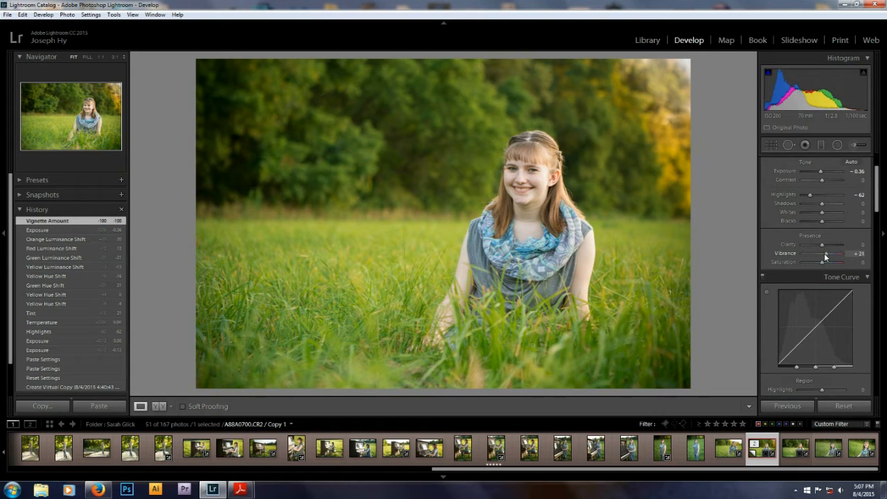
{"action": "left_click_drag", "start_coordinate": [820, 252], "coordinate": [826, 253]}
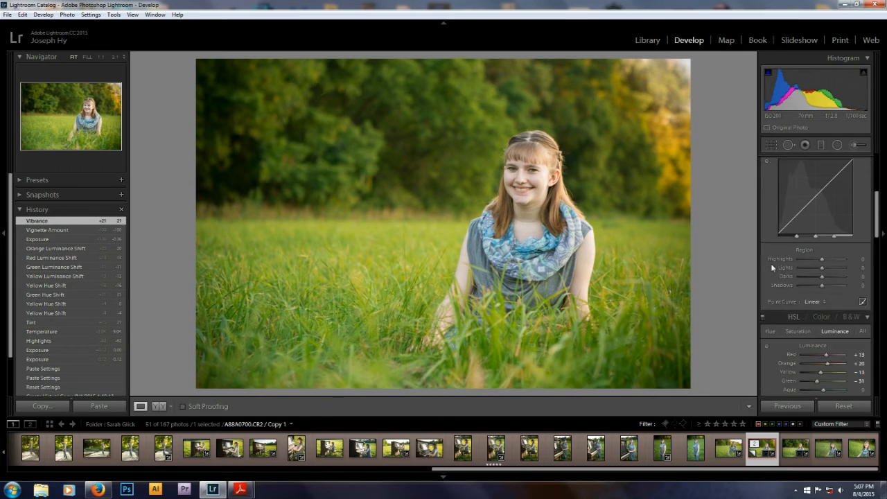
Step: In the HSL Saturation tab, boost orange saturation and slightly raise the reds
{"action": "scroll", "scroll_direction": "down", "scroll_amount": 3}
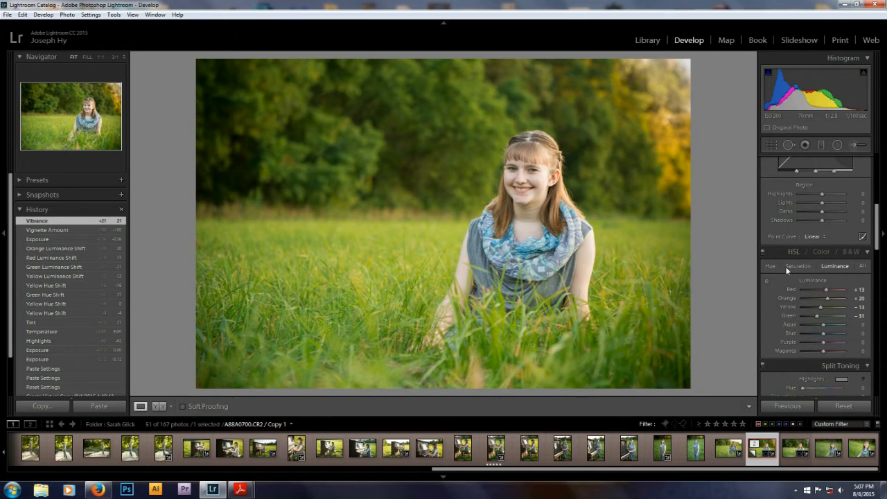
{"action": "left_click", "coordinate": [793, 266]}
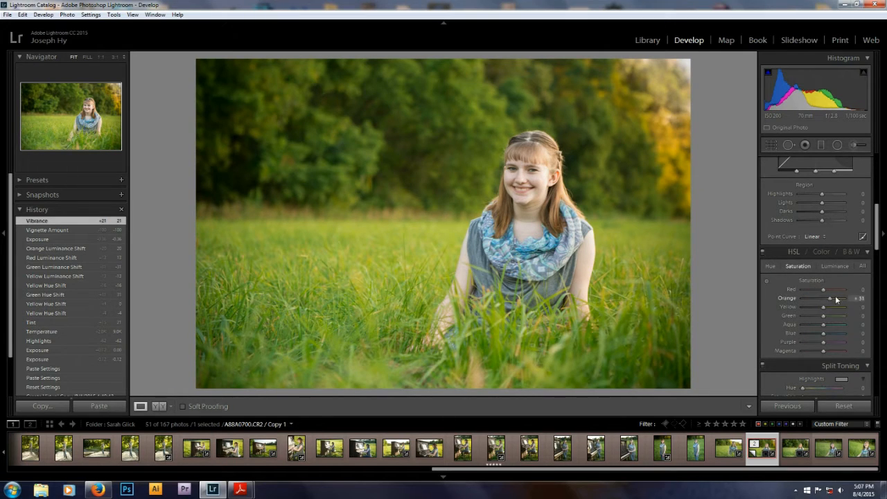
{"action": "left_click_drag", "start_coordinate": [829, 298], "coordinate": [833, 298]}
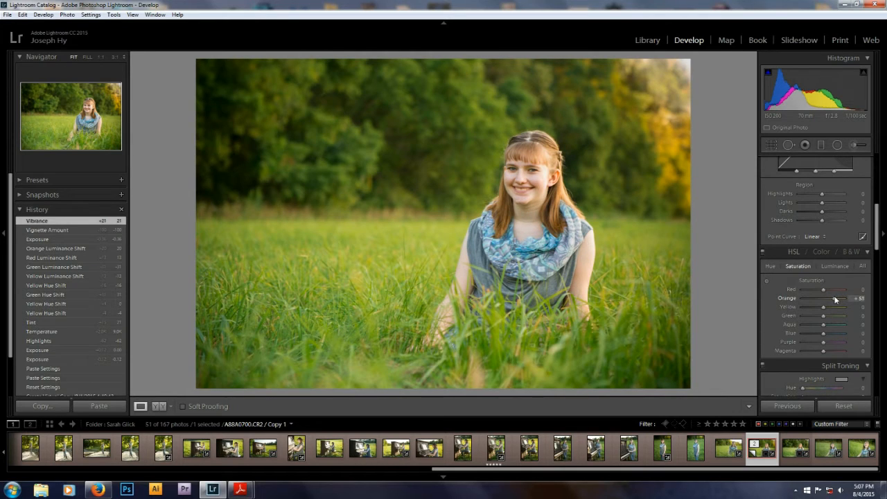
{"action": "left_click_drag", "start_coordinate": [834, 297], "coordinate": [851, 298]}
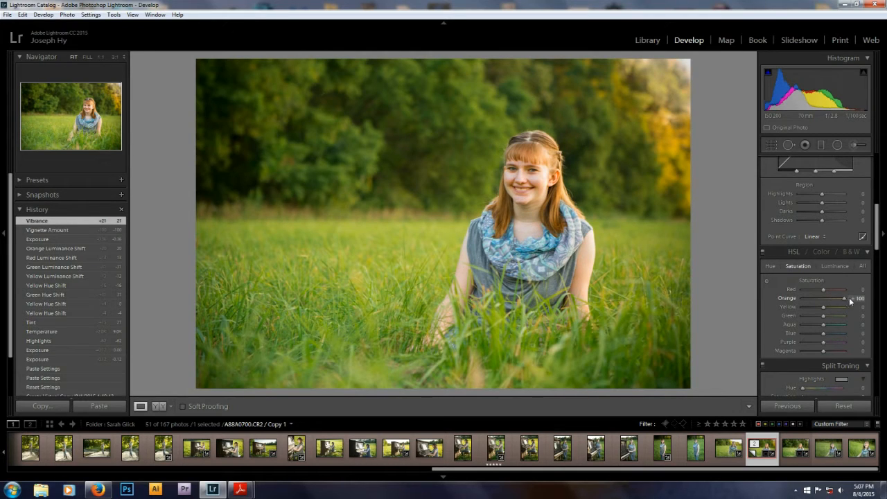
{"action": "left_click_drag", "start_coordinate": [850, 298], "coordinate": [831, 298]}
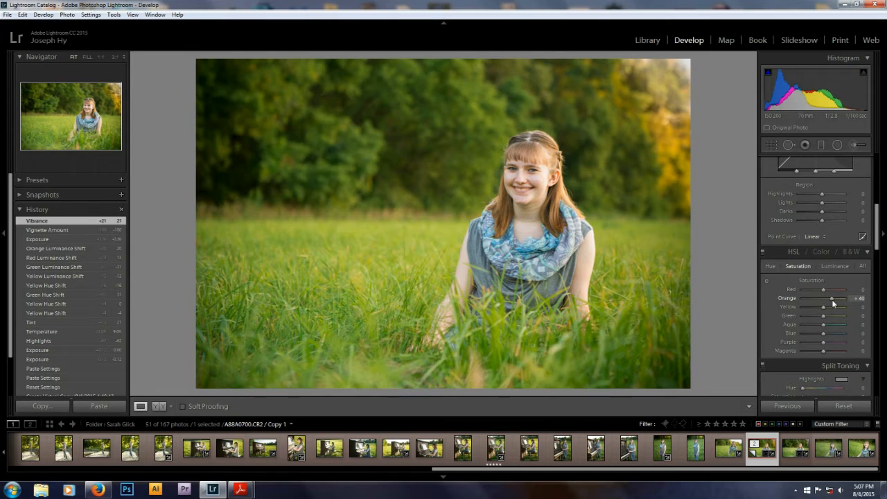
{"action": "left_click_drag", "start_coordinate": [831, 298], "coordinate": [842, 298]}
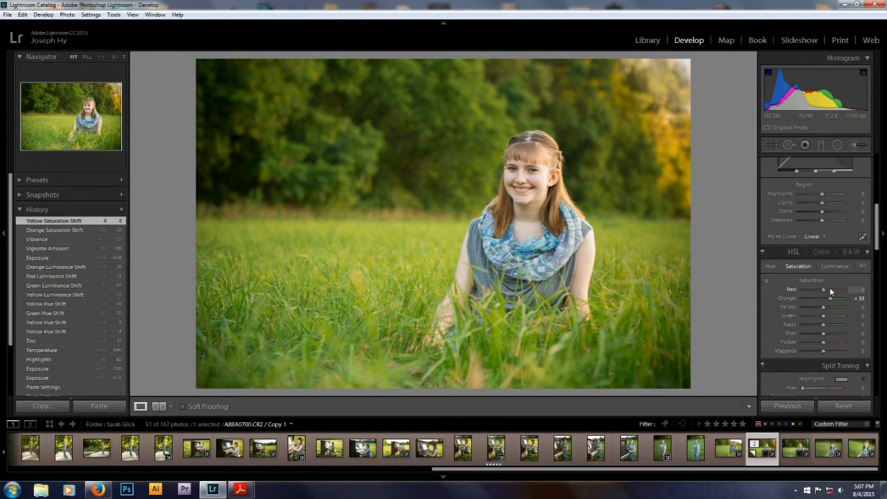
{"action": "left_click_drag", "start_coordinate": [817, 289], "coordinate": [823, 289]}
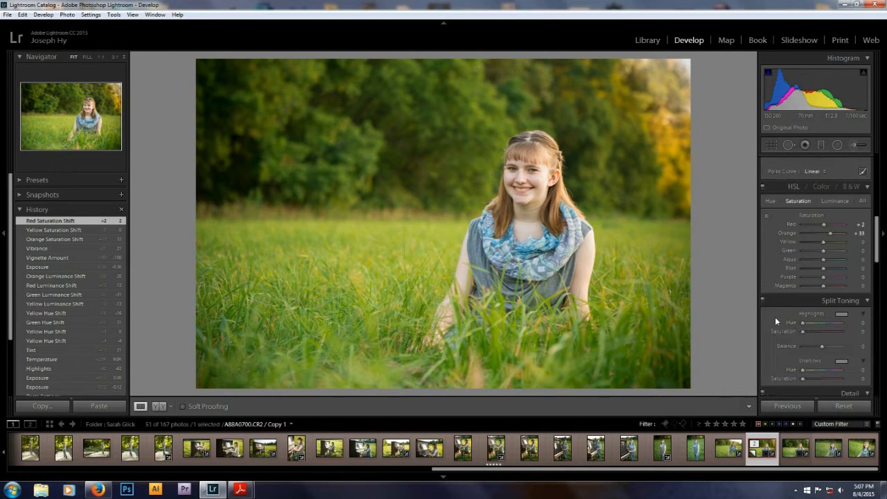
Step: In the Detail panel, raise Sharpening Amount and Radius and add luminance noise reduction
{"action": "scroll", "scroll_direction": "down", "scroll_amount": 3}
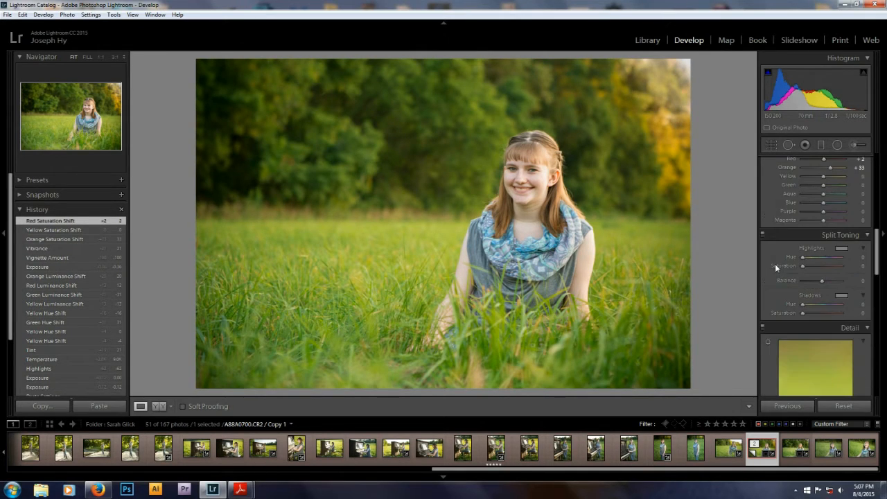
{"action": "scroll", "scroll_direction": "down", "scroll_amount": 3}
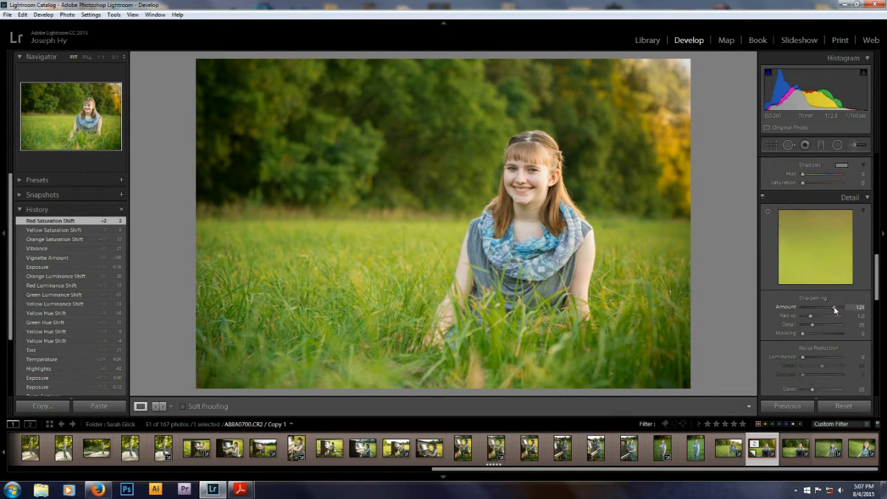
{"action": "left_click_drag", "start_coordinate": [811, 316], "coordinate": [815, 316]}
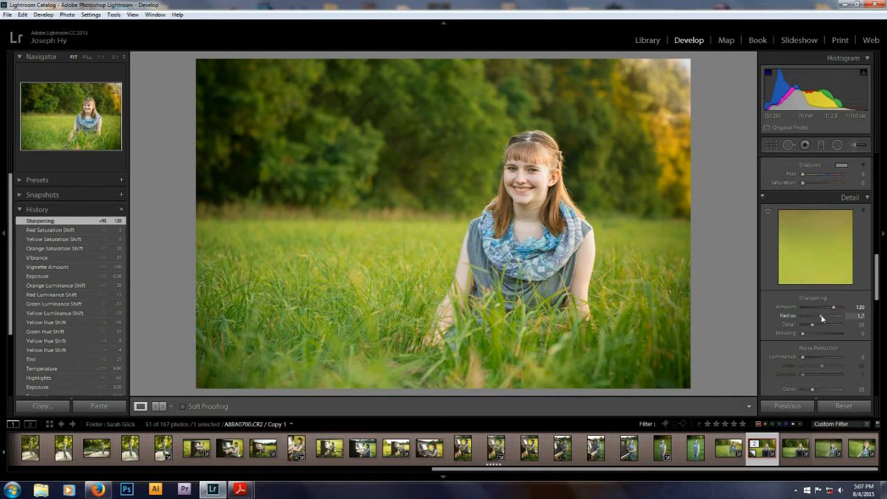
{"action": "left_click_drag", "start_coordinate": [831, 315], "coordinate": [834, 316]}
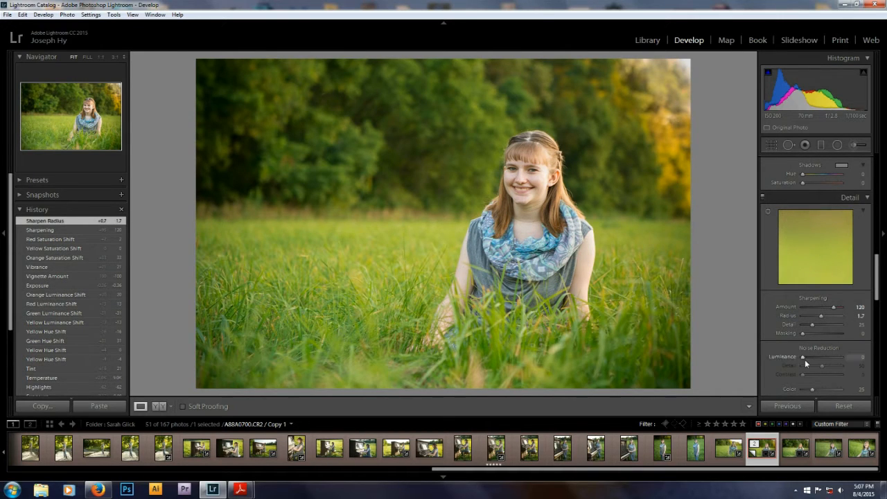
{"action": "left_click_drag", "start_coordinate": [802, 357], "coordinate": [806, 358]}
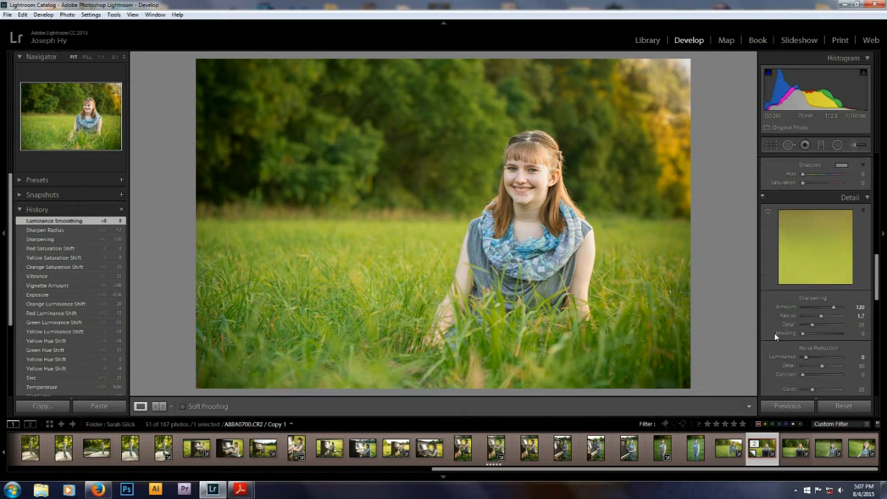
{"action": "scroll", "scroll_direction": "down", "scroll_amount": 3}
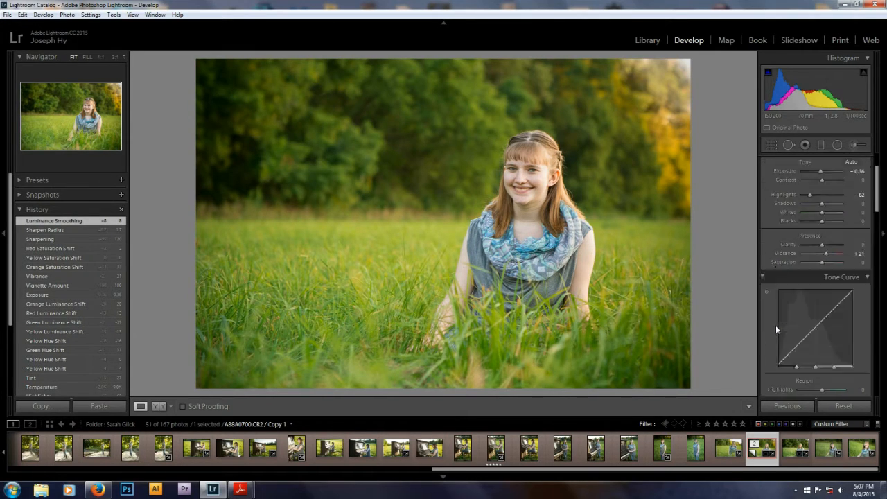
{"action": "left_click", "coordinate": [850, 161]}
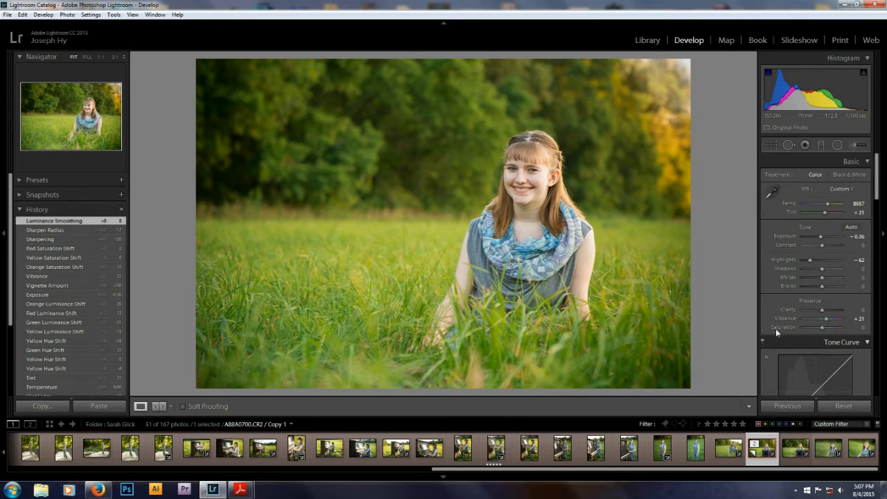
{"action": "mouse_move", "coordinate": [770, 292]}
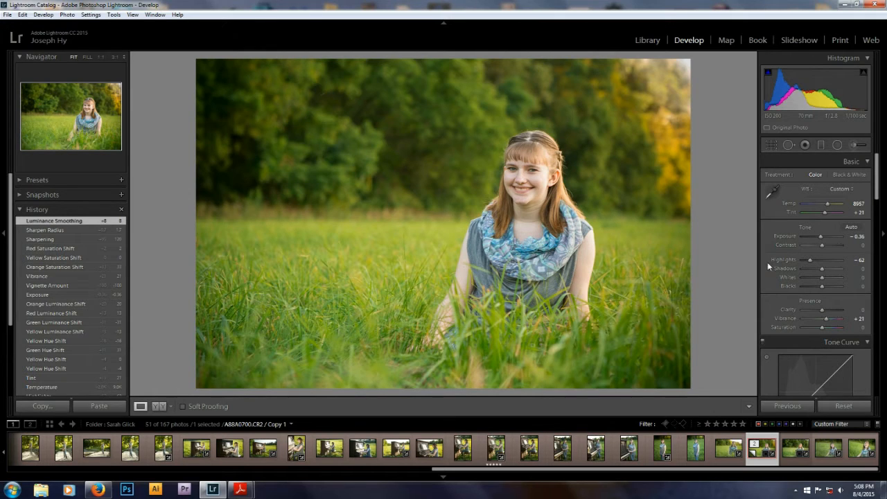
{"action": "mouse_move", "coordinate": [768, 252]}
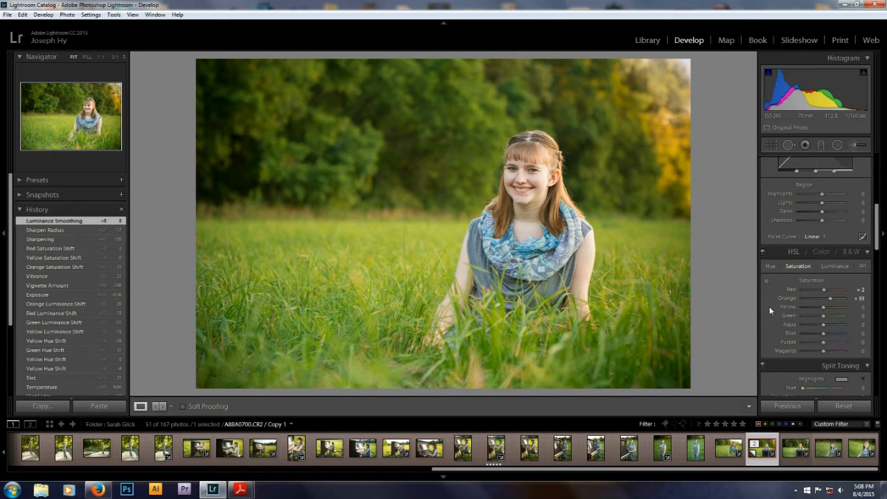
{"action": "scroll", "scroll_direction": "down", "scroll_amount": 3}
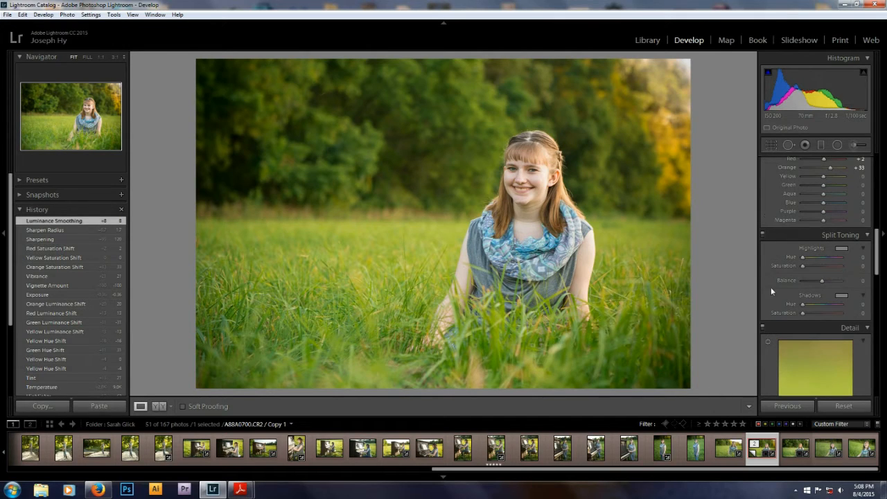
{"action": "mouse_move", "coordinate": [806, 255]}
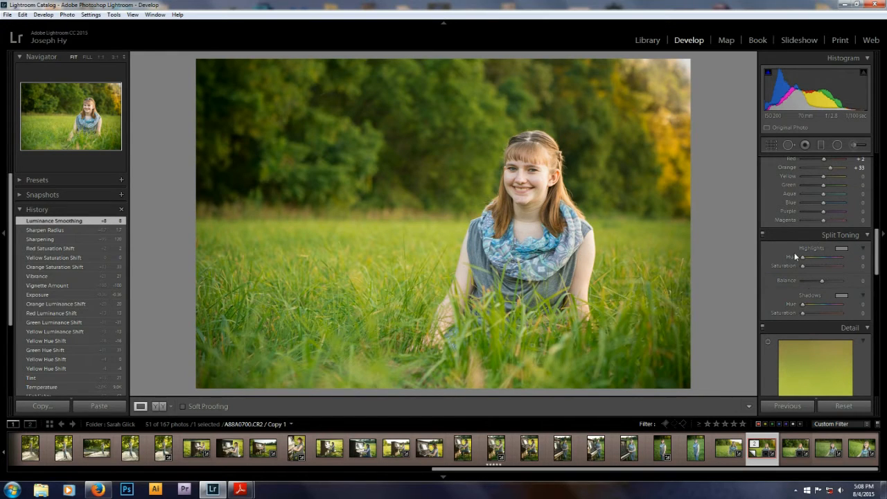
{"action": "mouse_move", "coordinate": [788, 283]}
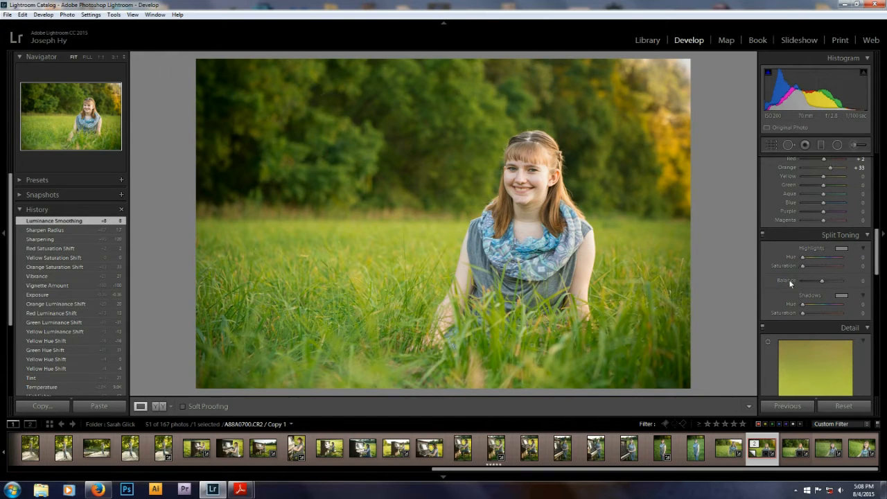
{"action": "mouse_move", "coordinate": [776, 271]}
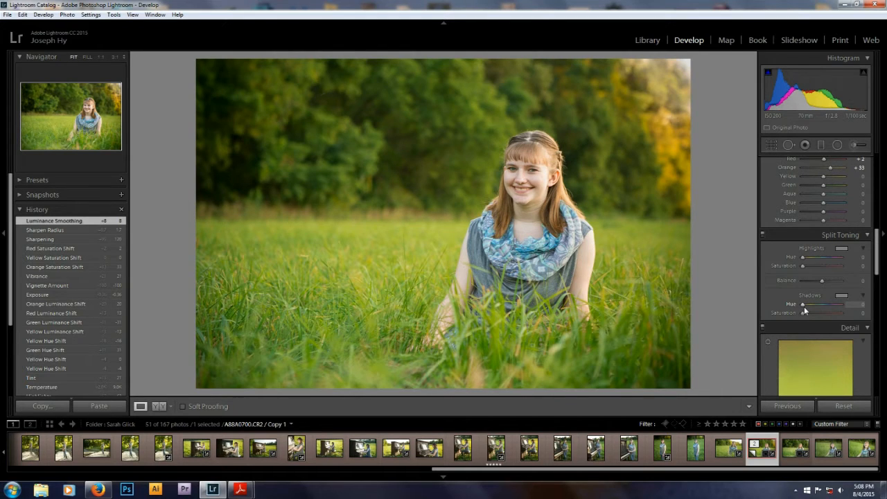
{"action": "mouse_move", "coordinate": [809, 299]}
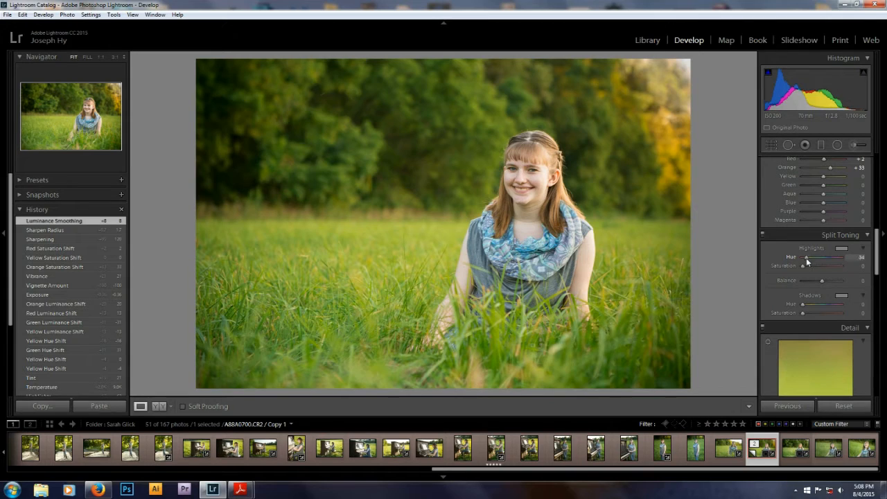
Step: Pick a warm yellow Highlights hue from the colour swatch and strengthen its saturation
{"action": "left_click_drag", "start_coordinate": [806, 256], "coordinate": [820, 256]}
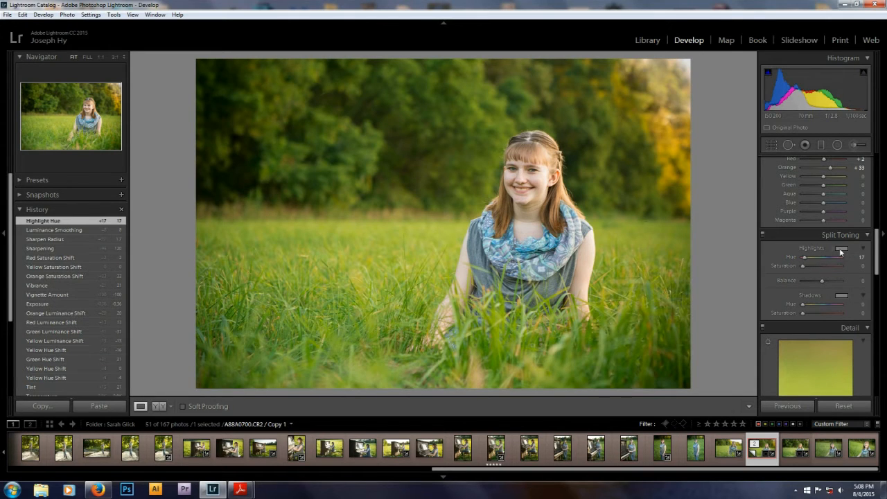
{"action": "left_click", "coordinate": [841, 248]}
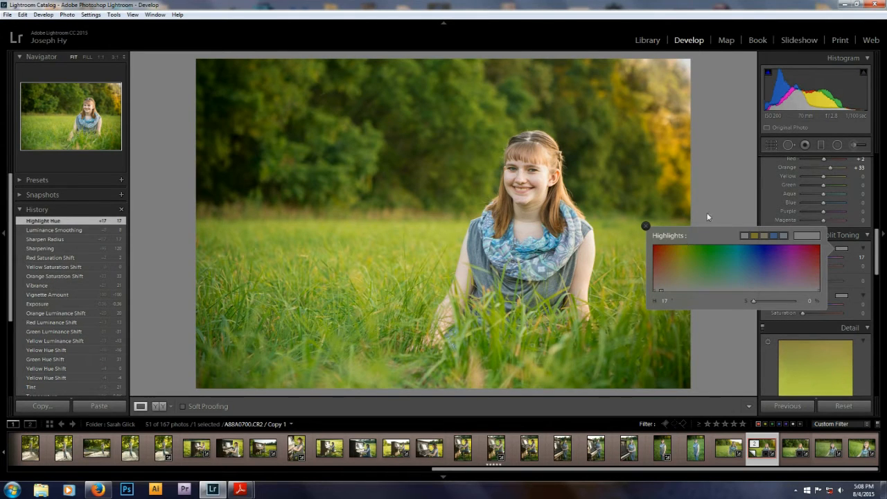
{"action": "left_click", "coordinate": [645, 226]}
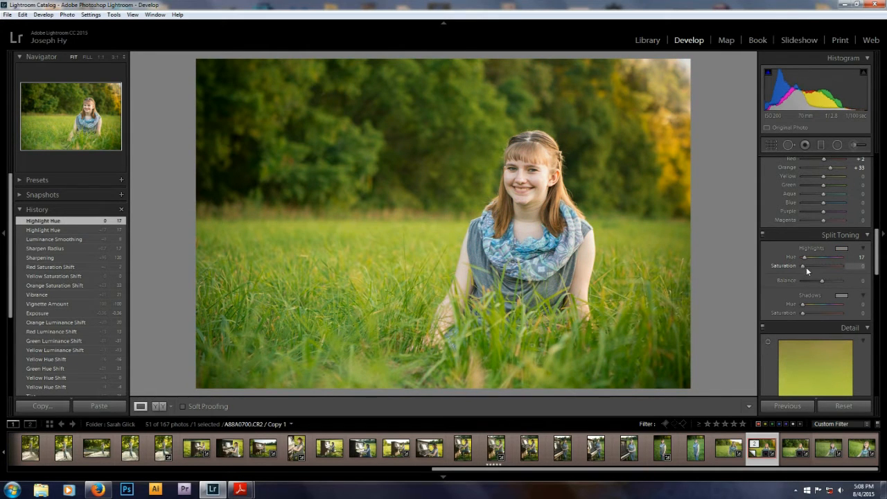
{"action": "left_click_drag", "start_coordinate": [802, 266], "coordinate": [820, 266]}
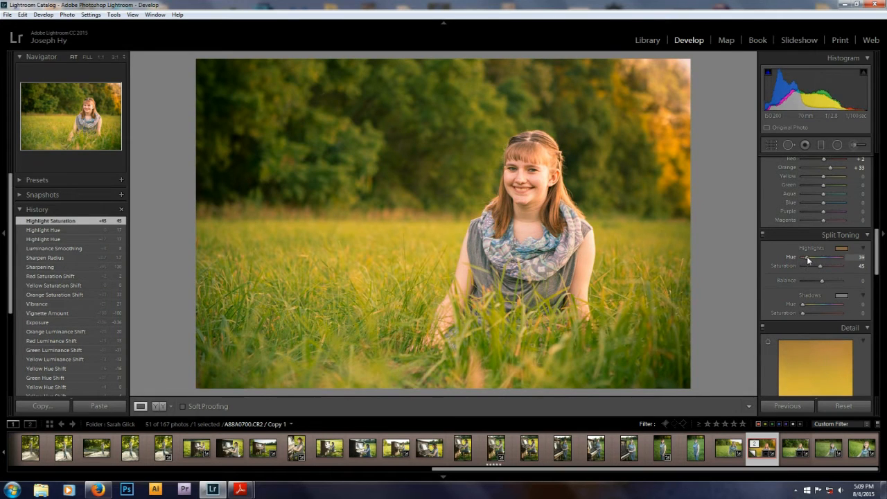
Step: Fine-tune the highlight tint hue and settle its saturation at moderate strength
{"action": "left_click_drag", "start_coordinate": [816, 256], "coordinate": [823, 257]}
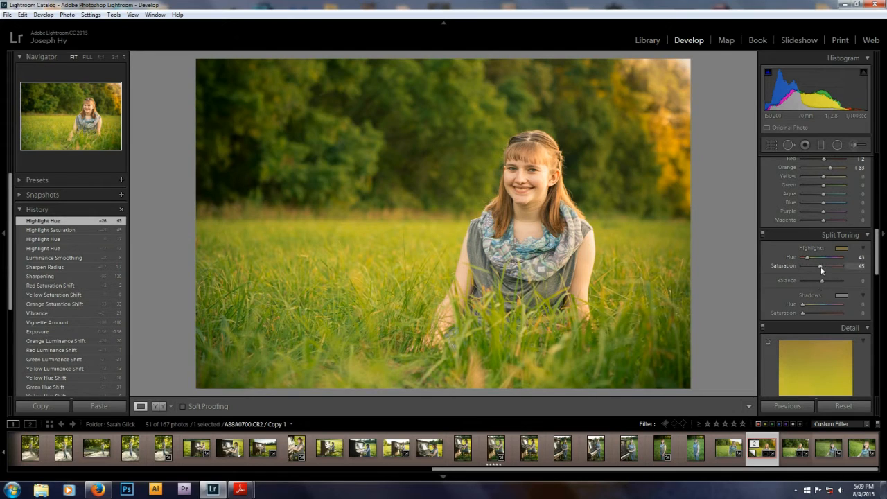
{"action": "left_click_drag", "start_coordinate": [820, 266], "coordinate": [803, 266]}
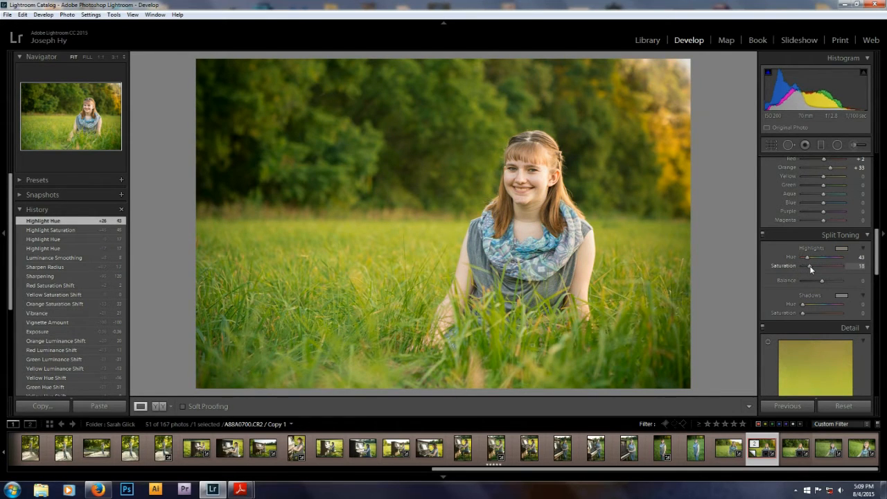
{"action": "left_click_drag", "start_coordinate": [809, 266], "coordinate": [833, 266]}
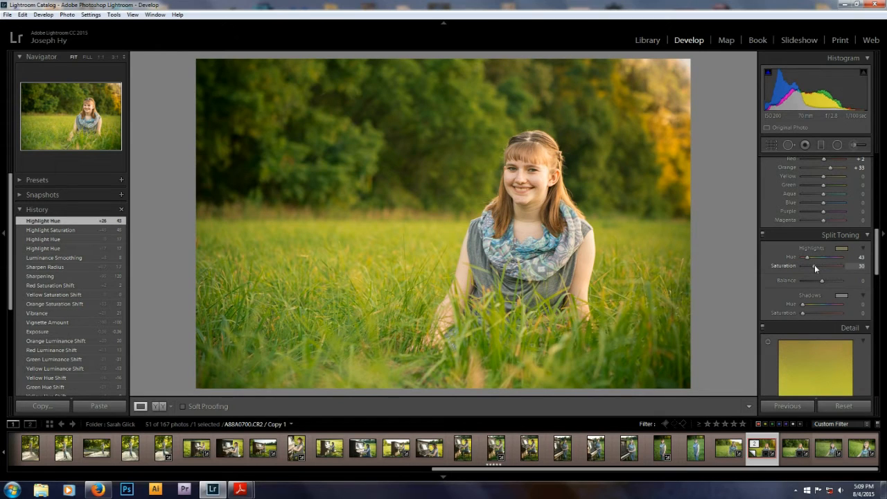
{"action": "left_click_drag", "start_coordinate": [820, 266], "coordinate": [817, 266]}
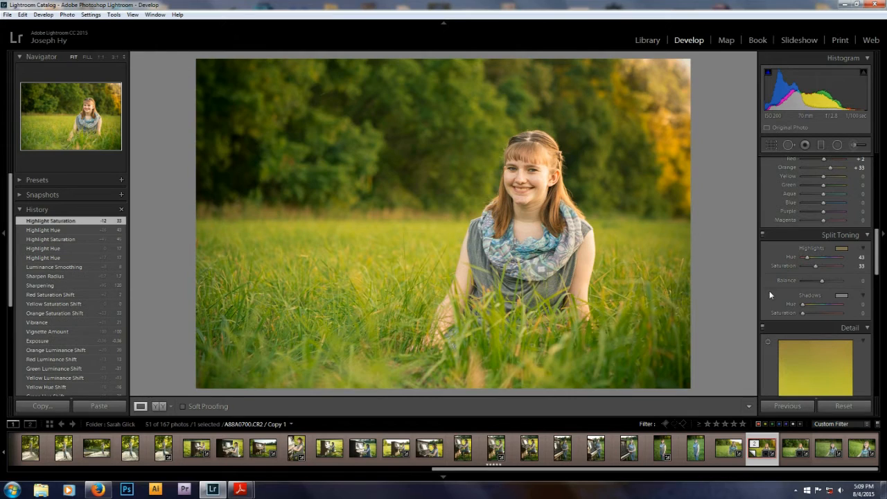
{"action": "mouse_move", "coordinate": [669, 226]}
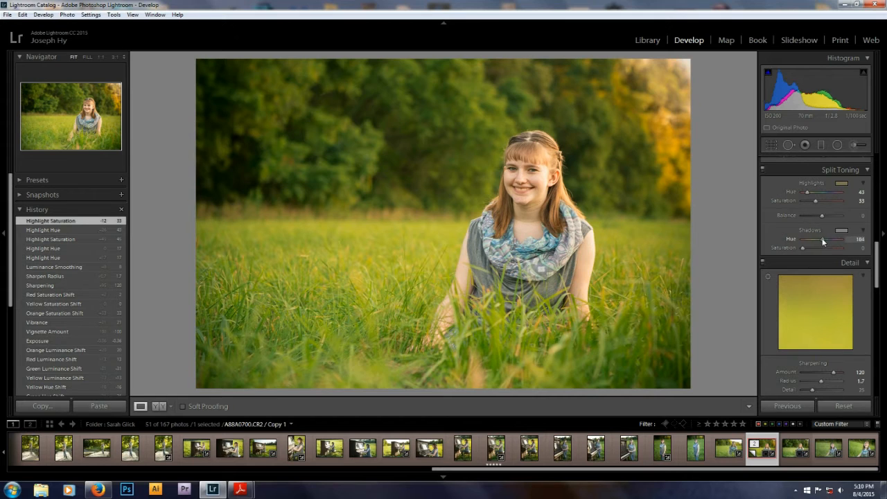
Step: Set a cool blue hue for the Shadows tint and raise its saturation to try it
{"action": "left_click_drag", "start_coordinate": [804, 247], "coordinate": [814, 247]}
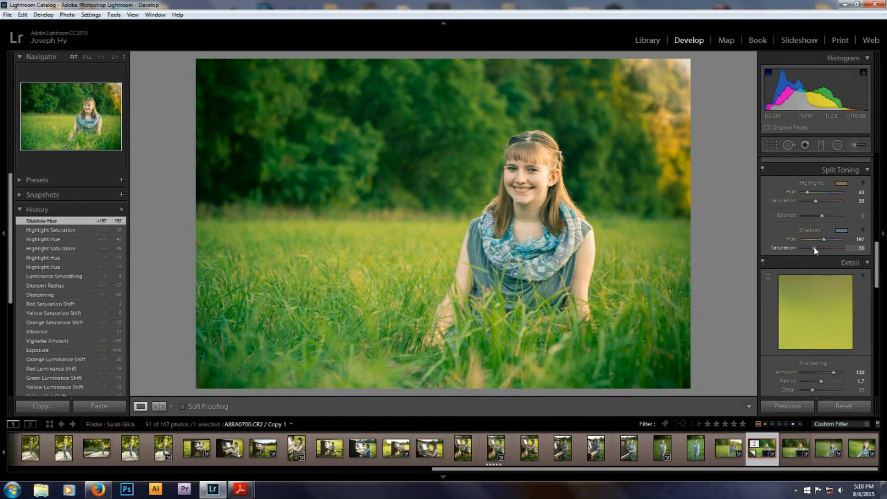
{"action": "left_click_drag", "start_coordinate": [814, 248], "coordinate": [824, 248]}
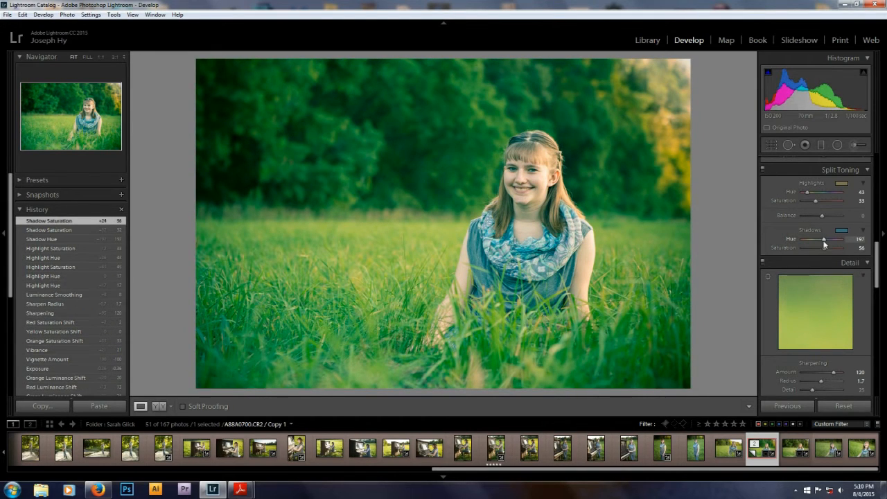
{"action": "left_click_drag", "start_coordinate": [823, 238], "coordinate": [828, 238]}
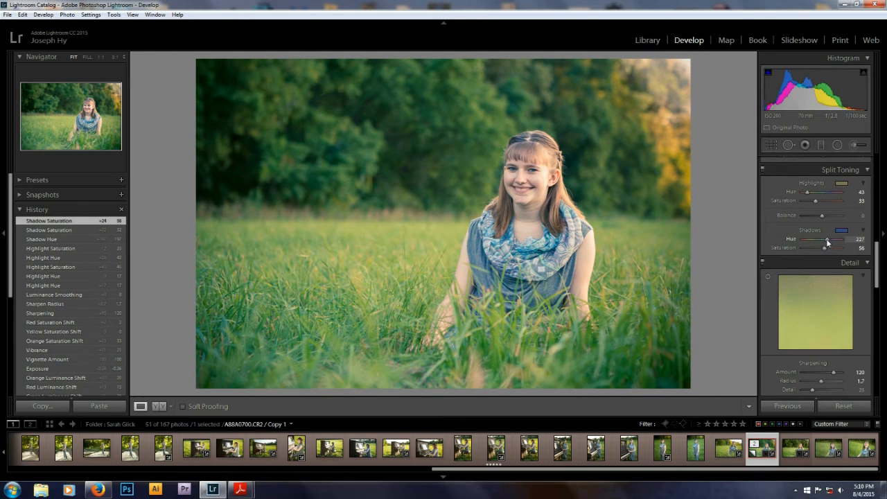
{"action": "left_click_drag", "start_coordinate": [806, 238], "coordinate": [826, 239]}
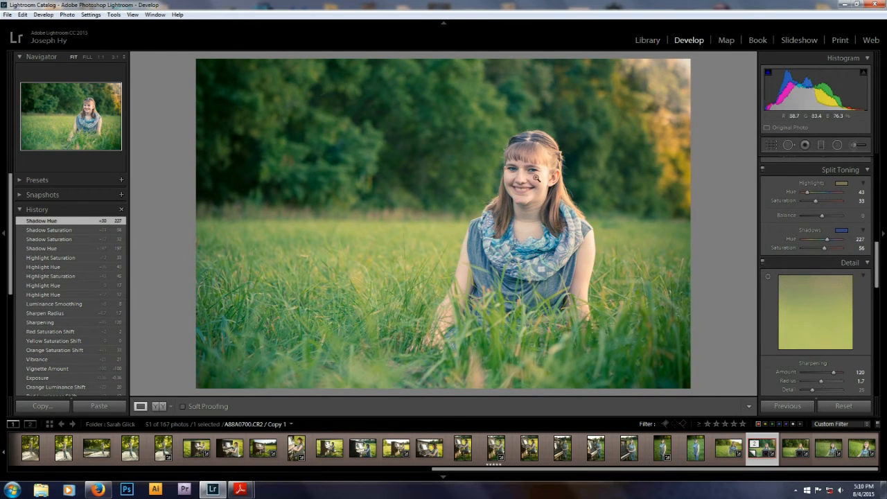
Step: Pull the shadow tint saturation back down, keeping the warm golden look
{"action": "left_click_drag", "start_coordinate": [825, 246], "coordinate": [800, 246]}
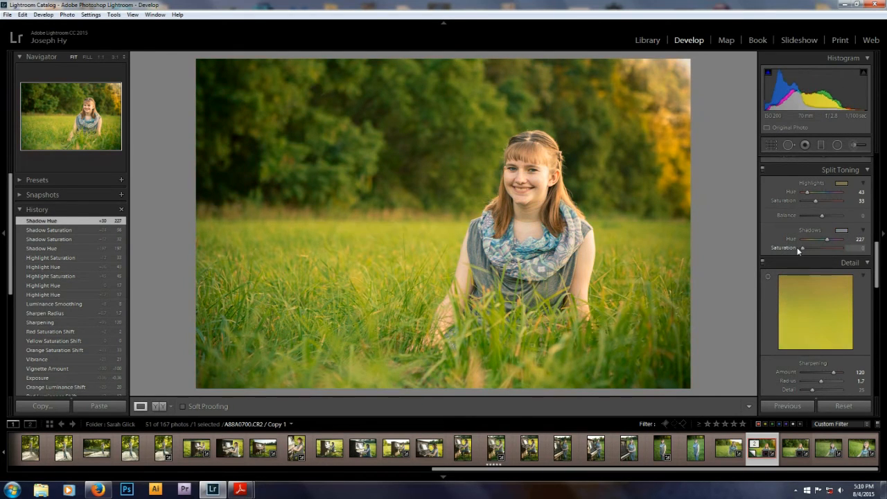
{"action": "left_click_drag", "start_coordinate": [800, 247], "coordinate": [806, 246]}
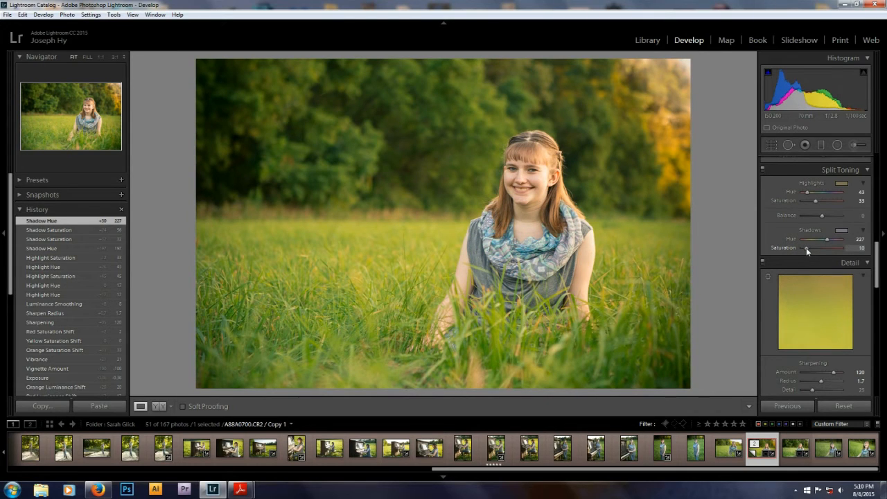
{"action": "left_click_drag", "start_coordinate": [834, 247], "coordinate": [809, 247]}
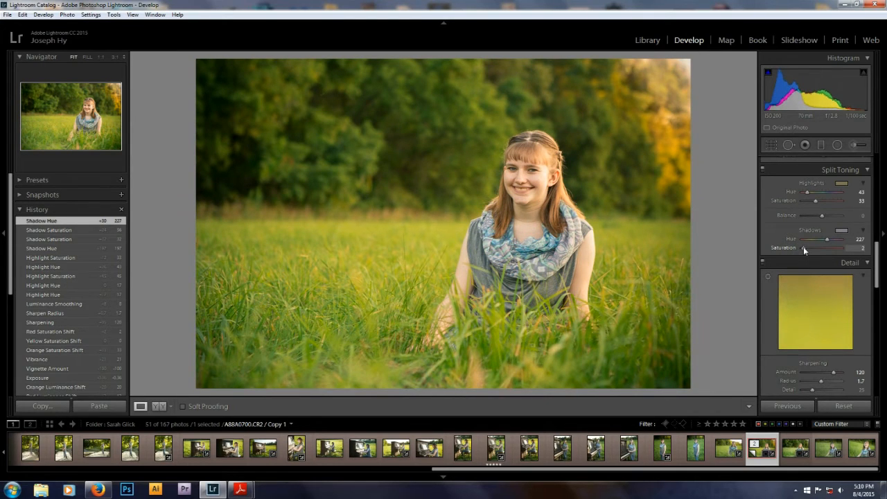
{"action": "left_click_drag", "start_coordinate": [821, 247], "coordinate": [804, 247]}
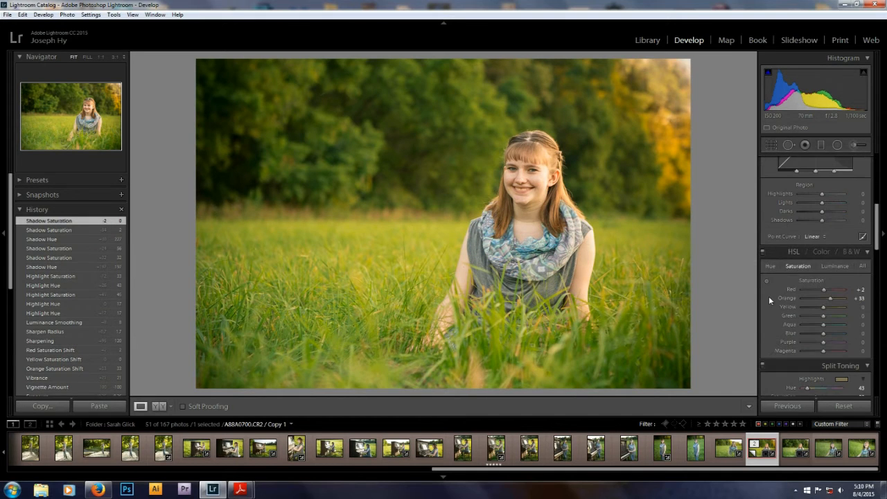
Step: Nudge the Yellow slider in HSL Hue, then in HSL Luminance, to refine the golden grass
{"action": "left_click", "coordinate": [771, 266]}
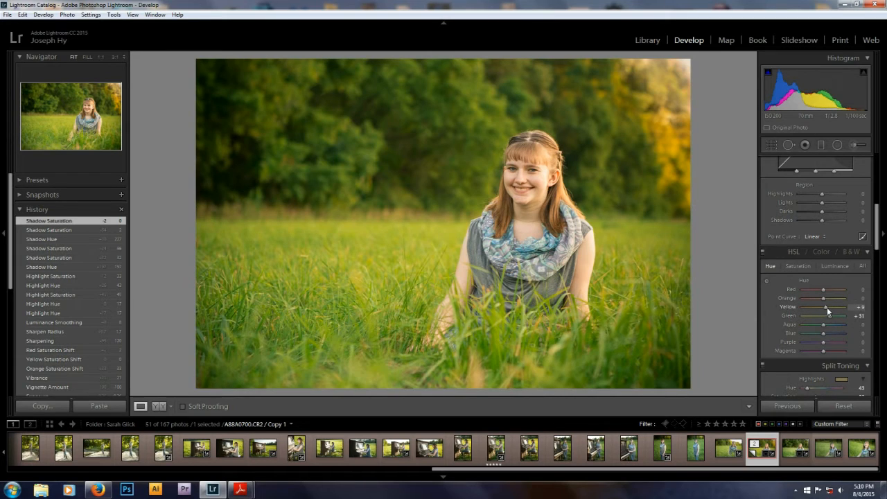
{"action": "left_click_drag", "start_coordinate": [825, 307], "coordinate": [828, 307]}
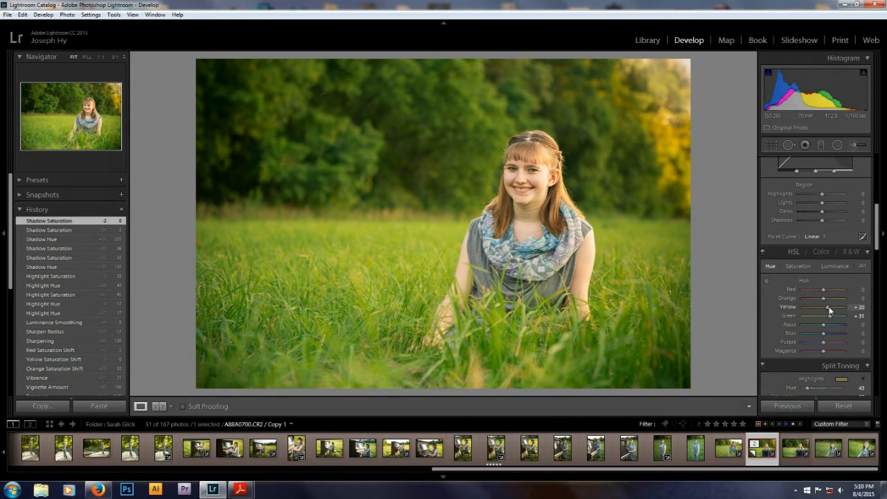
{"action": "left_click_drag", "start_coordinate": [834, 307], "coordinate": [828, 308]}
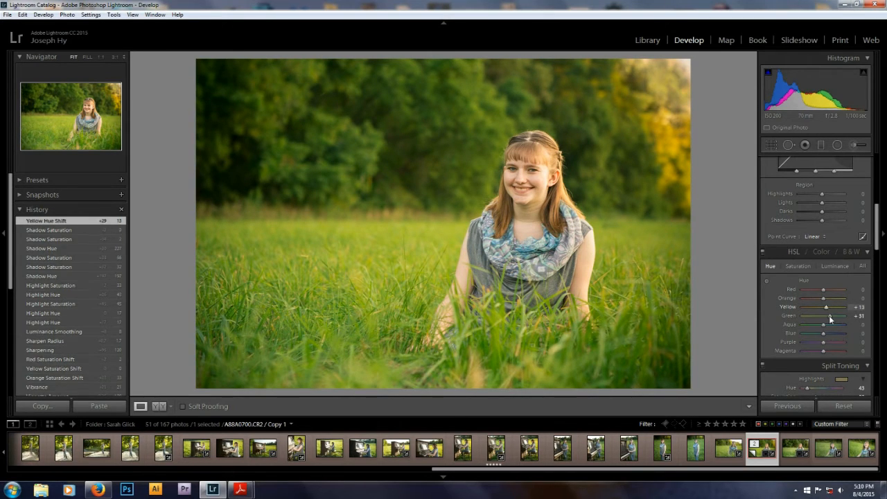
{"action": "mouse_move", "coordinate": [811, 308]}
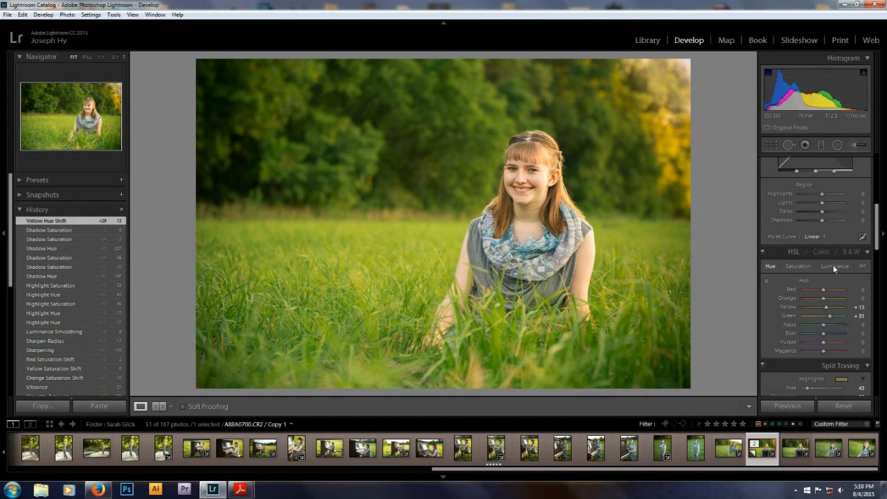
{"action": "left_click", "coordinate": [836, 266]}
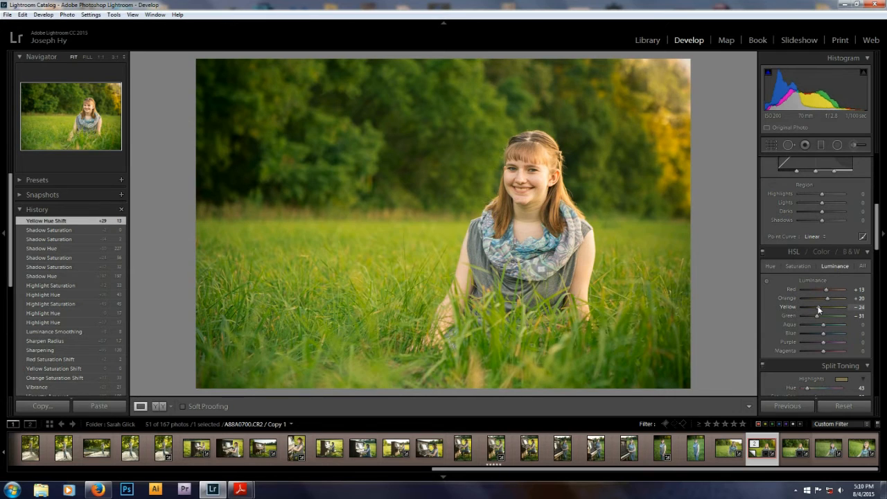
{"action": "left_click_drag", "start_coordinate": [834, 306], "coordinate": [831, 306]}
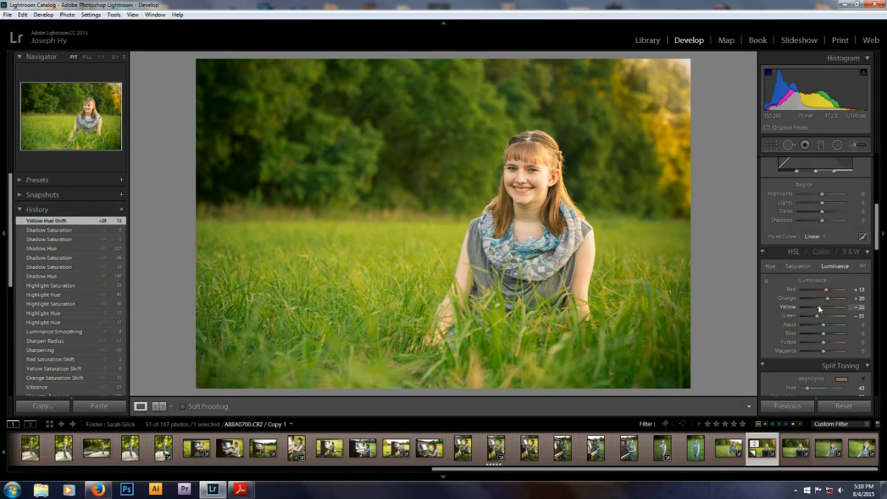
{"action": "left_click_drag", "start_coordinate": [838, 307], "coordinate": [828, 307]}
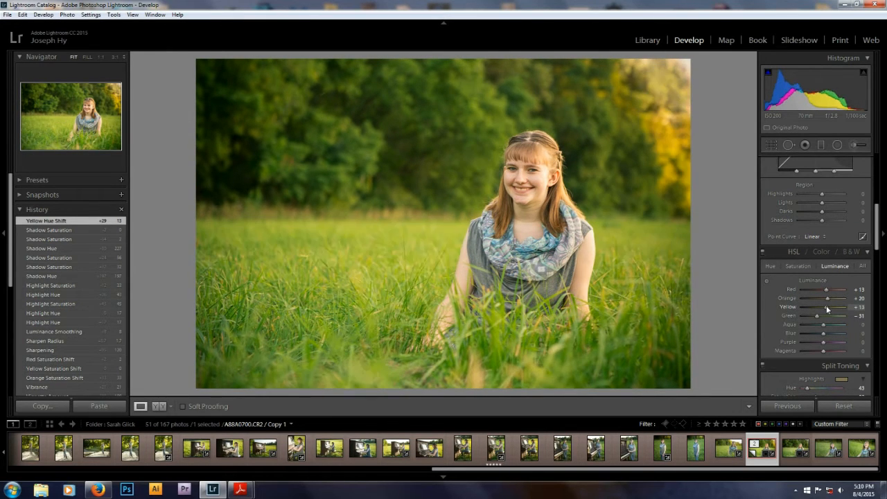
{"action": "left_click_drag", "start_coordinate": [842, 306], "coordinate": [831, 307]}
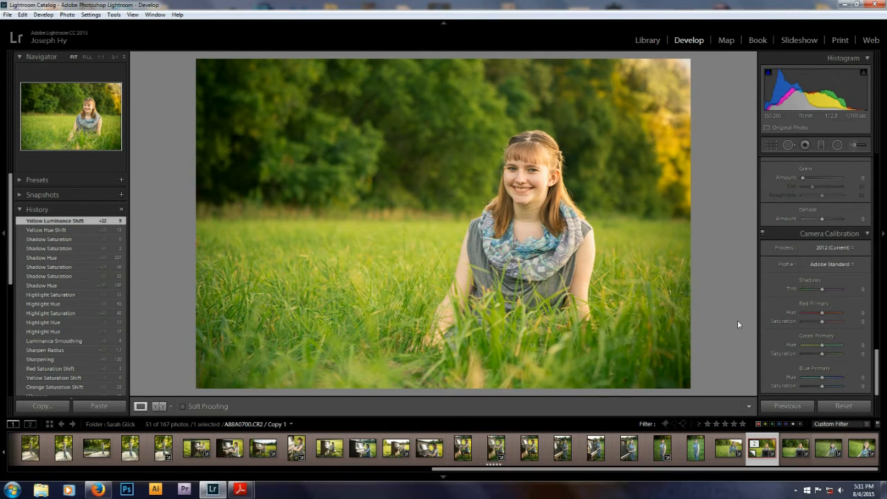
{"action": "mouse_move", "coordinate": [770, 296]}
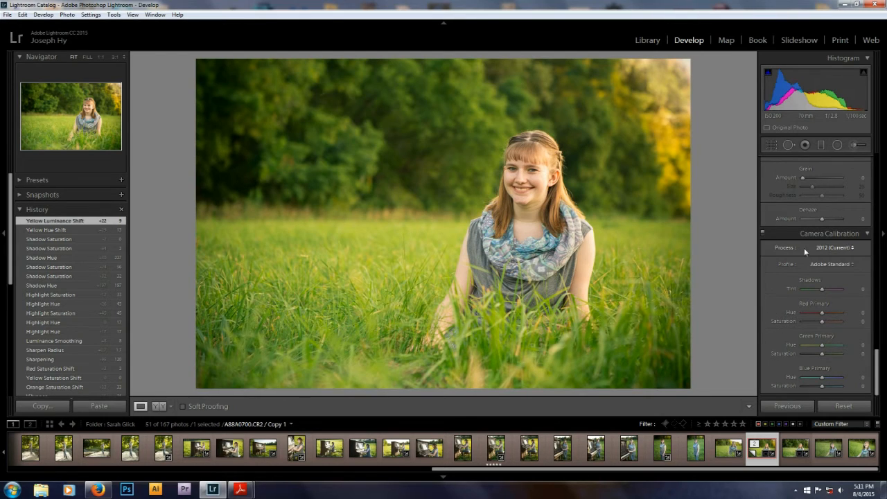
{"action": "mouse_move", "coordinate": [809, 307]}
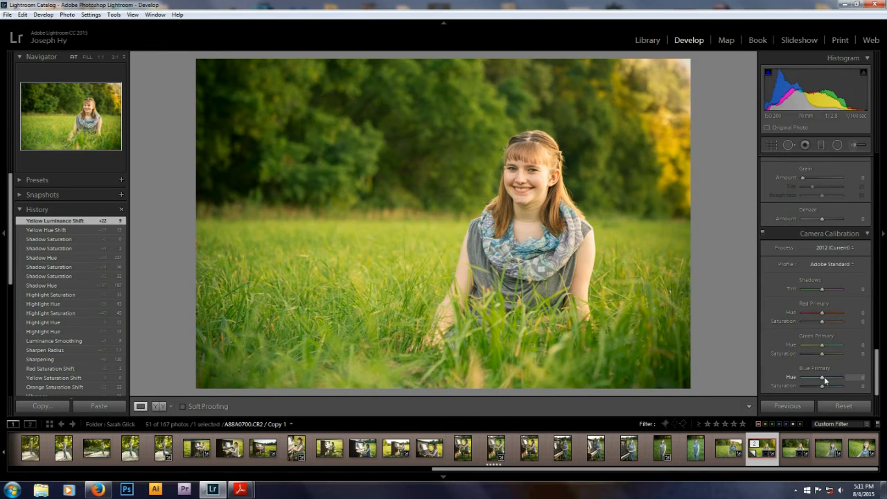
Step: Test and pull back the Blue Primary hue, then shift the Red Primary hue in Camera Calibration
{"action": "left_click_drag", "start_coordinate": [820, 377], "coordinate": [861, 377]}
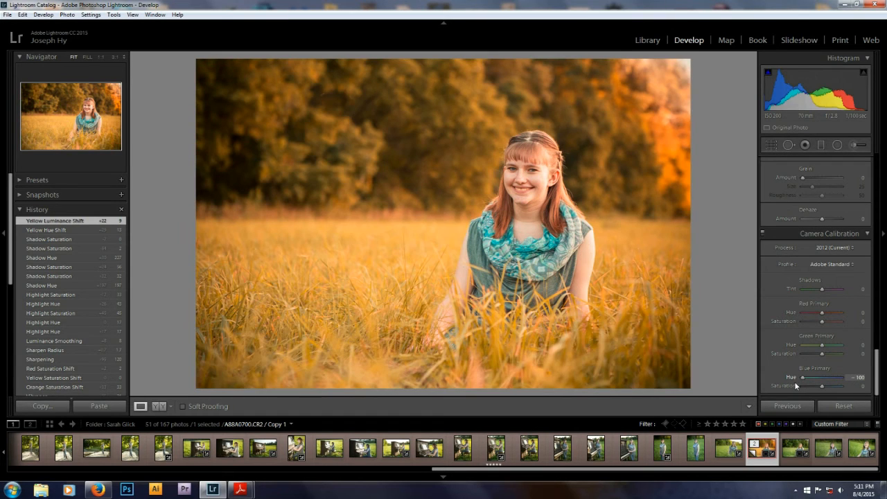
{"action": "left_click_drag", "start_coordinate": [859, 376], "coordinate": [806, 377]}
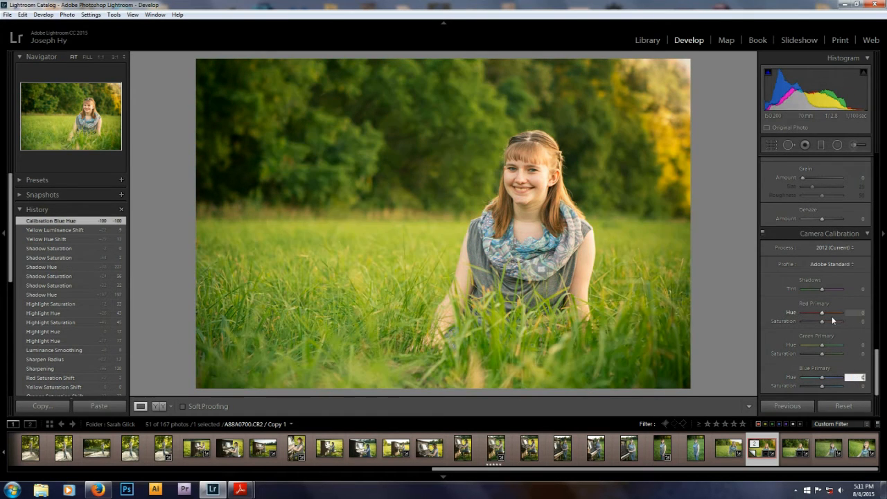
{"action": "left_click_drag", "start_coordinate": [821, 312], "coordinate": [839, 312]}
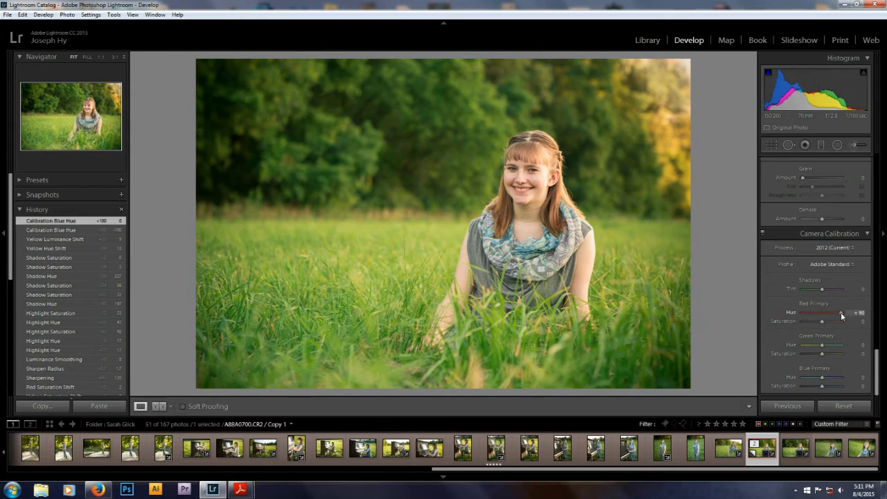
{"action": "left_click_drag", "start_coordinate": [840, 313], "coordinate": [816, 313]}
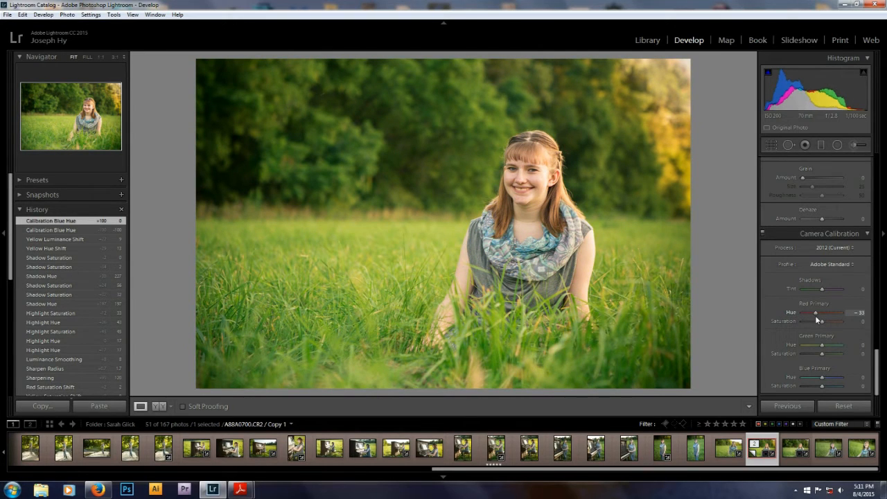
{"action": "left_click_drag", "start_coordinate": [816, 311], "coordinate": [820, 311]}
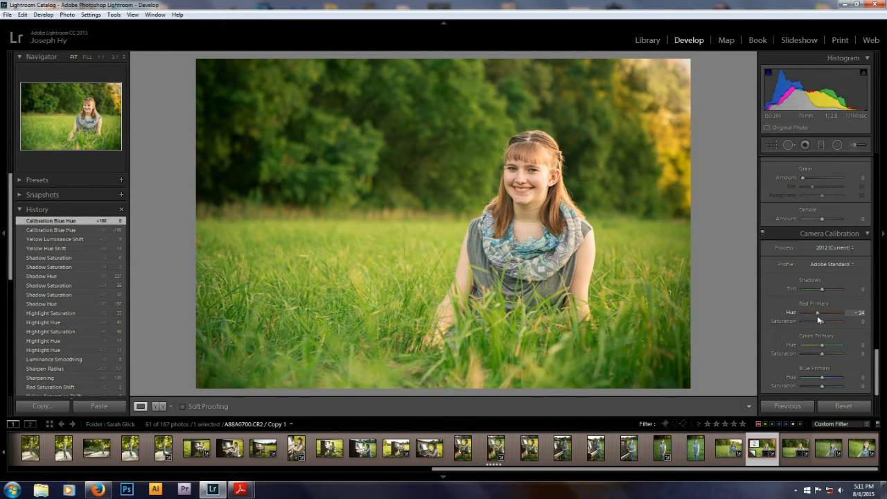
{"action": "left_click_drag", "start_coordinate": [831, 313], "coordinate": [815, 313]}
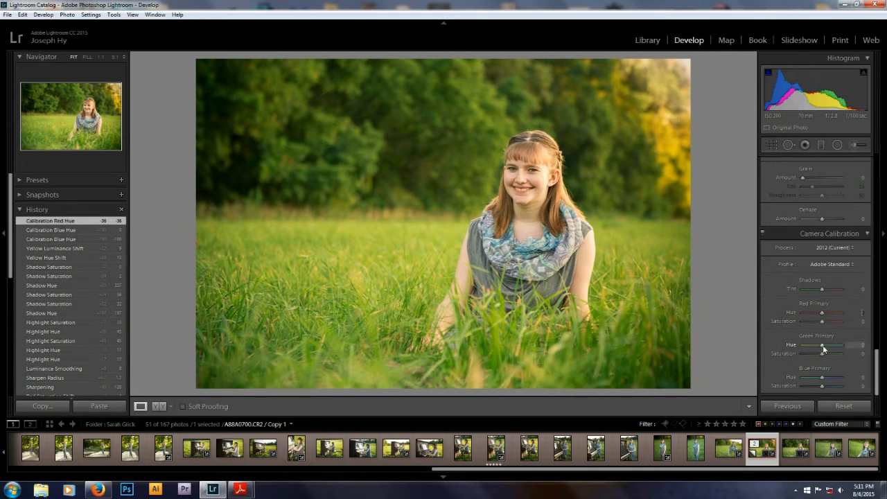
Step: Shift the Green Primary hue and settle the Red Primary hue for warmer grass and skin
{"action": "left_click_drag", "start_coordinate": [821, 345], "coordinate": [831, 345]}
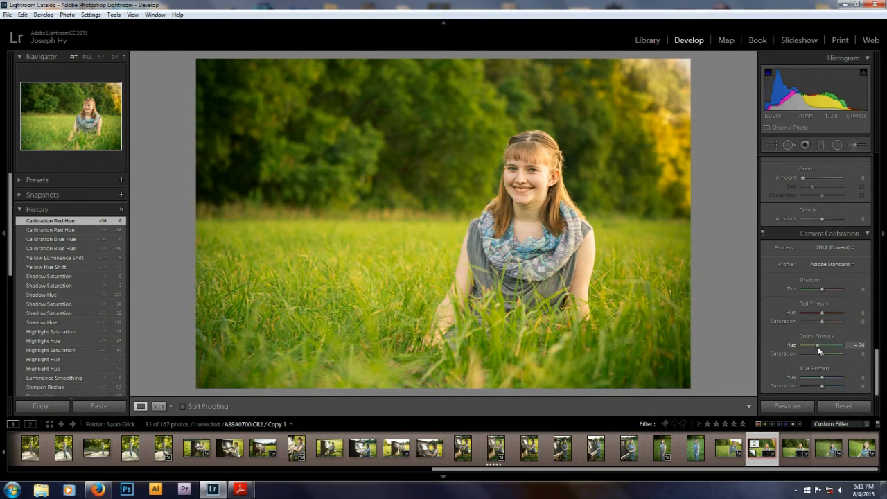
{"action": "left_click_drag", "start_coordinate": [817, 345], "coordinate": [825, 345]}
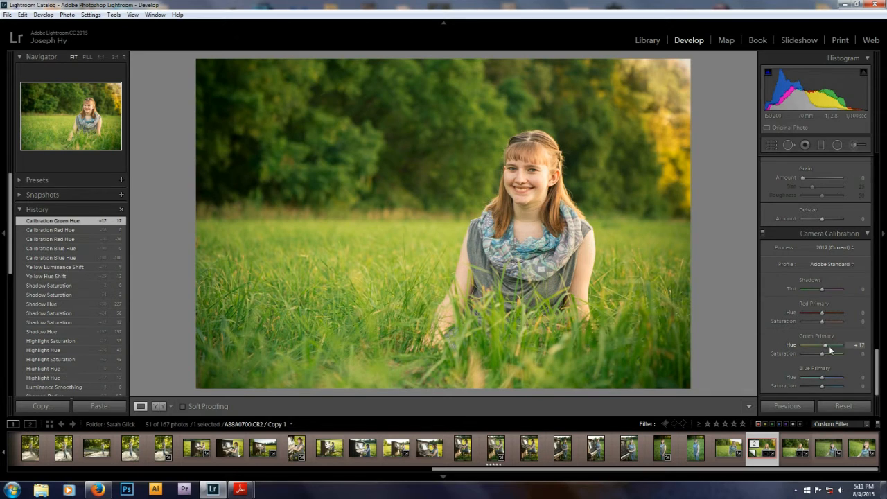
{"action": "left_click_drag", "start_coordinate": [820, 313], "coordinate": [817, 313]}
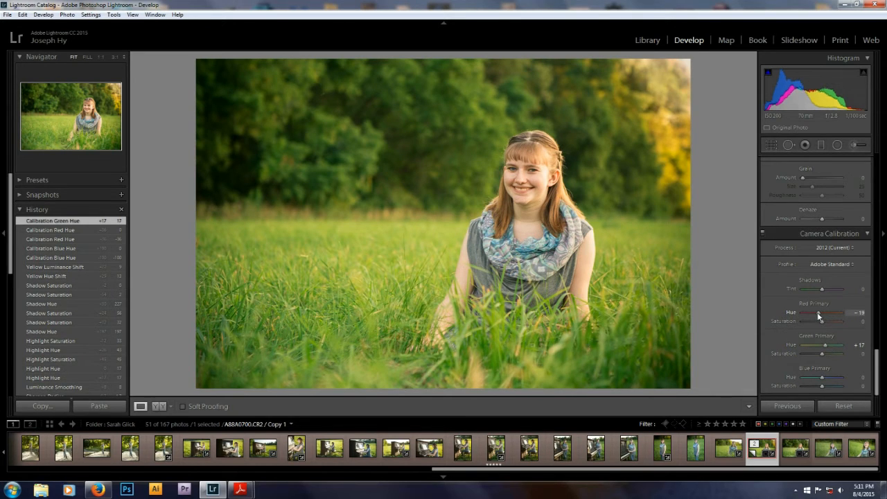
{"action": "left_click_drag", "start_coordinate": [820, 316], "coordinate": [812, 316]}
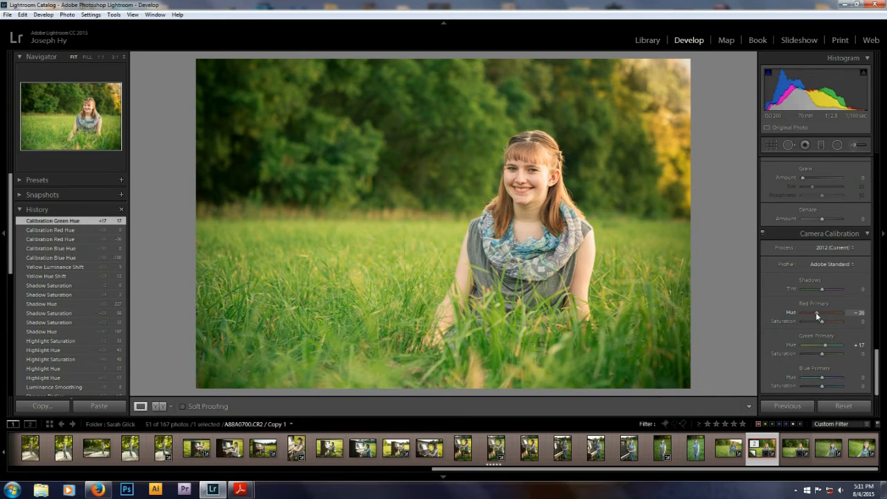
{"action": "left_click_drag", "start_coordinate": [818, 313], "coordinate": [823, 313]}
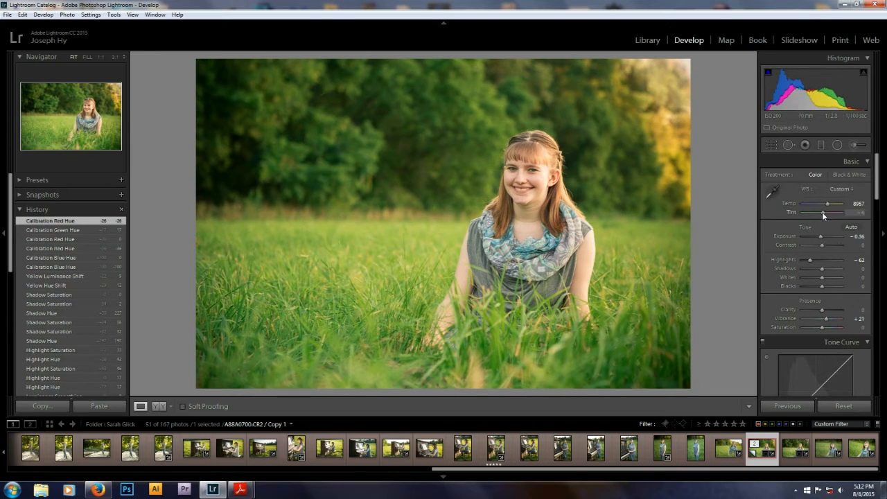
Step: Adjust the Tint slider and raise Temp to a warmer white balance in the Basic panel
{"action": "left_click_drag", "start_coordinate": [824, 212], "coordinate": [820, 212]}
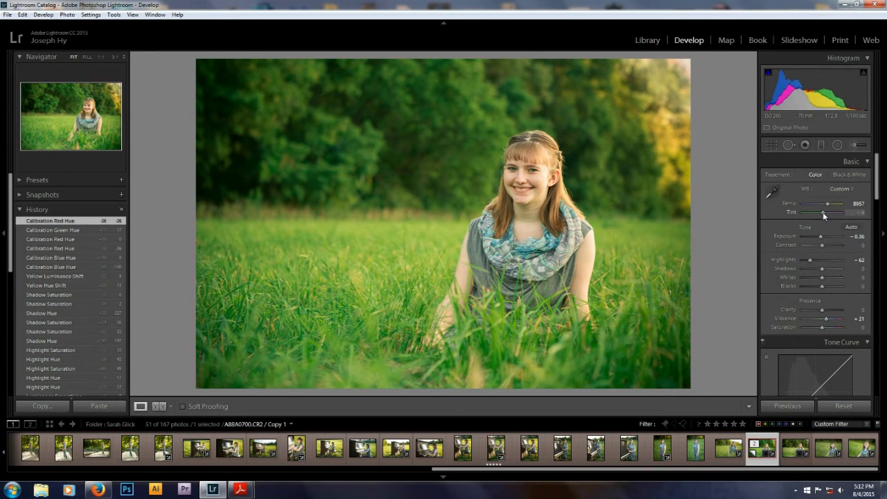
{"action": "left_click_drag", "start_coordinate": [823, 213], "coordinate": [828, 213]}
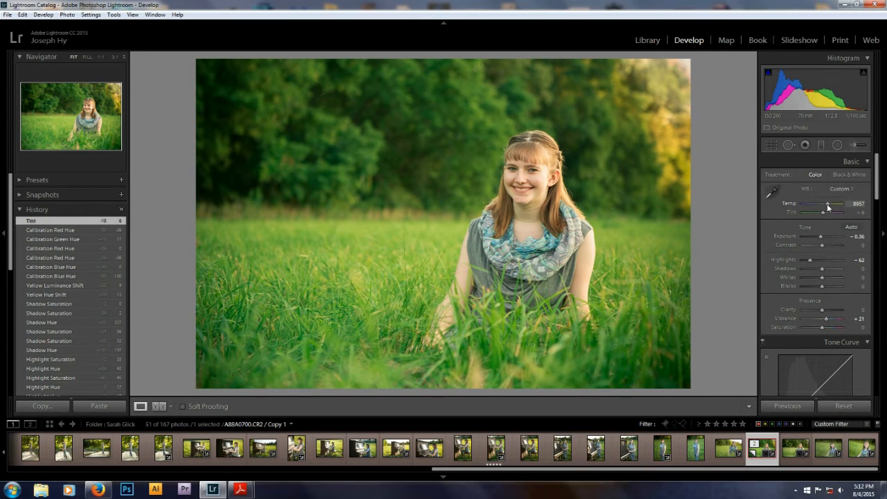
{"action": "left_click_drag", "start_coordinate": [822, 204], "coordinate": [831, 203]}
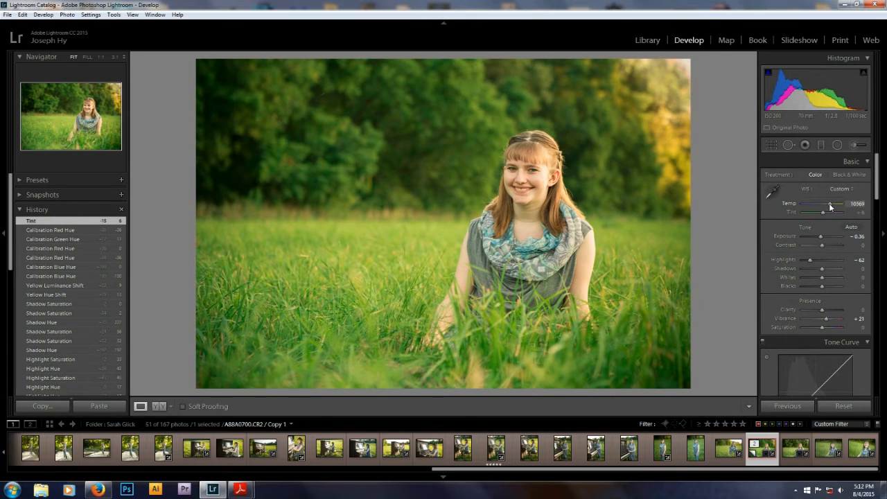
{"action": "left_click_drag", "start_coordinate": [823, 202], "coordinate": [830, 202]}
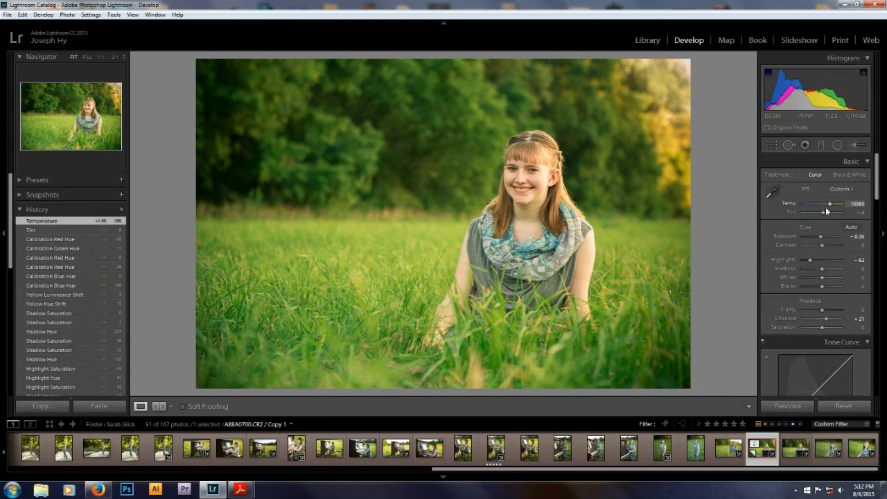
{"action": "mouse_move", "coordinate": [704, 284]}
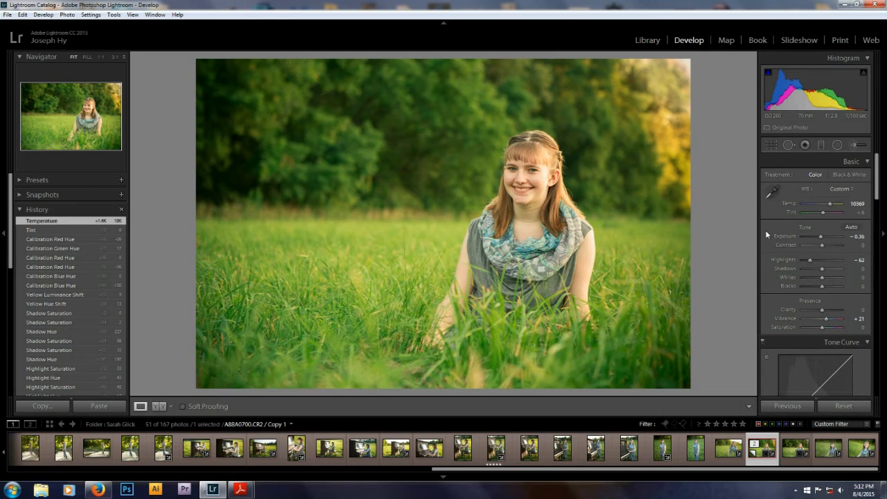
{"action": "left_click_drag", "start_coordinate": [834, 203], "coordinate": [829, 202]}
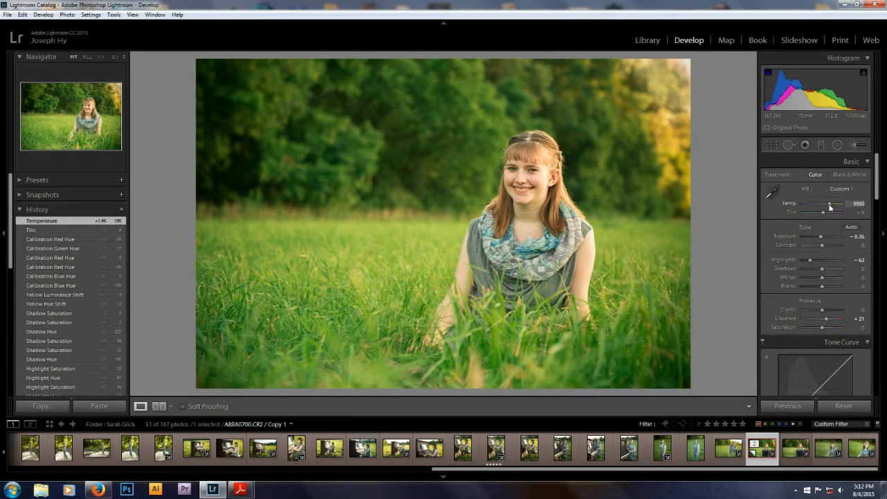
{"action": "left_click_drag", "start_coordinate": [828, 202], "coordinate": [823, 202]}
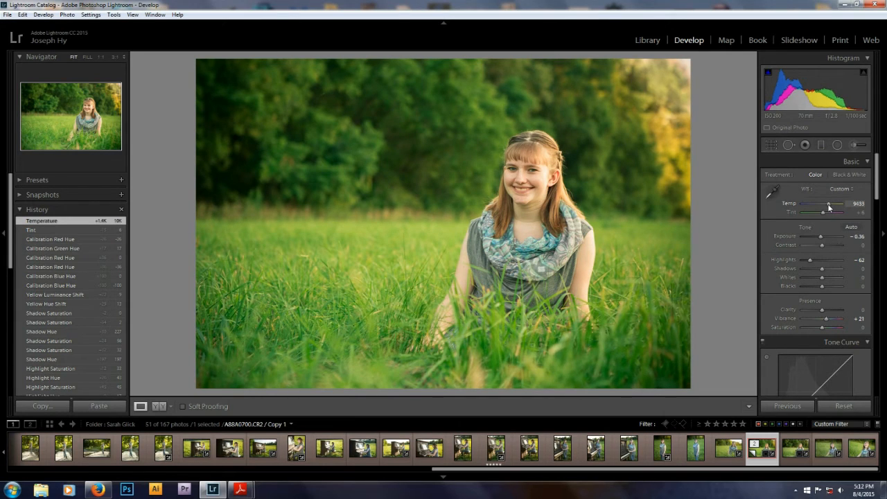
{"action": "left_click_drag", "start_coordinate": [828, 202], "coordinate": [822, 202]}
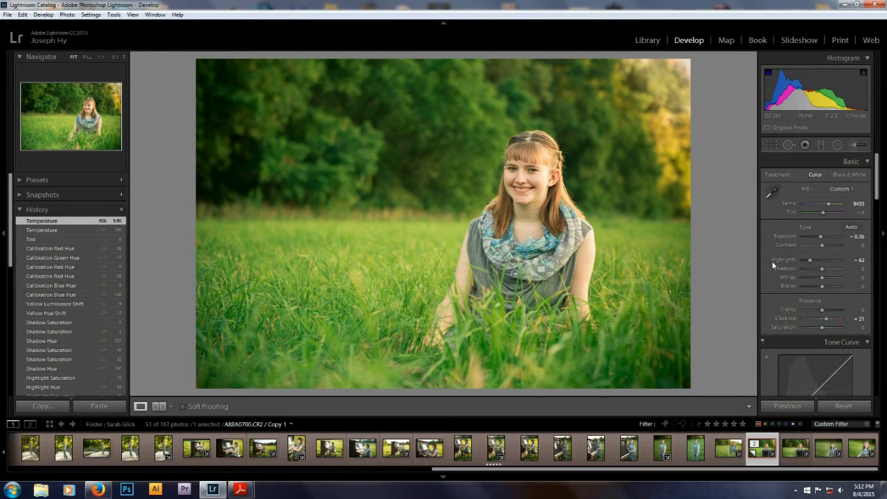
{"action": "mouse_move", "coordinate": [767, 293]}
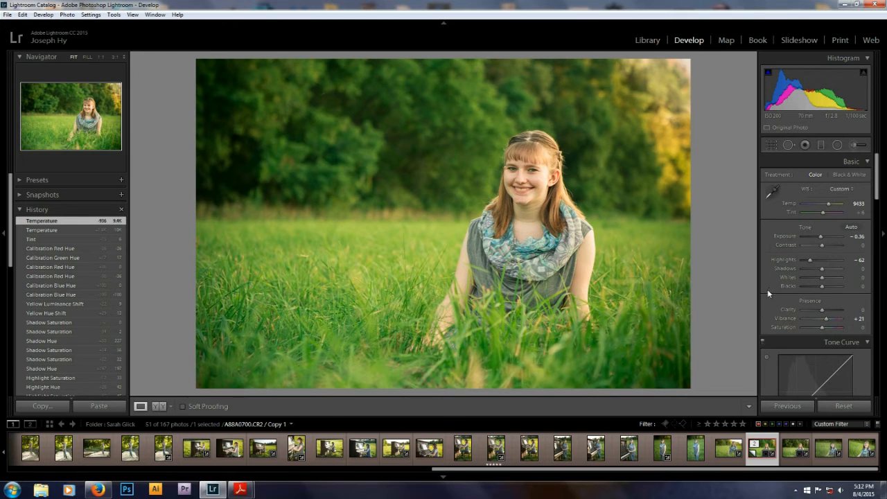
Step: Lift the Shadows slider to bring back shadow detail in the portrait
{"action": "left_click_drag", "start_coordinate": [832, 269], "coordinate": [814, 269]}
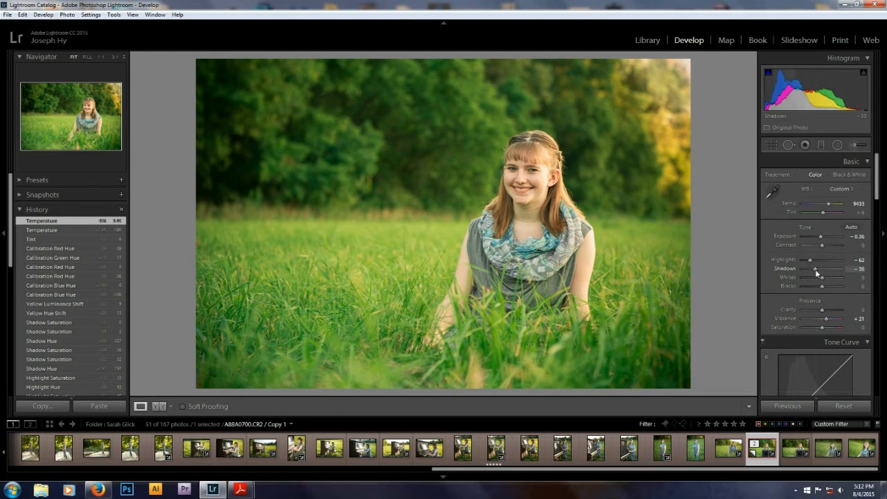
{"action": "left_click_drag", "start_coordinate": [814, 268], "coordinate": [838, 269]}
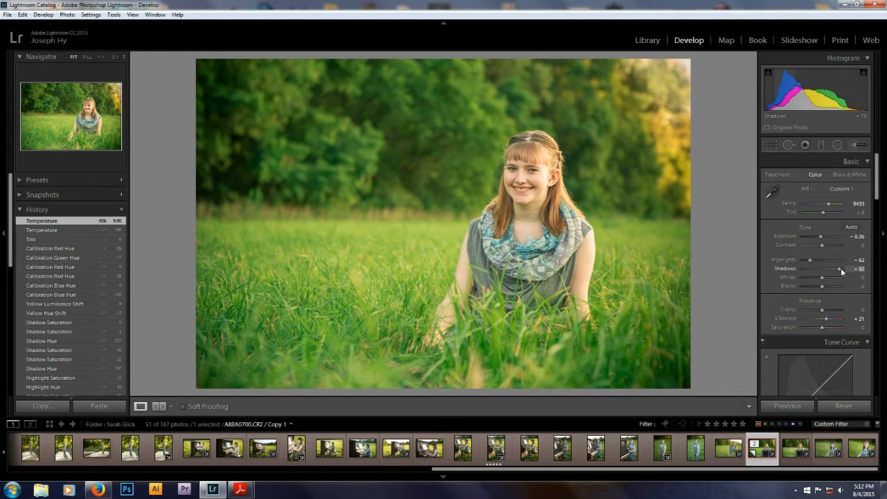
{"action": "left_click_drag", "start_coordinate": [838, 269], "coordinate": [820, 269]}
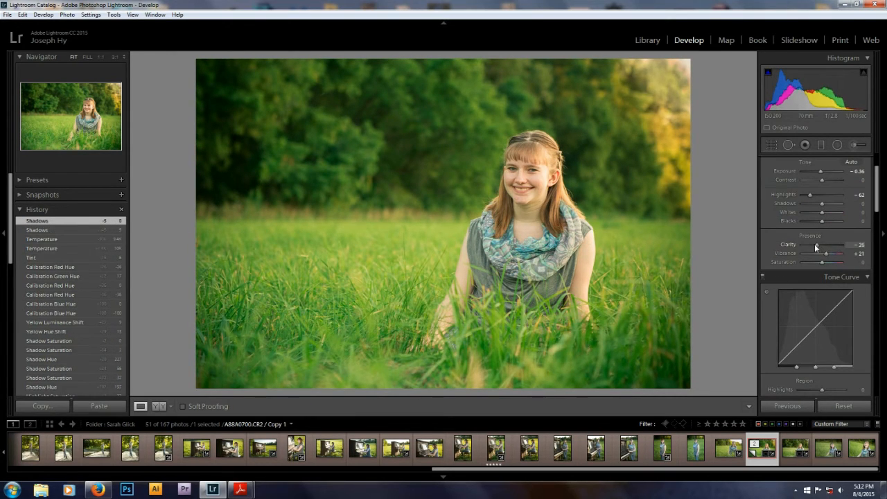
Step: Fine-tune the Clarity slider in Presence for the portrait's midtone contrast
{"action": "left_click_drag", "start_coordinate": [823, 244], "coordinate": [831, 244]}
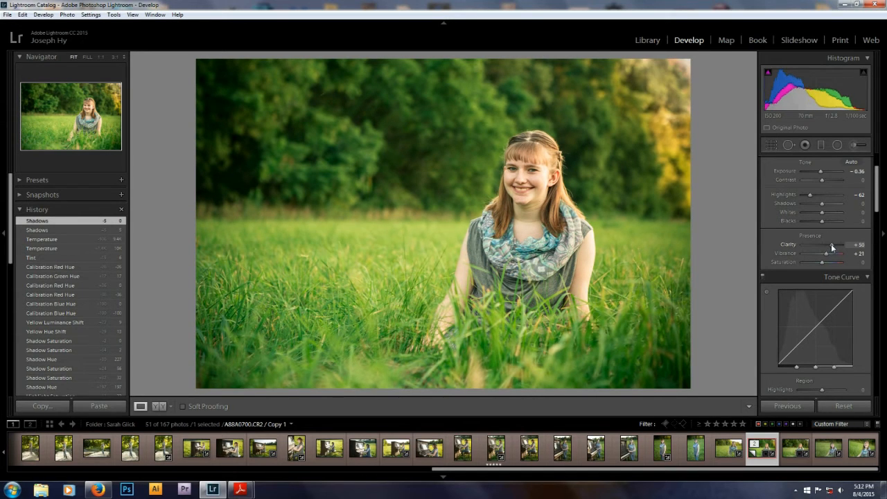
{"action": "left_click_drag", "start_coordinate": [826, 244], "coordinate": [831, 243]}
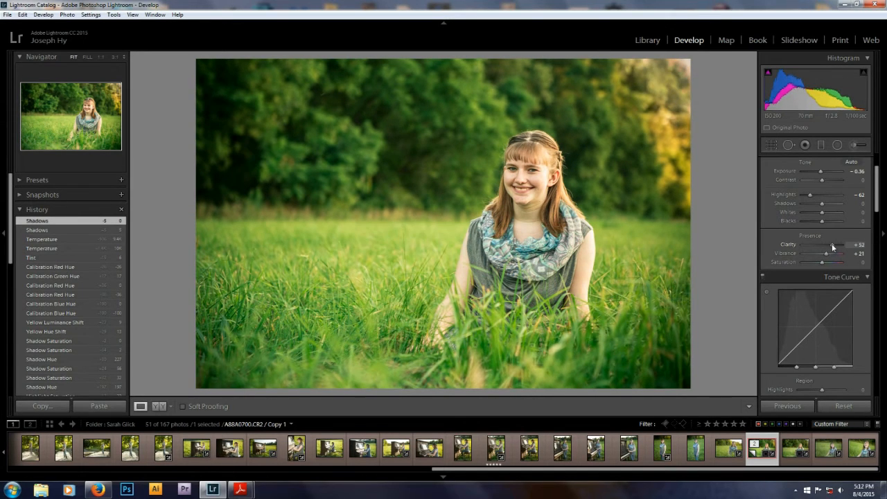
{"action": "left_click_drag", "start_coordinate": [831, 243], "coordinate": [822, 244]}
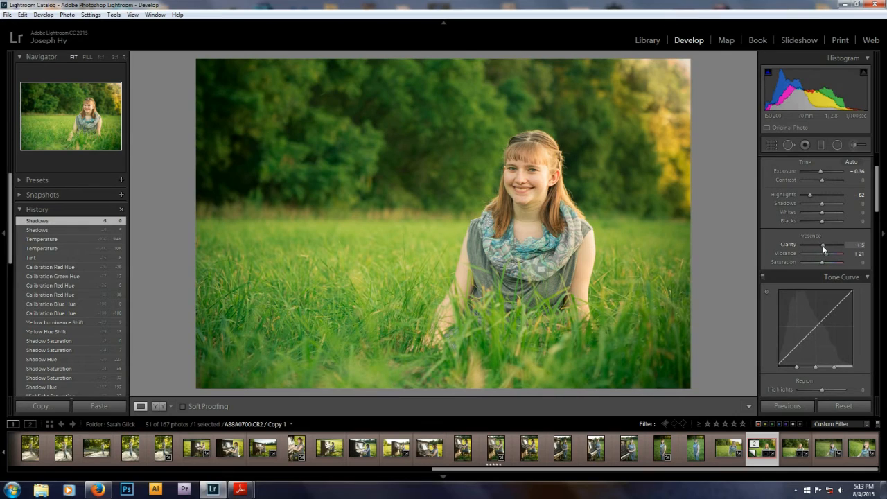
{"action": "left_click_drag", "start_coordinate": [822, 244], "coordinate": [824, 244]}
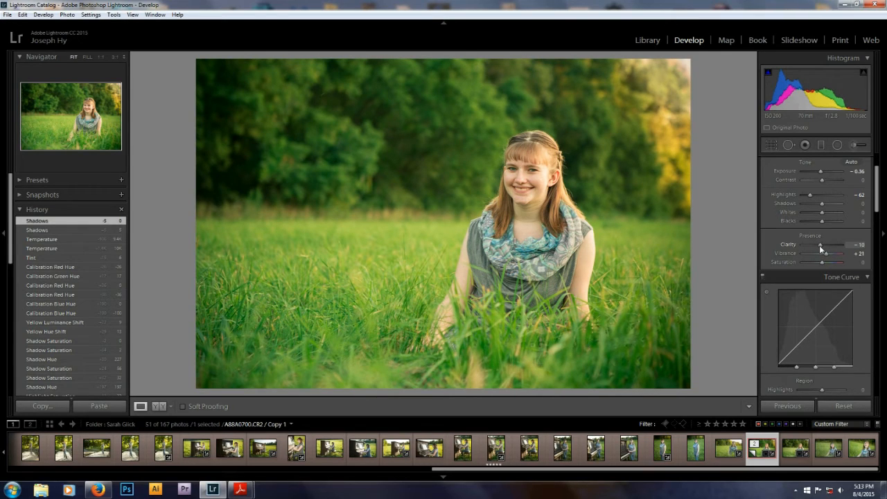
{"action": "left_click_drag", "start_coordinate": [821, 244], "coordinate": [826, 244]}
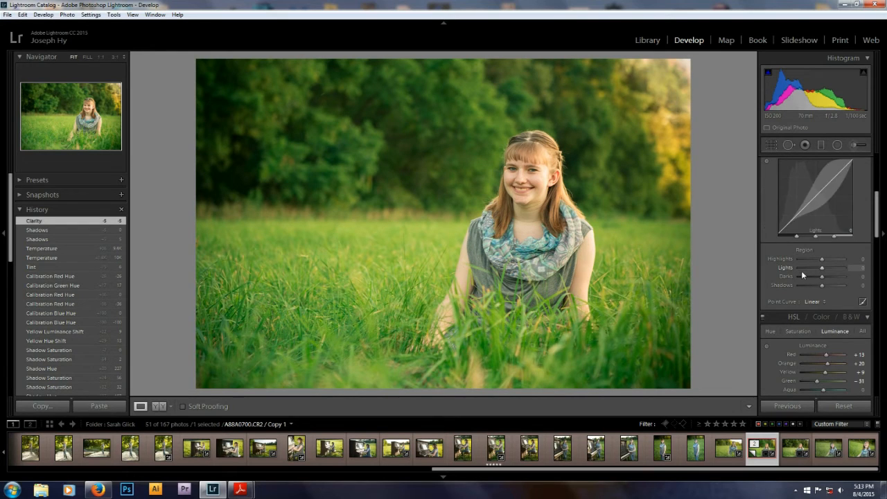
Step: Tweak the Darks and Lights region sliders of the Tone Curve
{"action": "left_click_drag", "start_coordinate": [838, 275], "coordinate": [815, 276]}
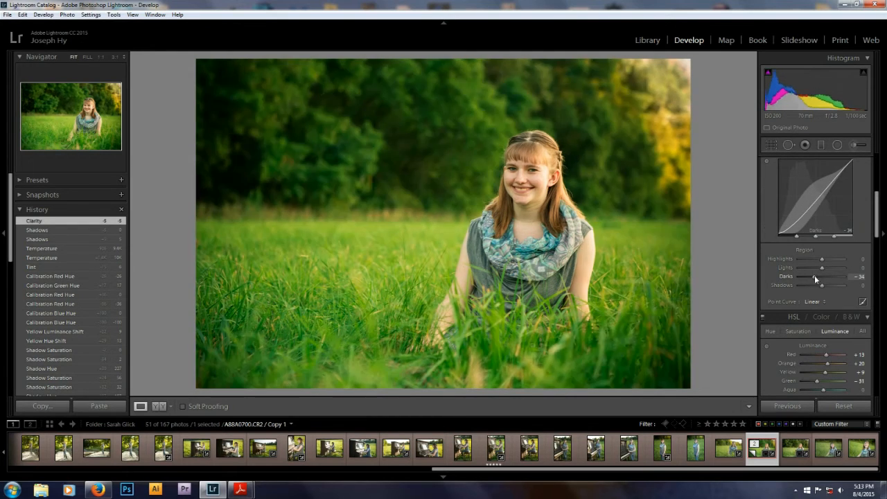
{"action": "left_click_drag", "start_coordinate": [815, 277], "coordinate": [823, 278]}
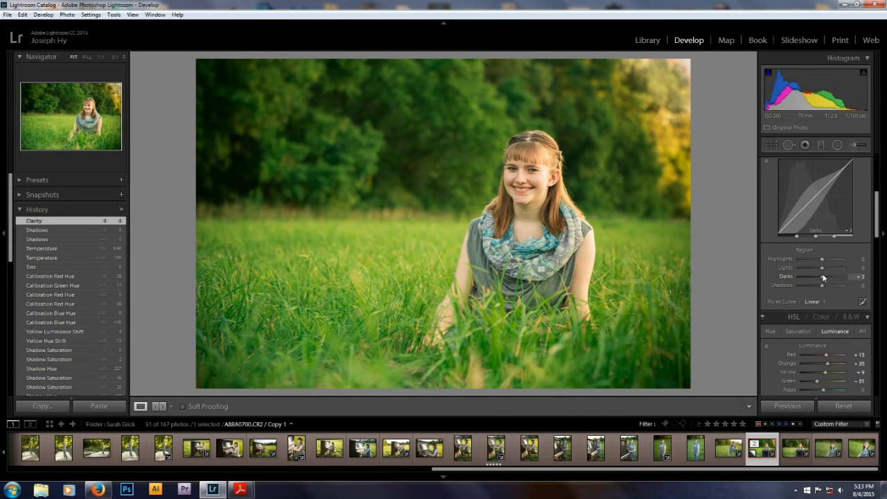
{"action": "left_click_drag", "start_coordinate": [823, 278], "coordinate": [817, 277]}
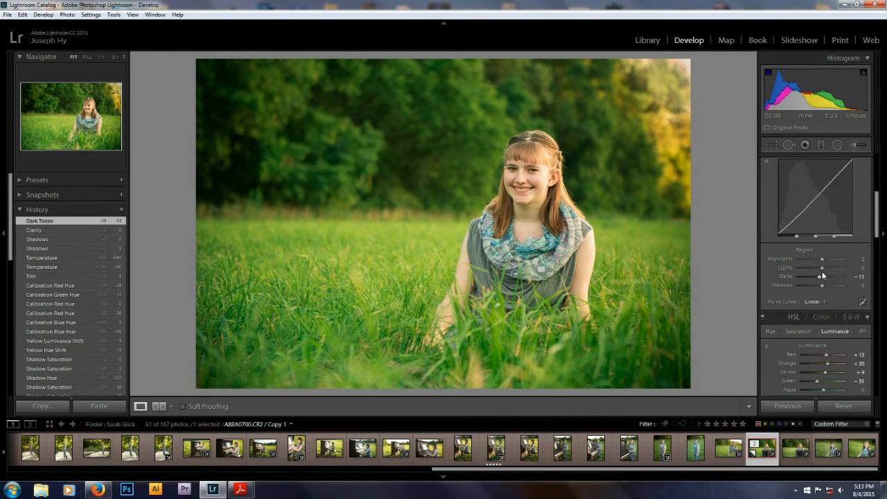
{"action": "left_click_drag", "start_coordinate": [820, 267], "coordinate": [820, 267]}
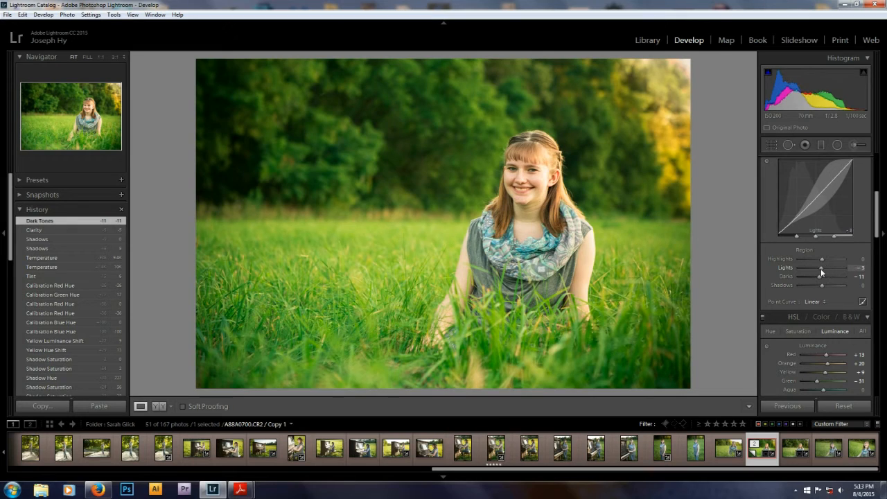
{"action": "left_click_drag", "start_coordinate": [839, 267], "coordinate": [820, 267]}
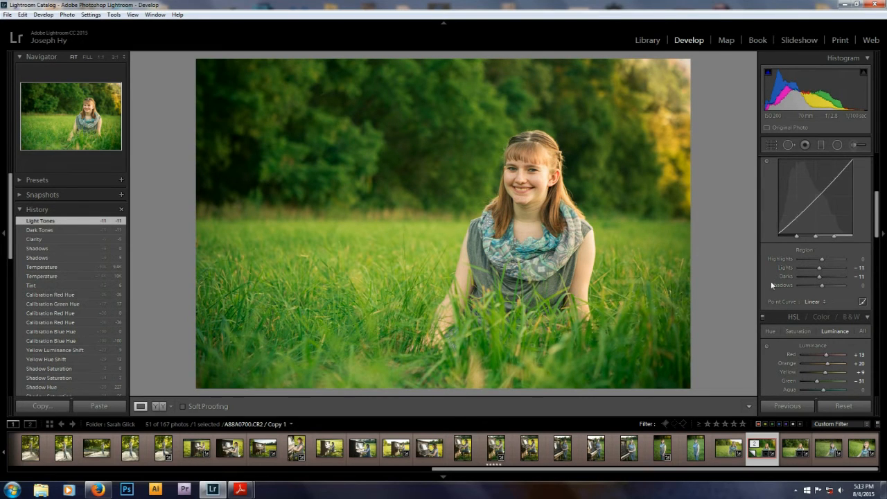
Step: Nudge the Exposure slightly lower in the Basic panel
{"action": "left_click", "coordinate": [851, 160]}
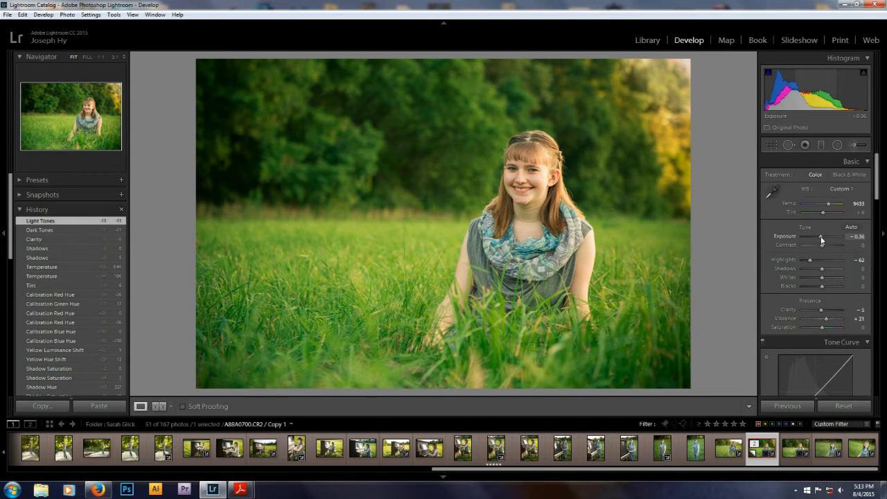
{"action": "left_click_drag", "start_coordinate": [809, 237], "coordinate": [823, 237]}
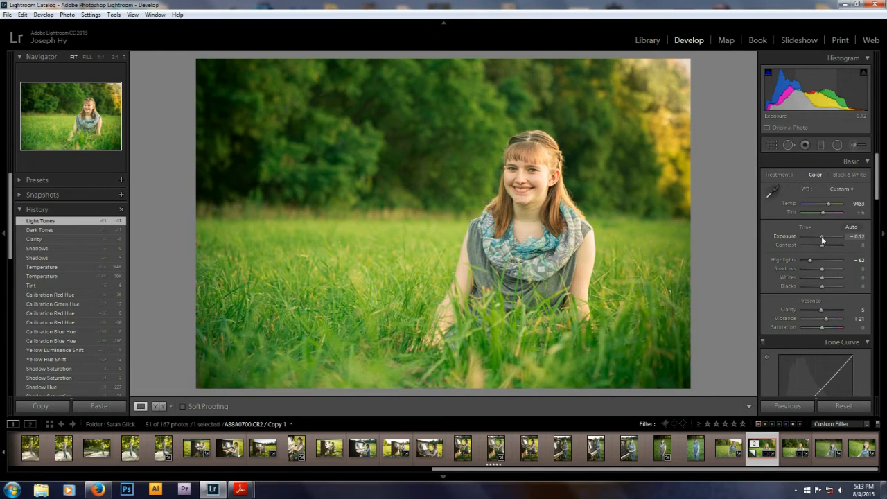
{"action": "left_click_drag", "start_coordinate": [824, 236], "coordinate": [820, 236]}
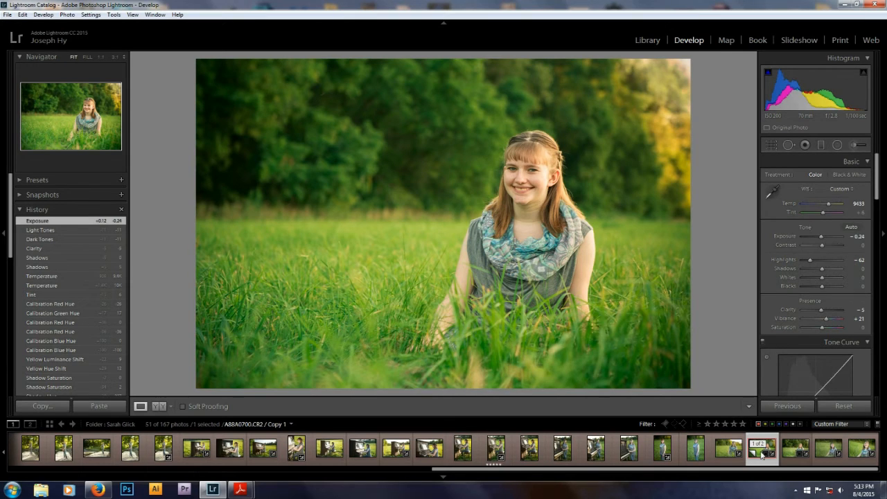
{"action": "right_click", "coordinate": [762, 449]}
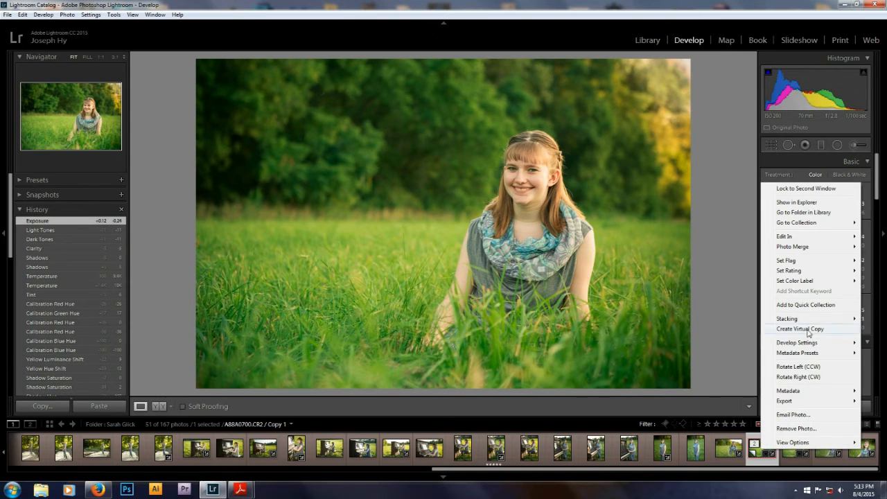
{"action": "left_click", "coordinate": [798, 328]}
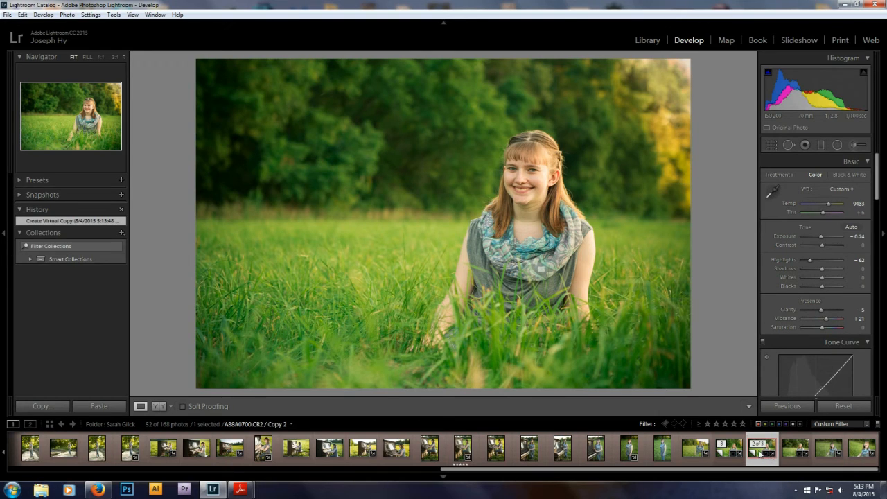
{"action": "left_click", "coordinate": [851, 161]}
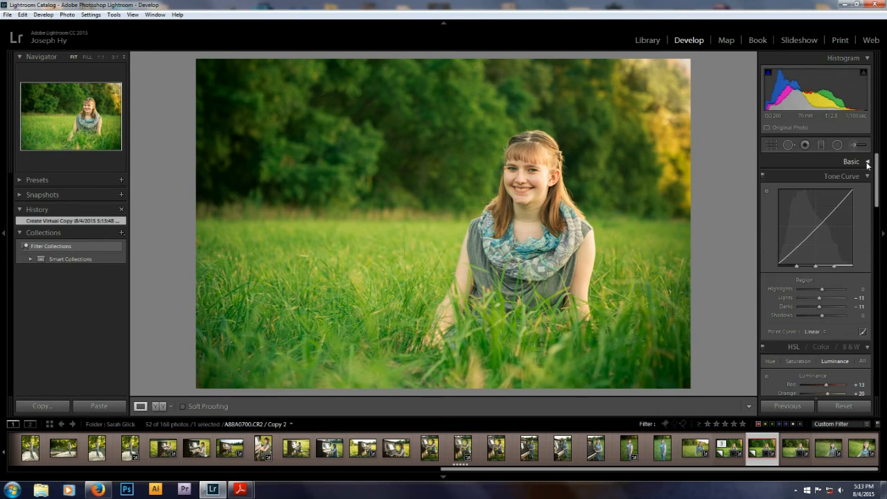
{"action": "left_click", "coordinate": [851, 161]}
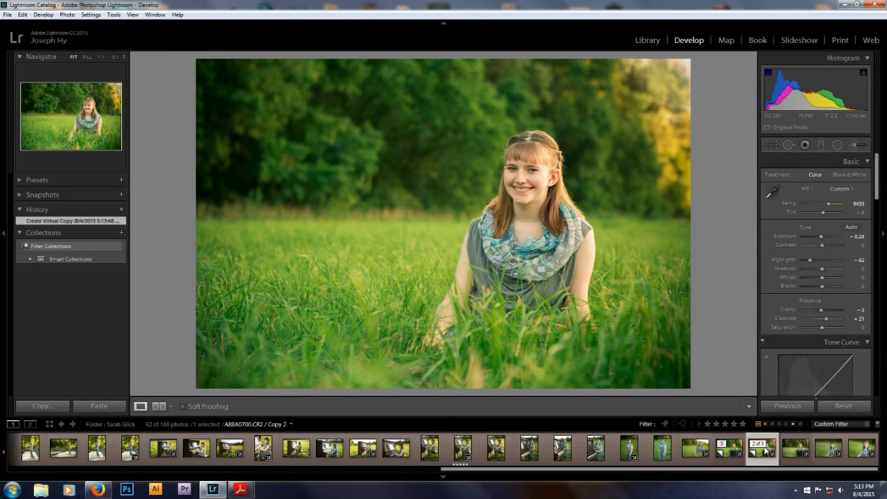
{"action": "right_click", "coordinate": [762, 449]}
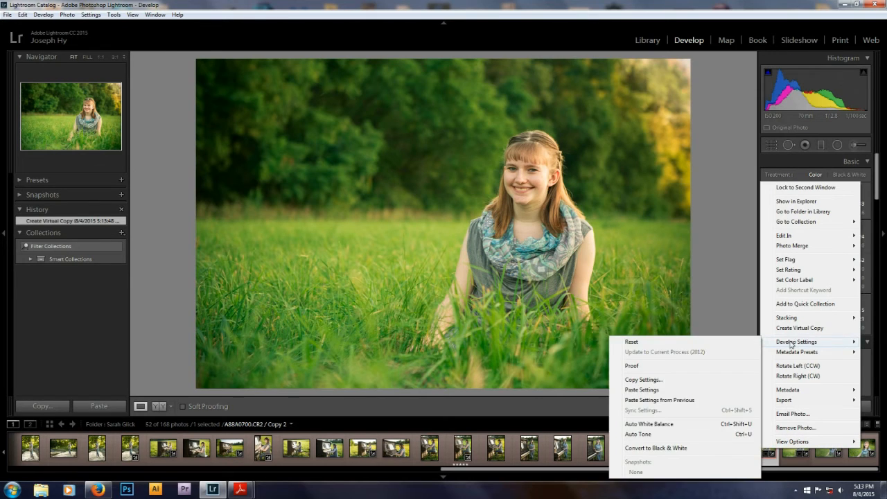
{"action": "left_click", "coordinate": [632, 341]}
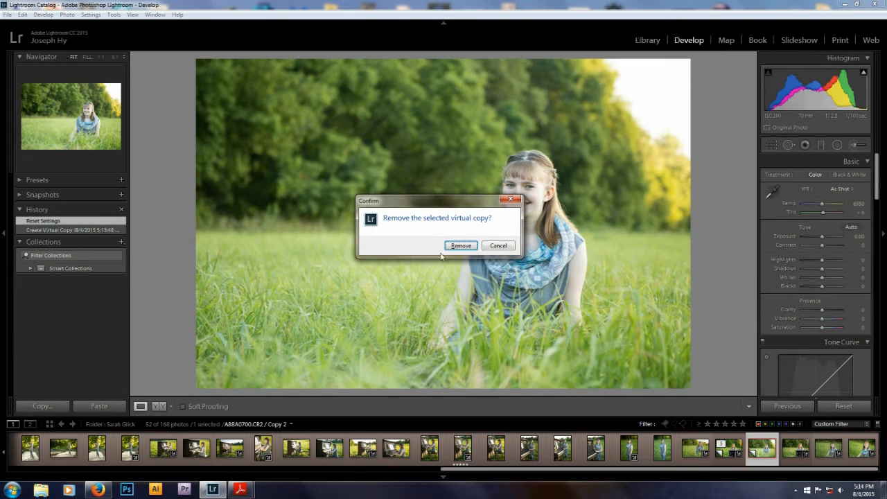
{"action": "left_click", "coordinate": [460, 245]}
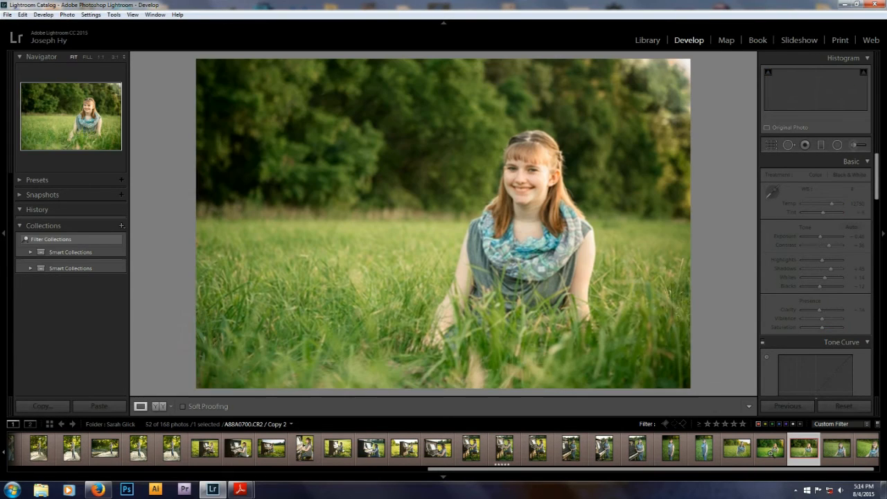
Step: Select the Copy 1 photo and adjust its Vibrance slider in Presence
{"action": "left_click", "coordinate": [768, 450]}
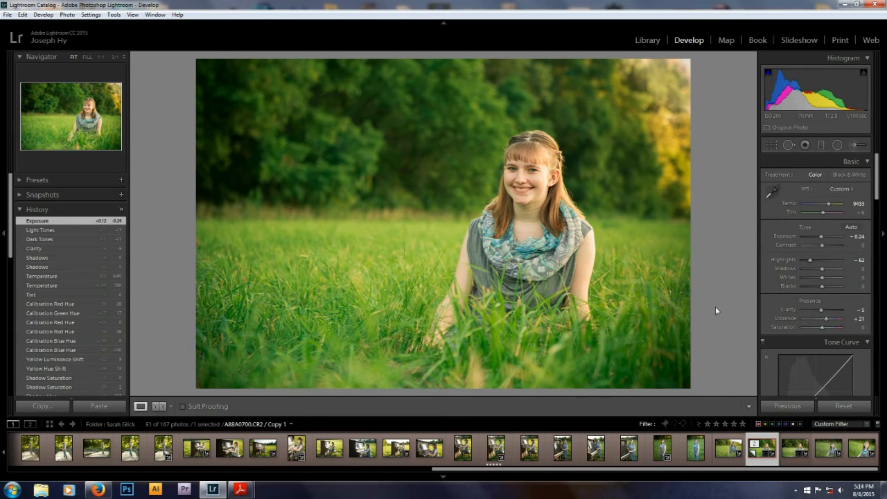
{"action": "mouse_move", "coordinate": [765, 244]}
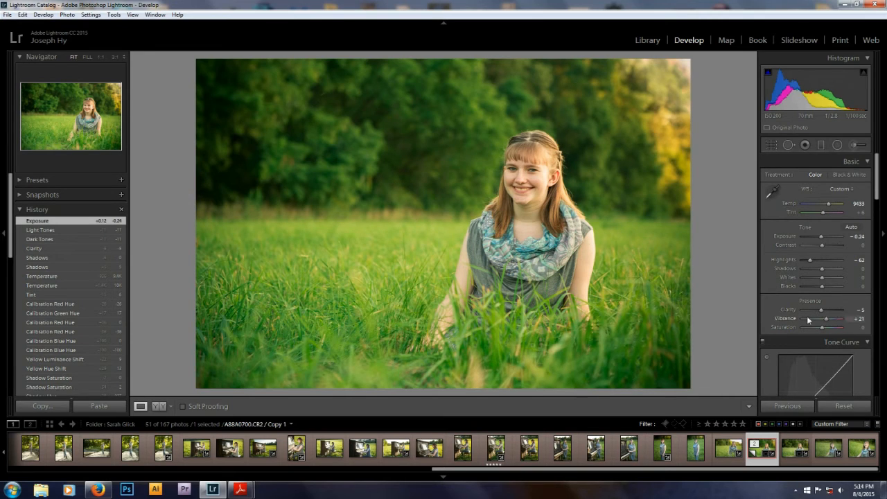
{"action": "mouse_move", "coordinate": [740, 416]}
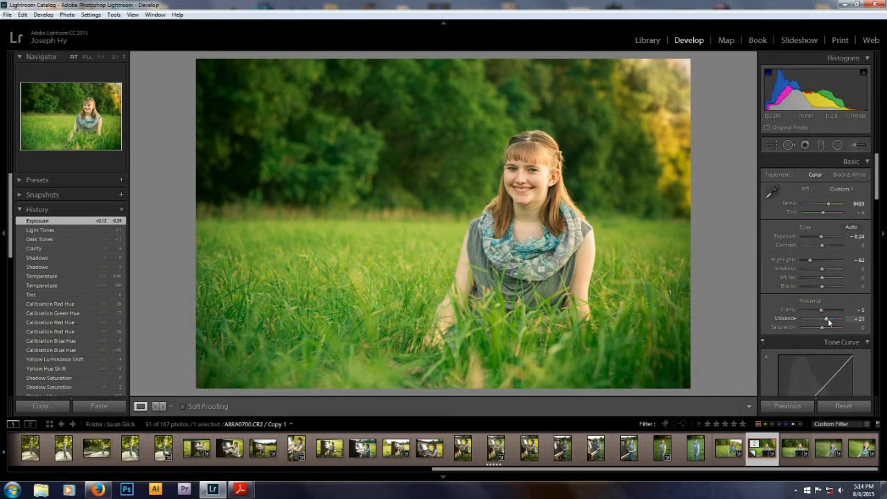
{"action": "left_click_drag", "start_coordinate": [829, 321], "coordinate": [820, 322]}
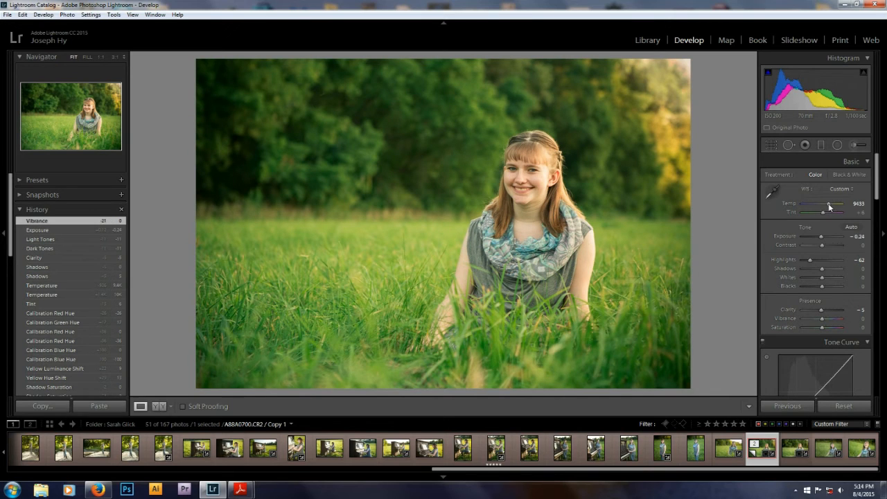
Step: Swing the Temp slider cool, then back to a warmer value so the girl and grass lose the blue cast
{"action": "left_click_drag", "start_coordinate": [838, 204], "coordinate": [824, 204]}
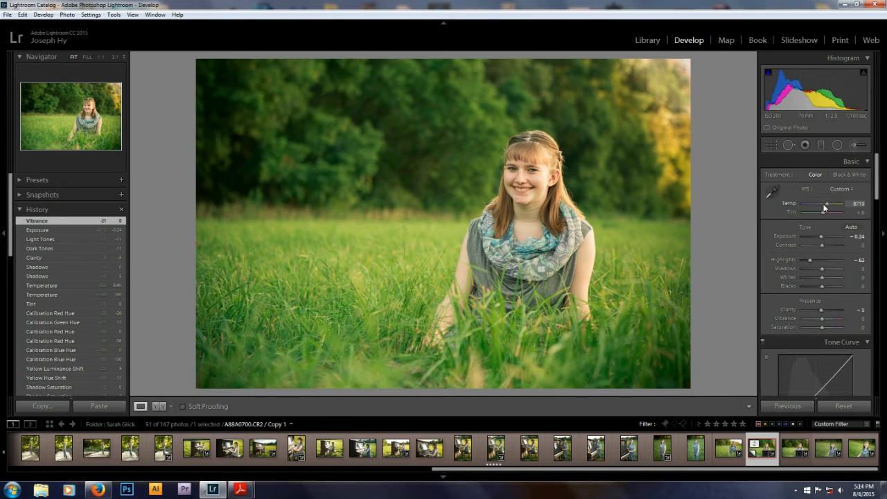
{"action": "left_click_drag", "start_coordinate": [823, 203], "coordinate": [810, 204]}
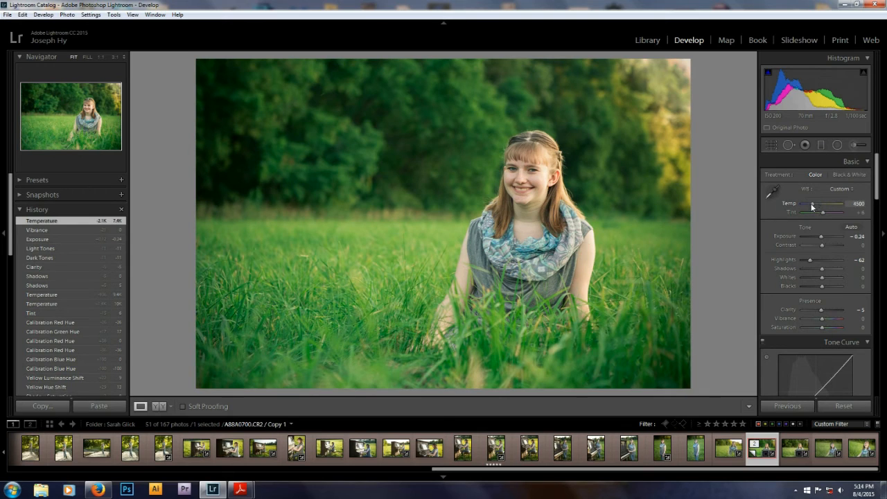
{"action": "left_click_drag", "start_coordinate": [832, 204], "coordinate": [805, 203]}
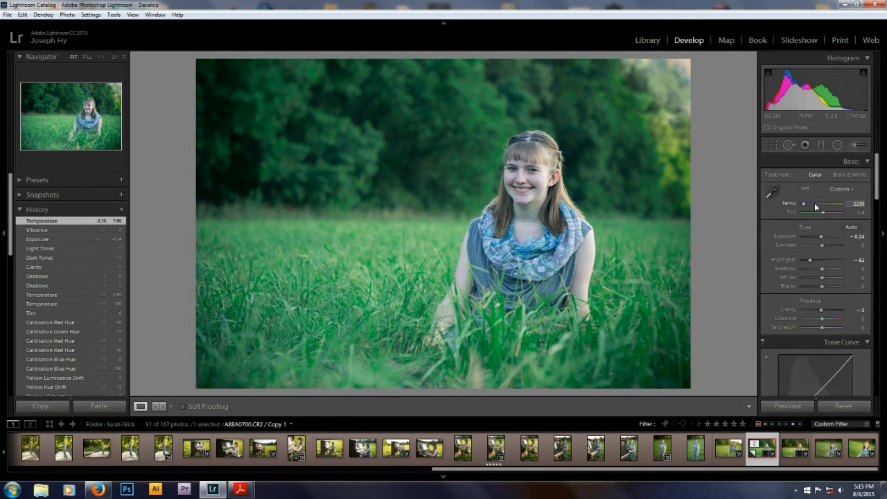
{"action": "left_click_drag", "start_coordinate": [820, 203], "coordinate": [838, 203]}
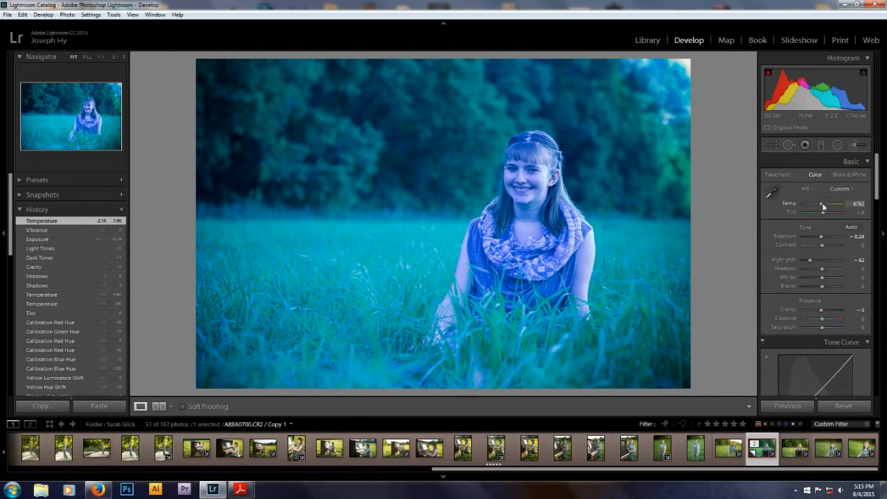
{"action": "left_click_drag", "start_coordinate": [820, 204], "coordinate": [829, 204]}
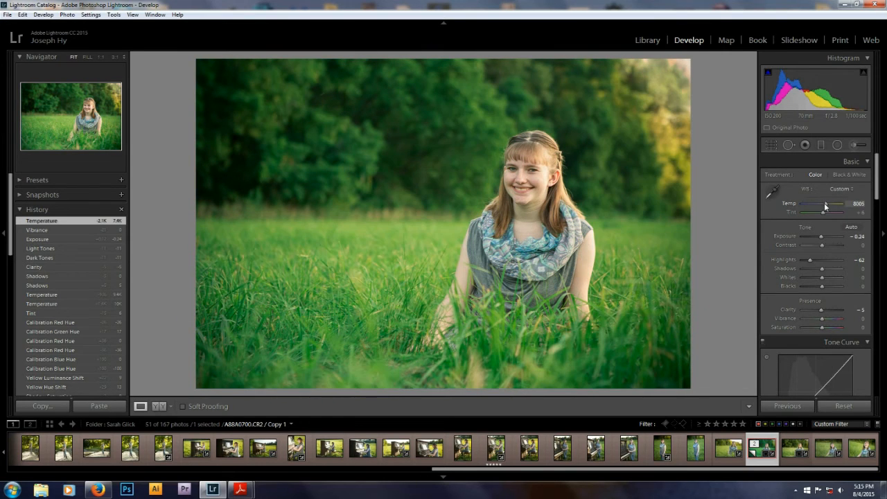
{"action": "left_click_drag", "start_coordinate": [825, 210], "coordinate": [826, 211]}
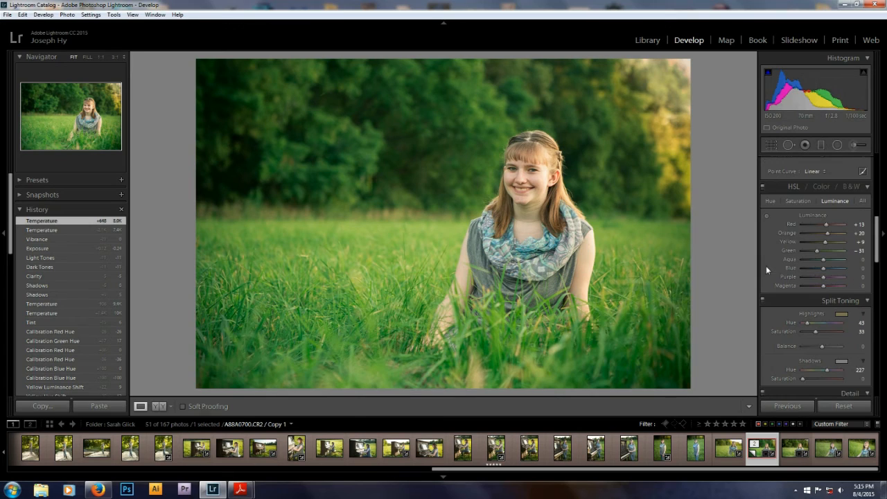
Step: Shift the Yellow, Green and Red sliders in HSL Hue to retune the grass and skin colour
{"action": "left_click", "coordinate": [770, 201]}
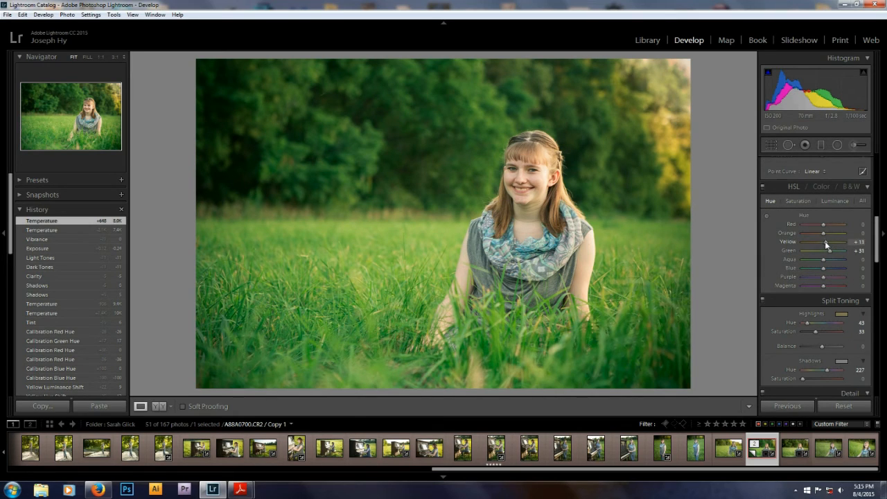
{"action": "left_click_drag", "start_coordinate": [826, 241], "coordinate": [820, 241]}
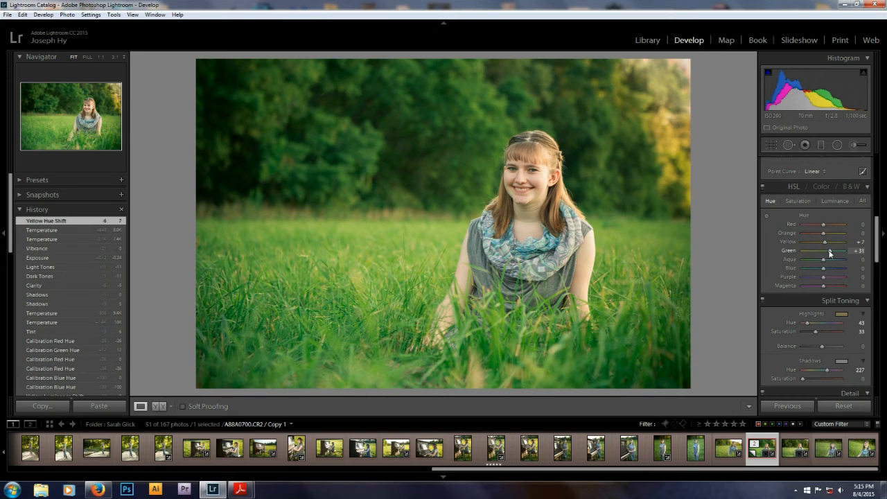
{"action": "left_click_drag", "start_coordinate": [834, 249], "coordinate": [826, 249]}
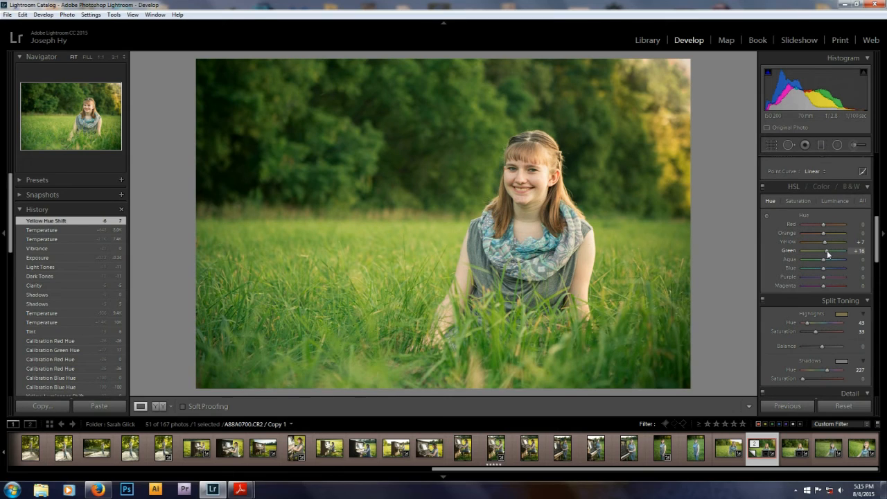
{"action": "left_click_drag", "start_coordinate": [826, 250], "coordinate": [827, 250]}
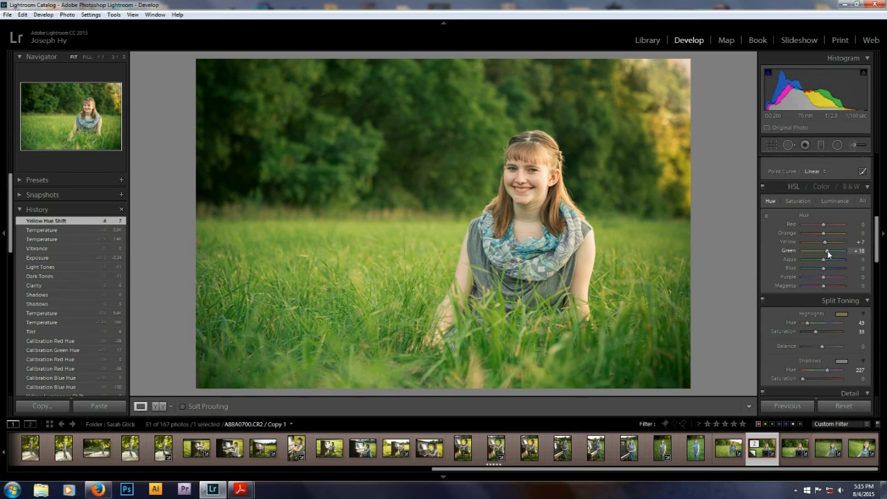
{"action": "left_click_drag", "start_coordinate": [823, 251], "coordinate": [829, 251]}
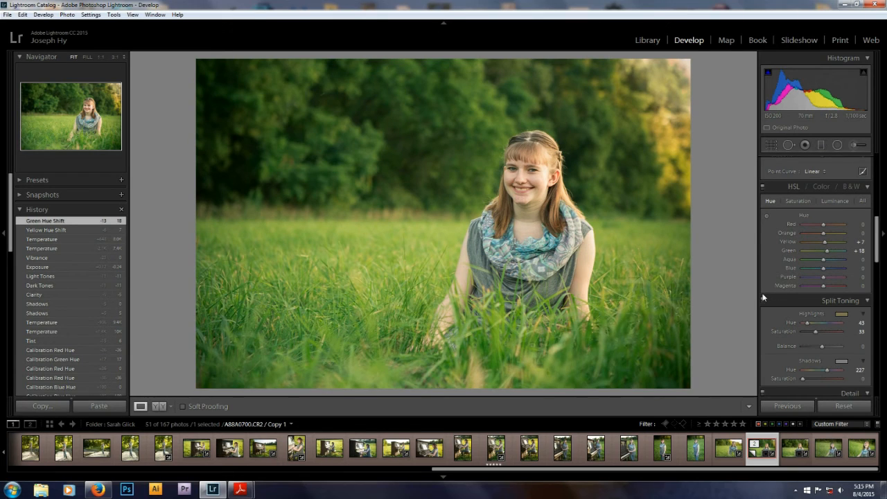
{"action": "mouse_move", "coordinate": [781, 372]}
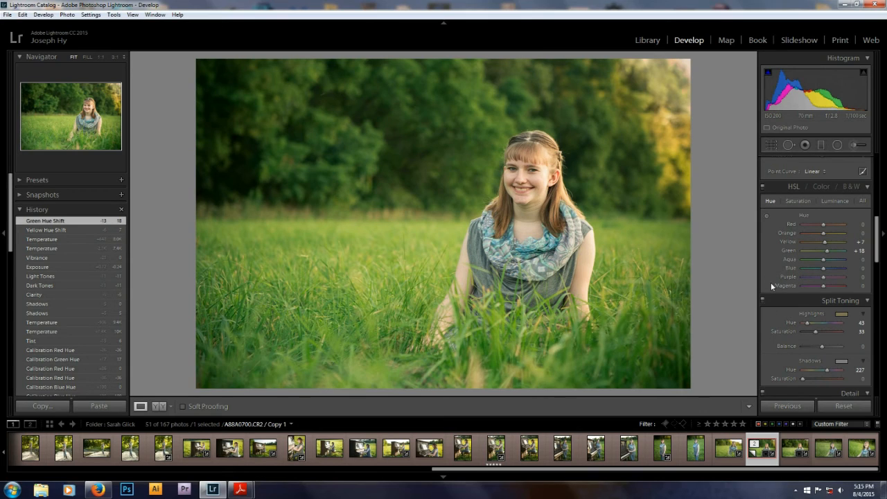
{"action": "left_click_drag", "start_coordinate": [820, 225], "coordinate": [843, 224]}
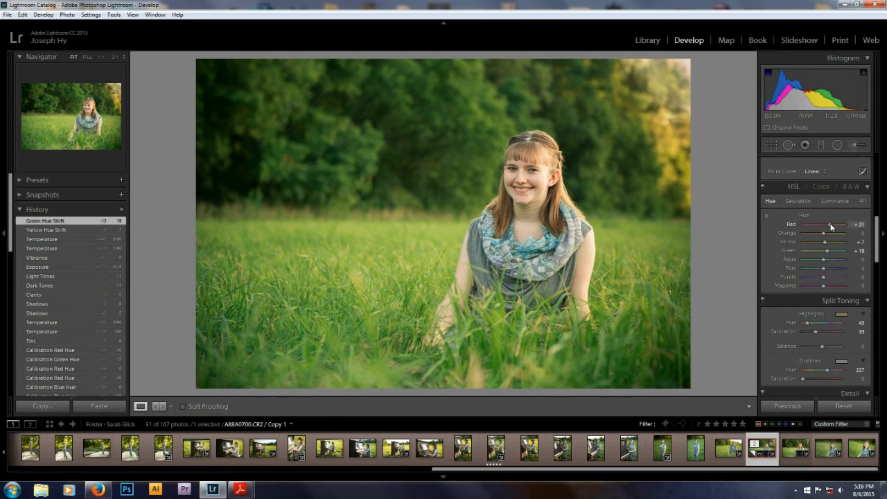
{"action": "left_click_drag", "start_coordinate": [848, 225], "coordinate": [828, 224]}
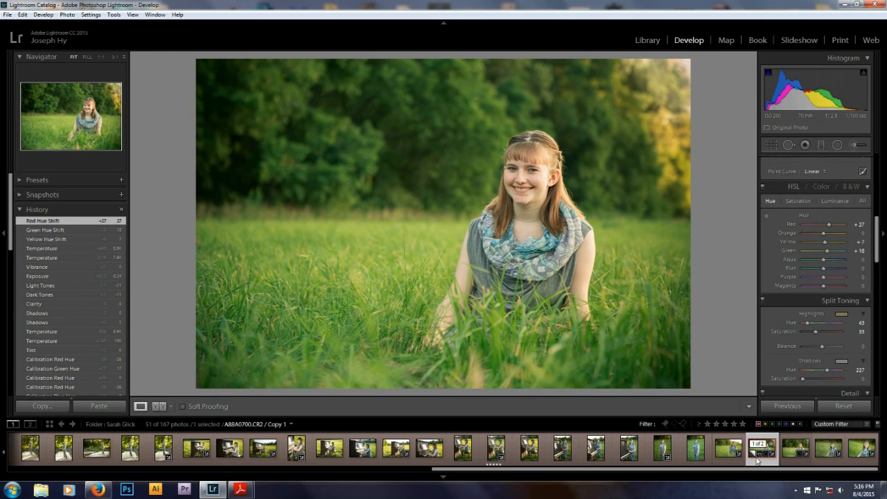
Step: Copy the edited original's develop settings with Check All via Develop Settings > Copy Settings
{"action": "left_click", "coordinate": [796, 448]}
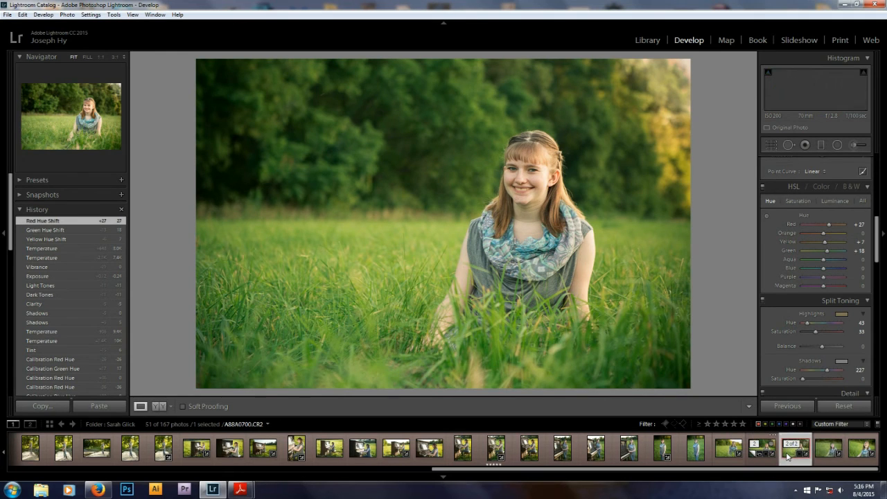
{"action": "right_click", "coordinate": [792, 448]}
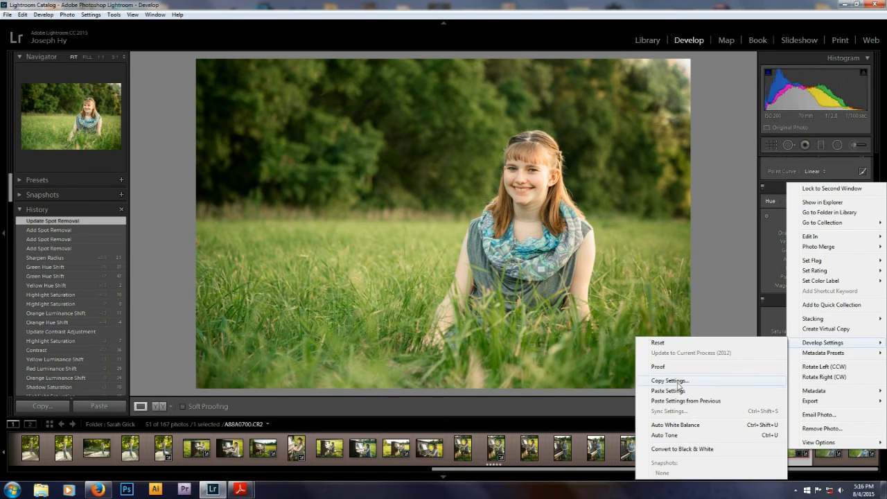
{"action": "left_click", "coordinate": [670, 380]}
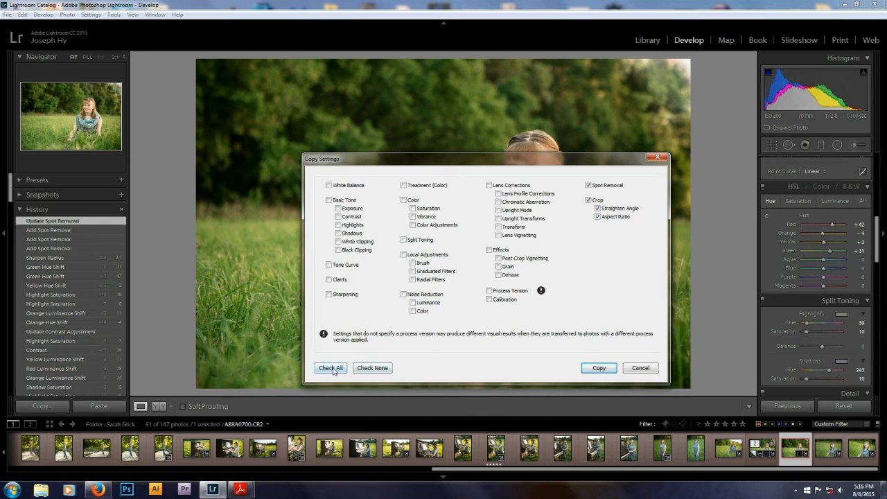
{"action": "left_click", "coordinate": [329, 367]}
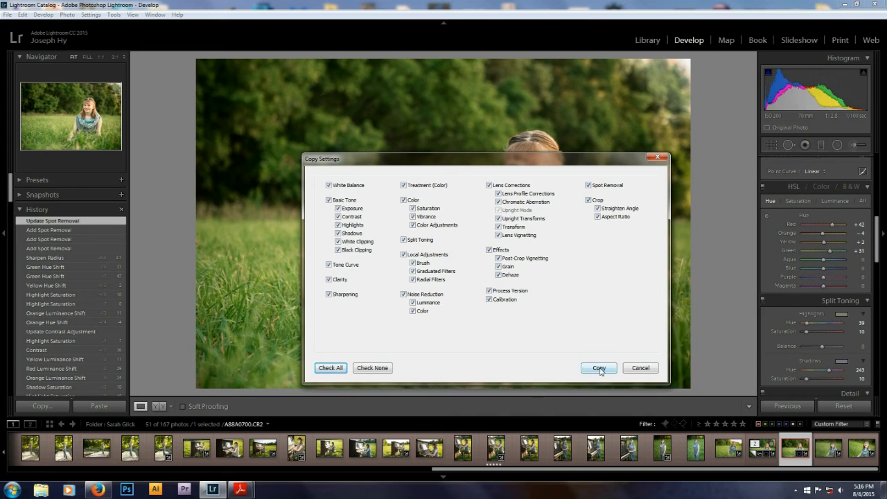
{"action": "left_click", "coordinate": [597, 368]}
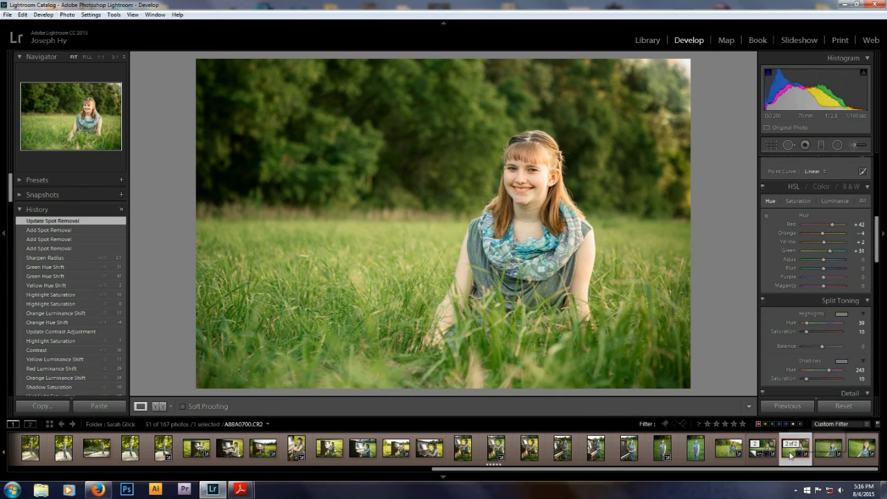
{"action": "left_click", "coordinate": [762, 449]}
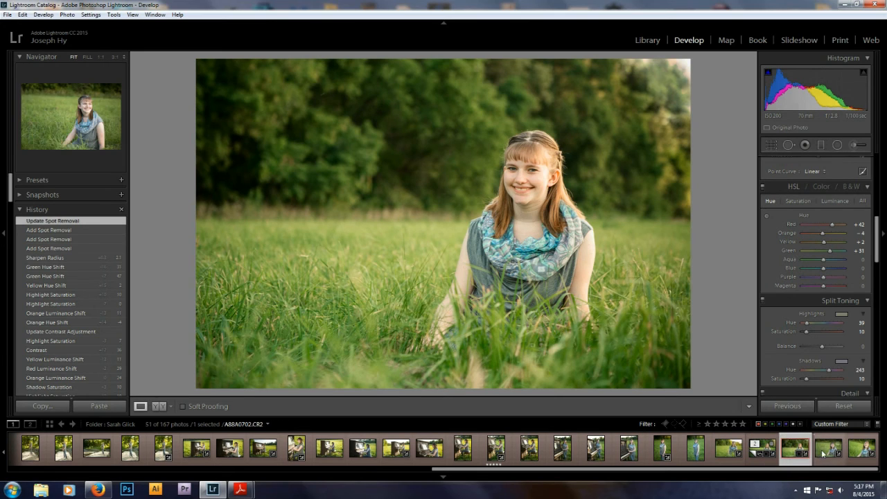
Step: Browse the filmstrip, select the virtual copy and paste the copied develop settings onto it
{"action": "left_click", "coordinate": [829, 449]}
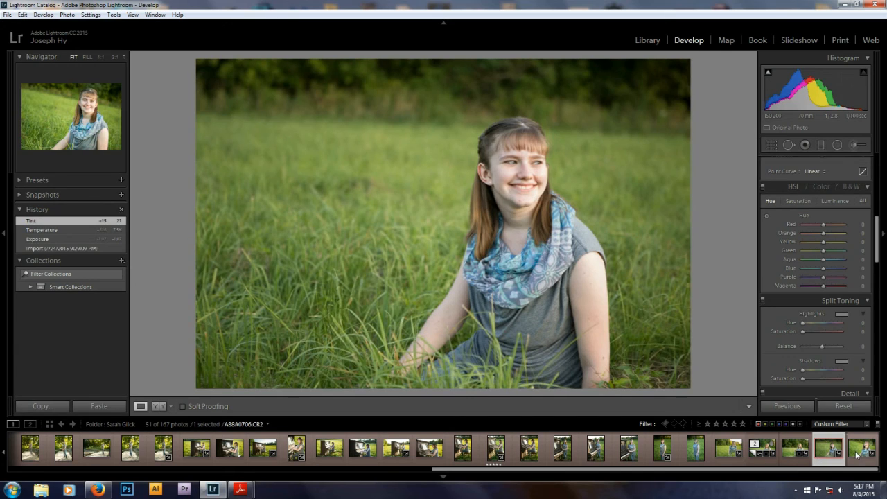
{"action": "left_click", "coordinate": [861, 446]}
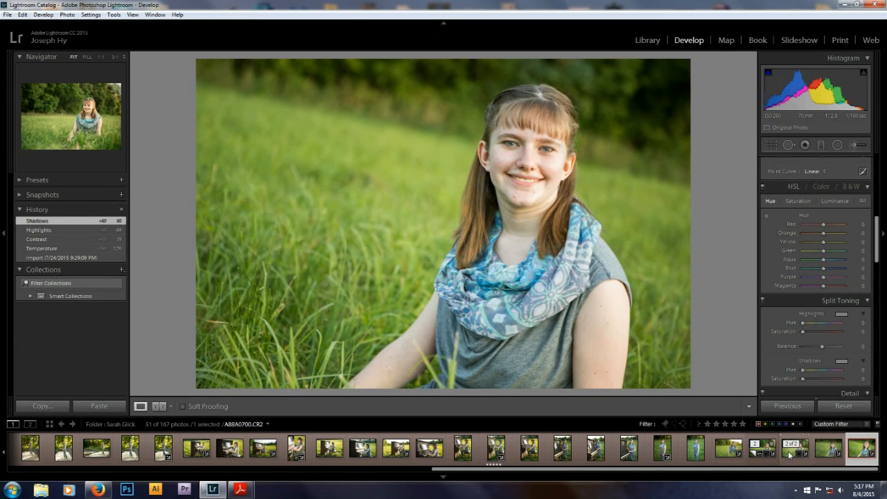
{"action": "left_click", "coordinate": [794, 448]}
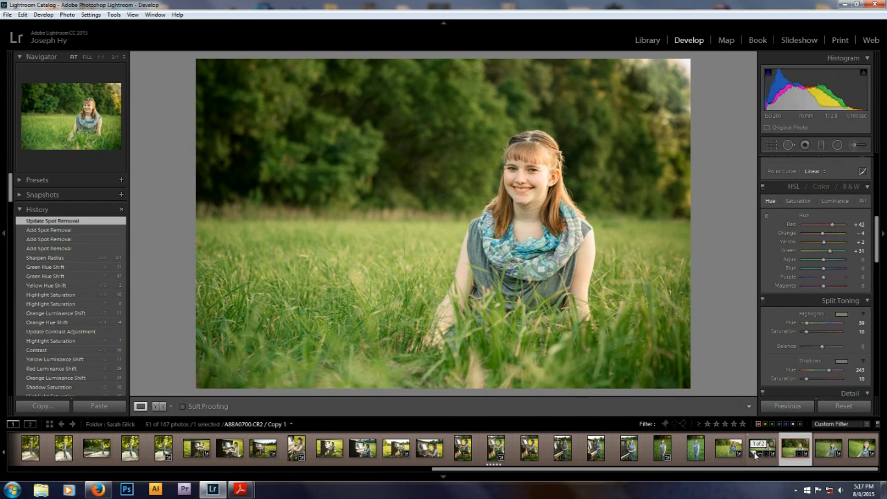
{"action": "right_click", "coordinate": [755, 452]}
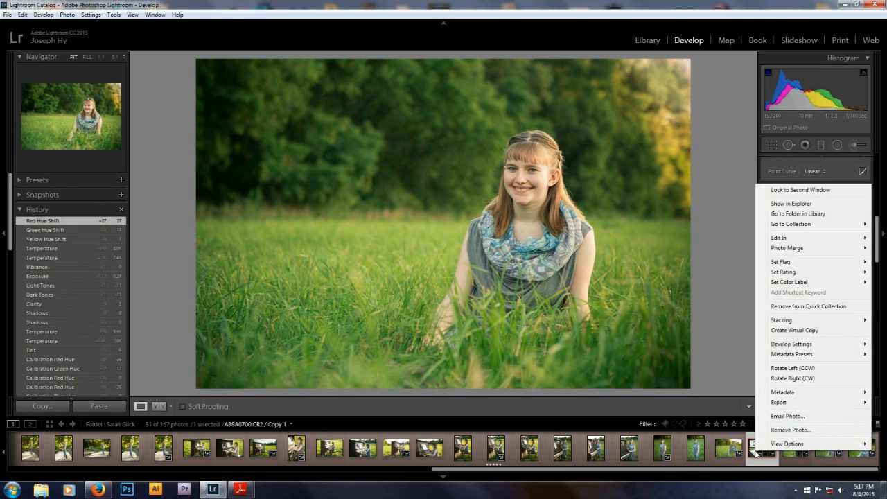
{"action": "mouse_move", "coordinate": [789, 343]}
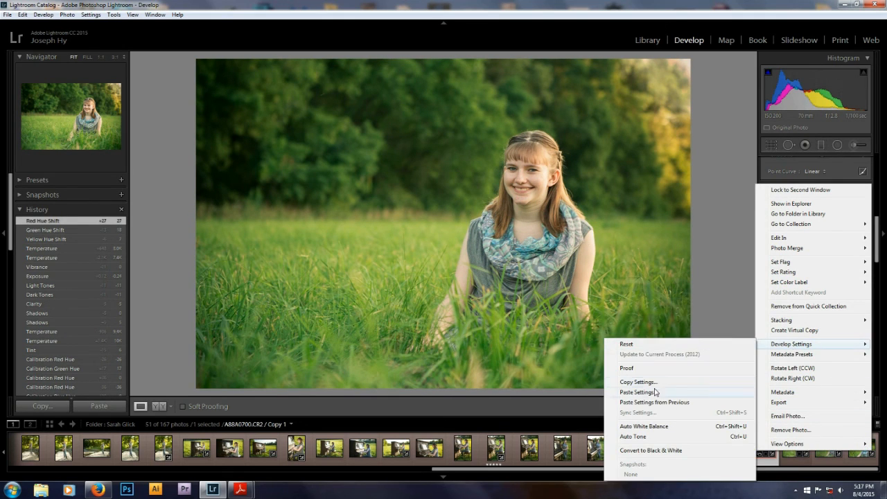
{"action": "left_click", "coordinate": [635, 390]}
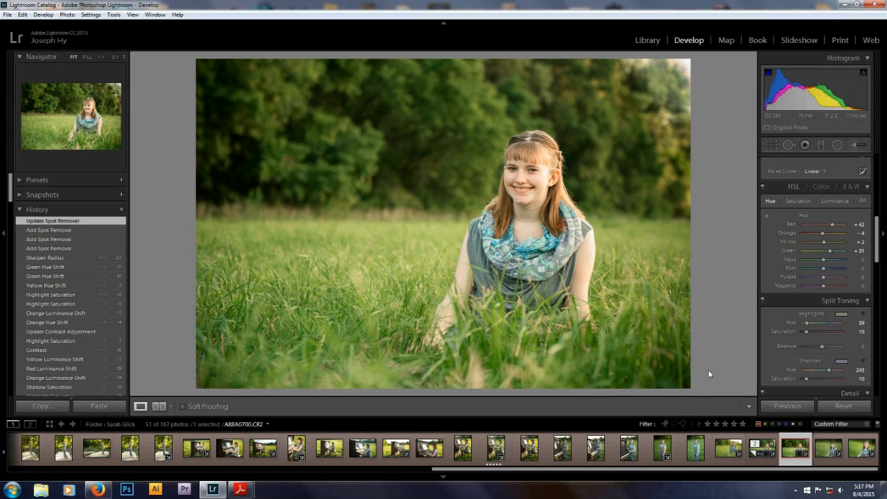
{"action": "mouse_move", "coordinate": [698, 374]}
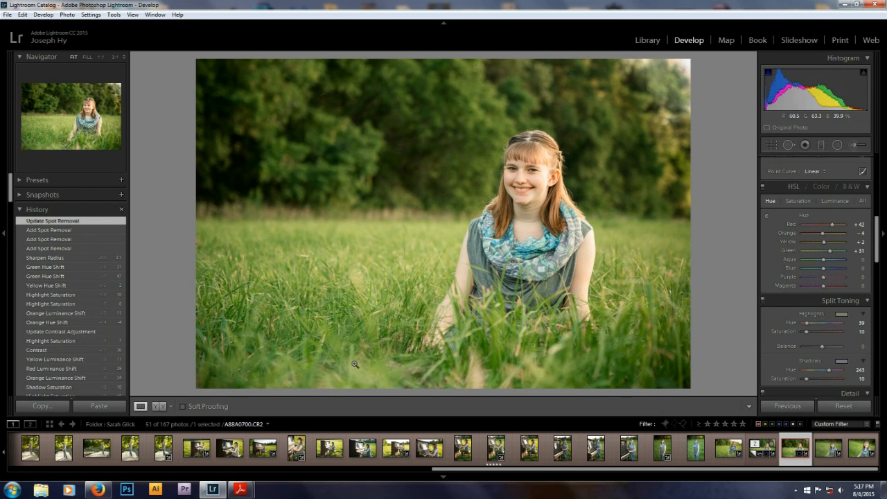
{"action": "left_click", "coordinate": [100, 488]}
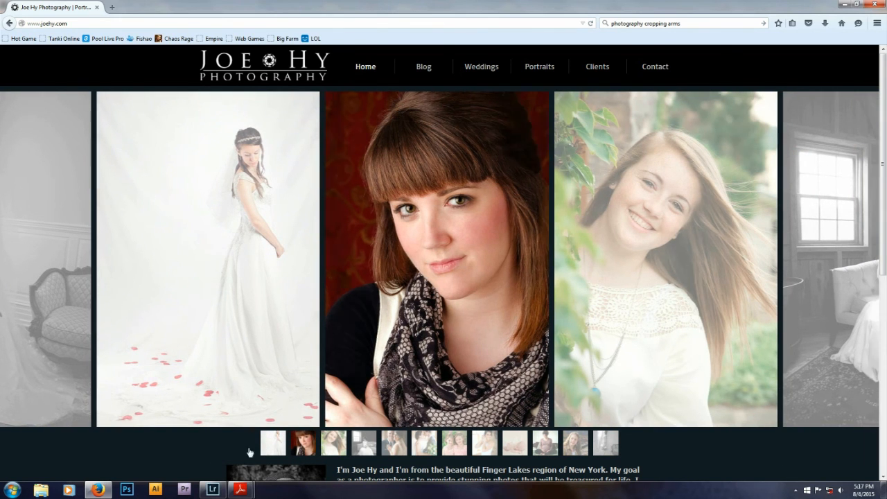
Step: Return from the Firefox portfolio site to the warm-toned grass portrait in Lightroom
{"action": "left_click", "coordinate": [212, 489]}
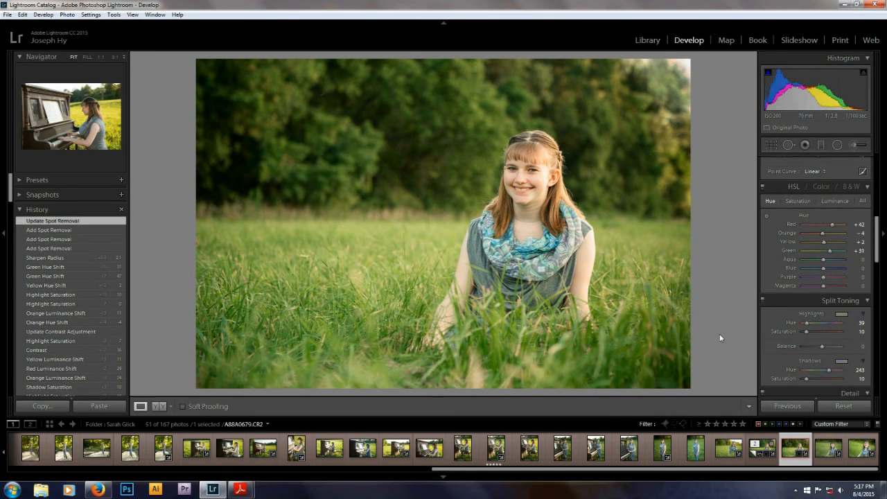
{"action": "mouse_move", "coordinate": [715, 331]}
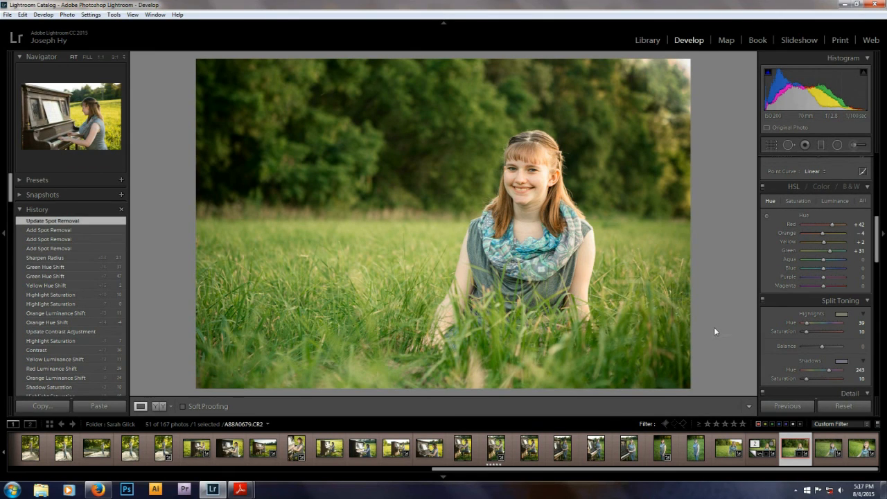